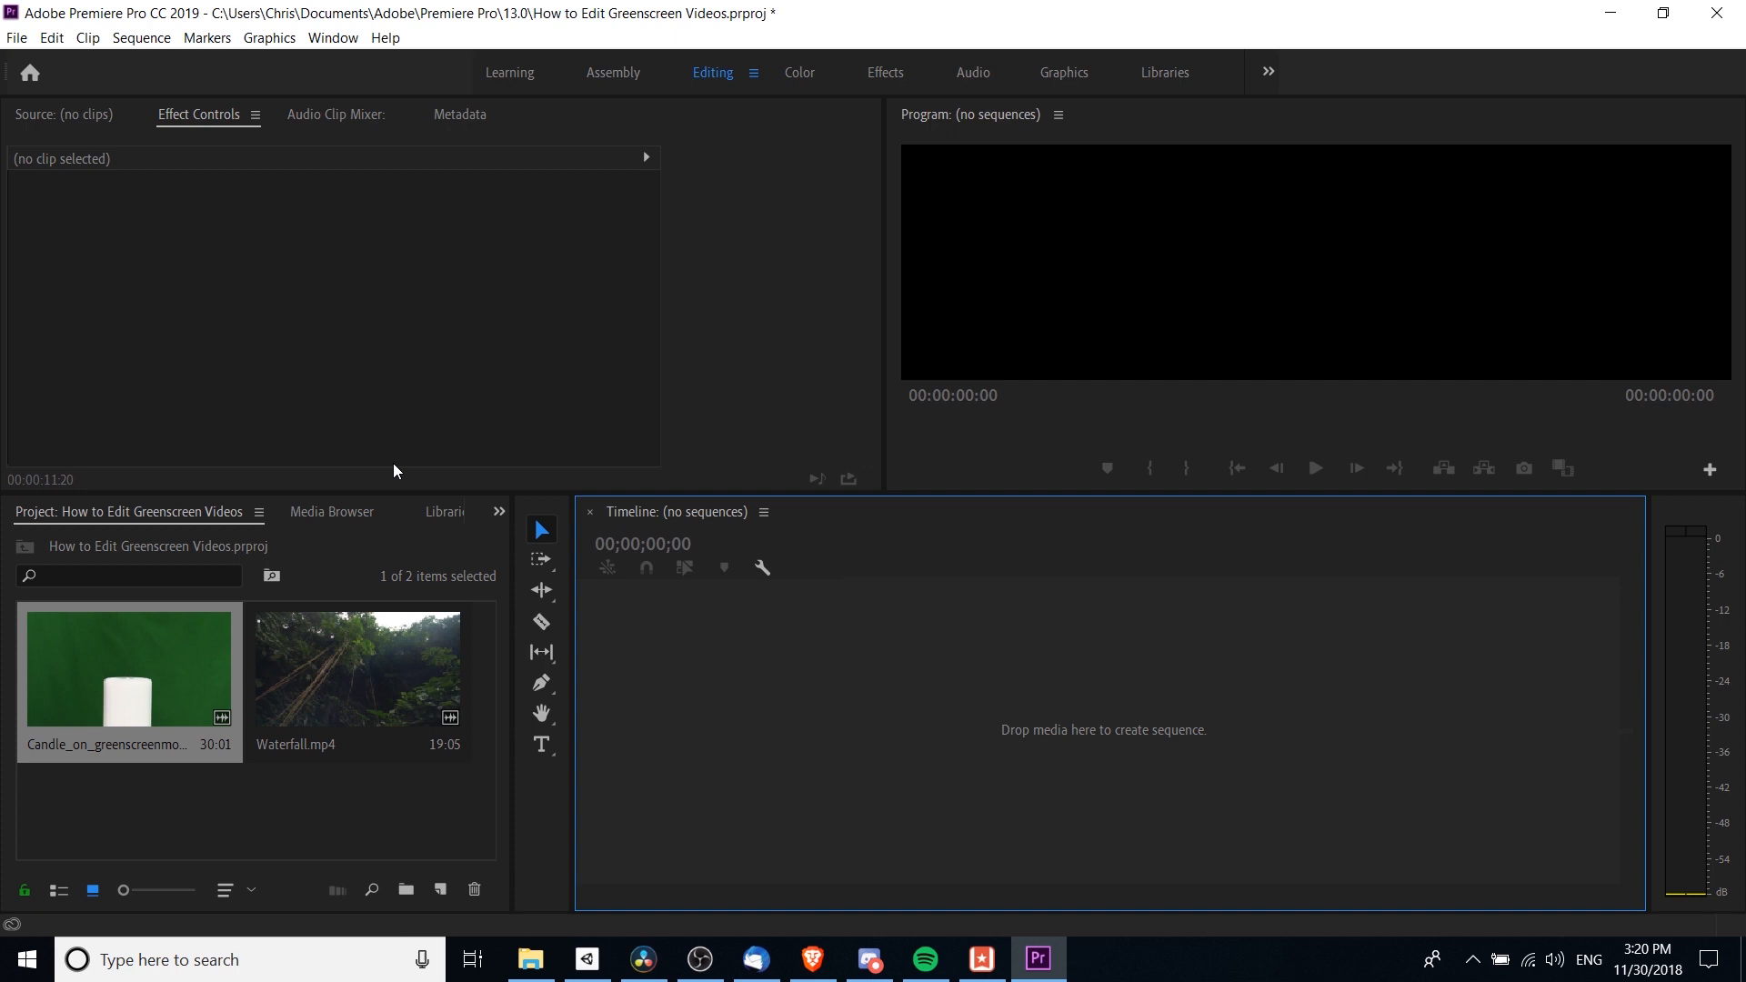
{"action": "mouse_move", "coordinate": [167, 646]}
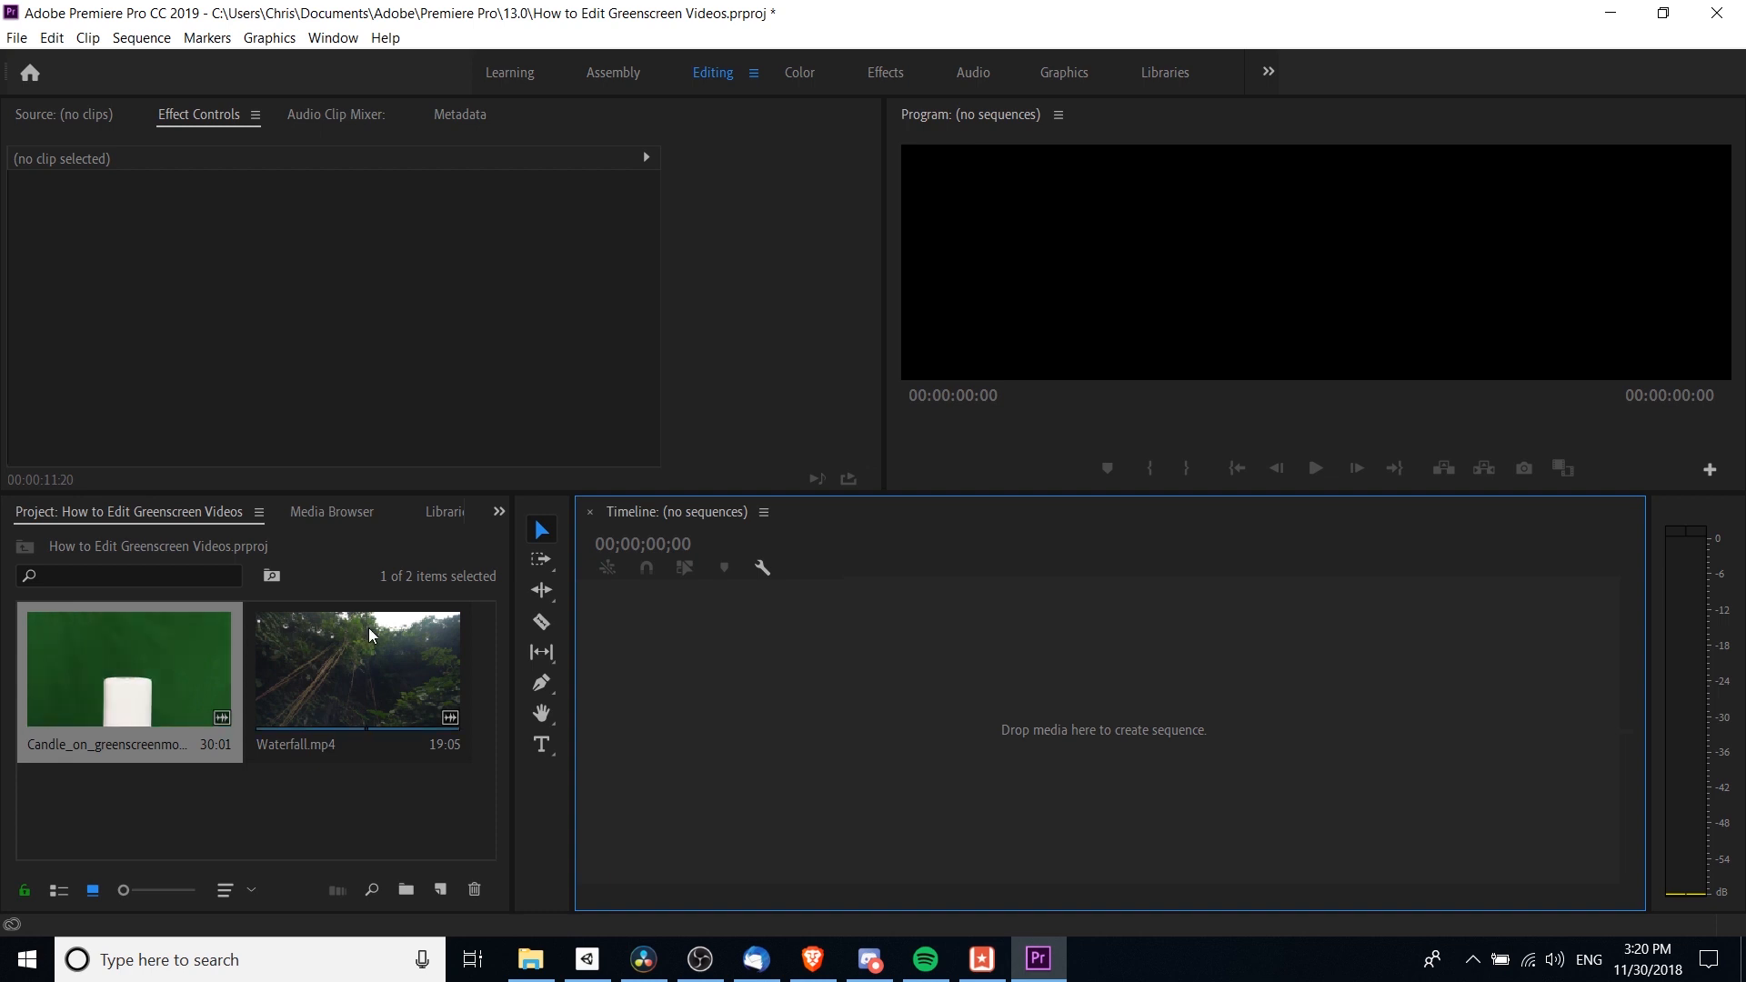
{"action": "mouse_move", "coordinate": [136, 669]}
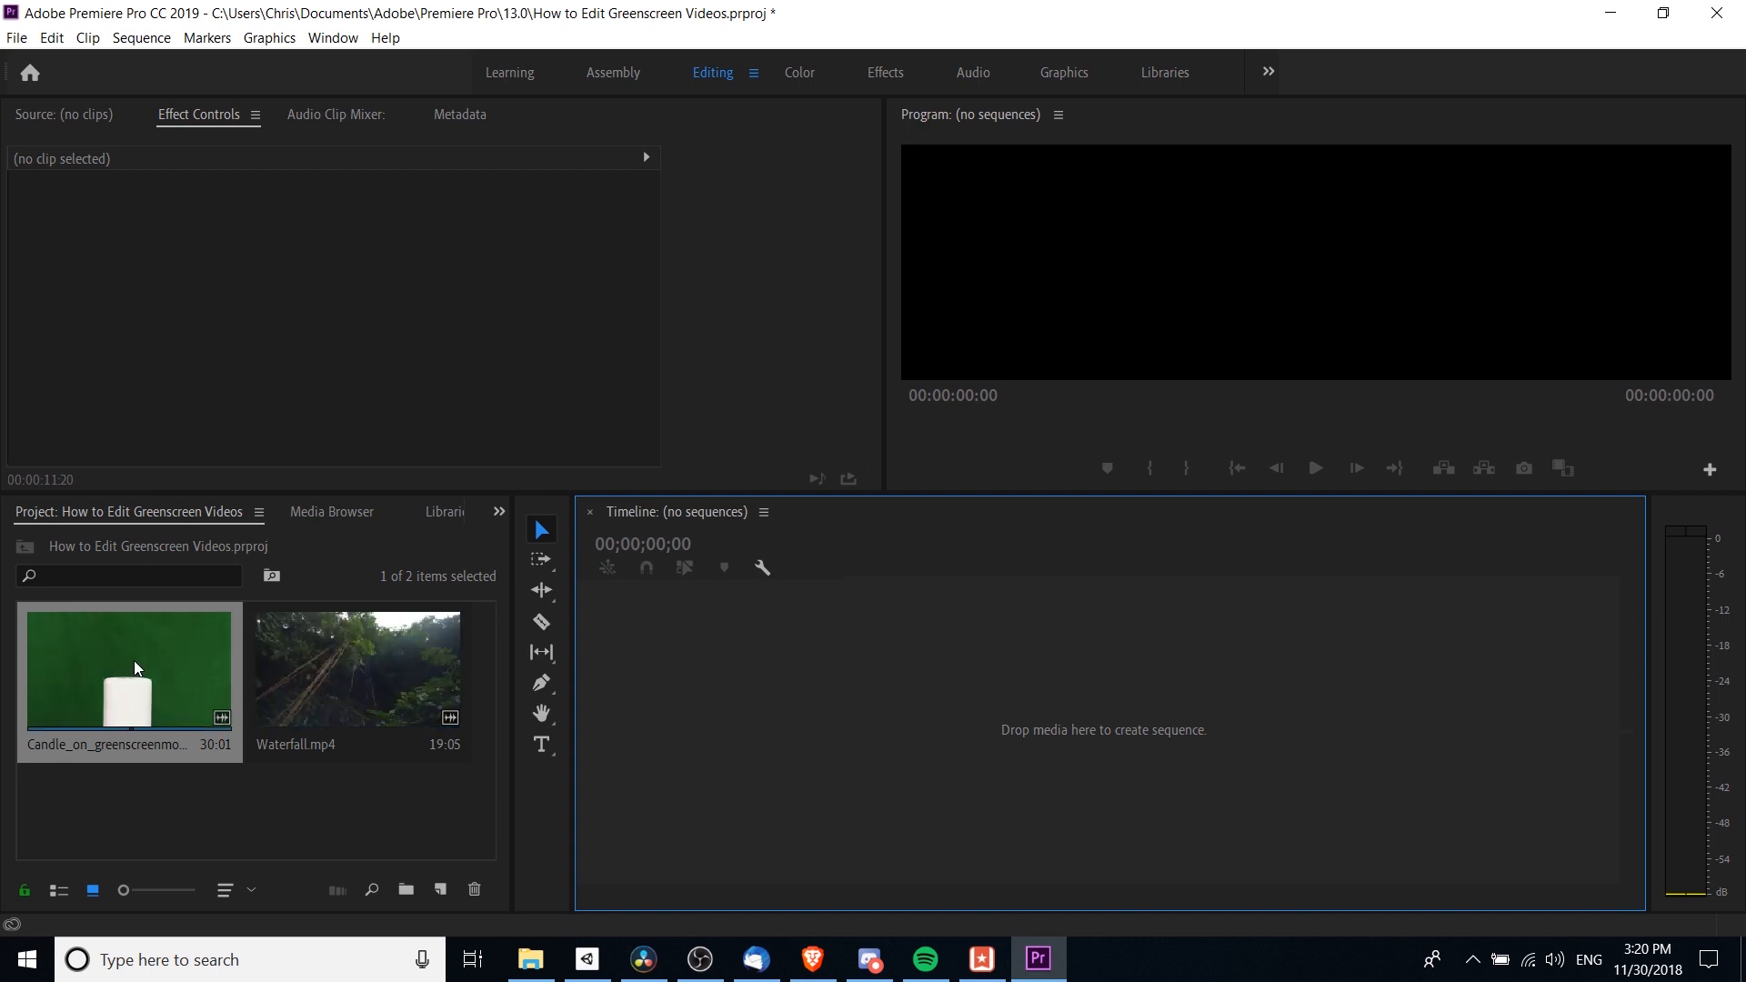
{"action": "mouse_move", "coordinate": [348, 665]}
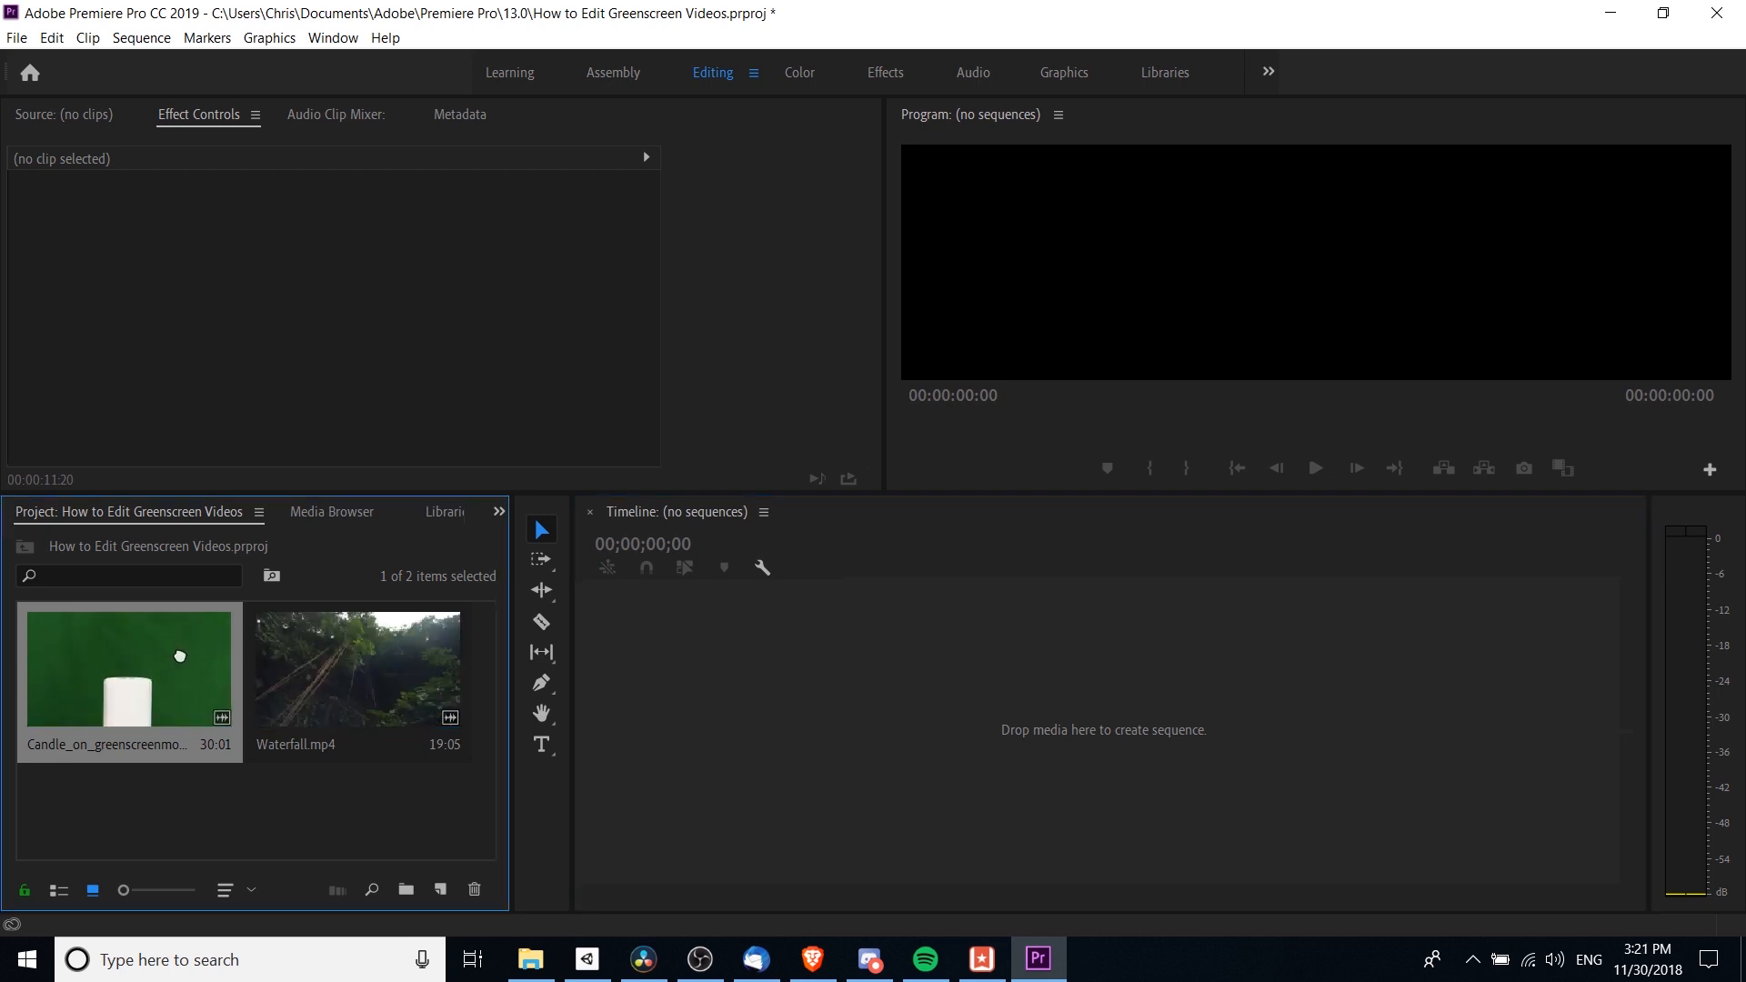
Drop the candle clip onto the empty Timeline, keeping its video on V2 and moving its audio to A2.
{"action": "left_click_drag", "start_coordinate": [128, 669], "coordinate": [1013, 713]}
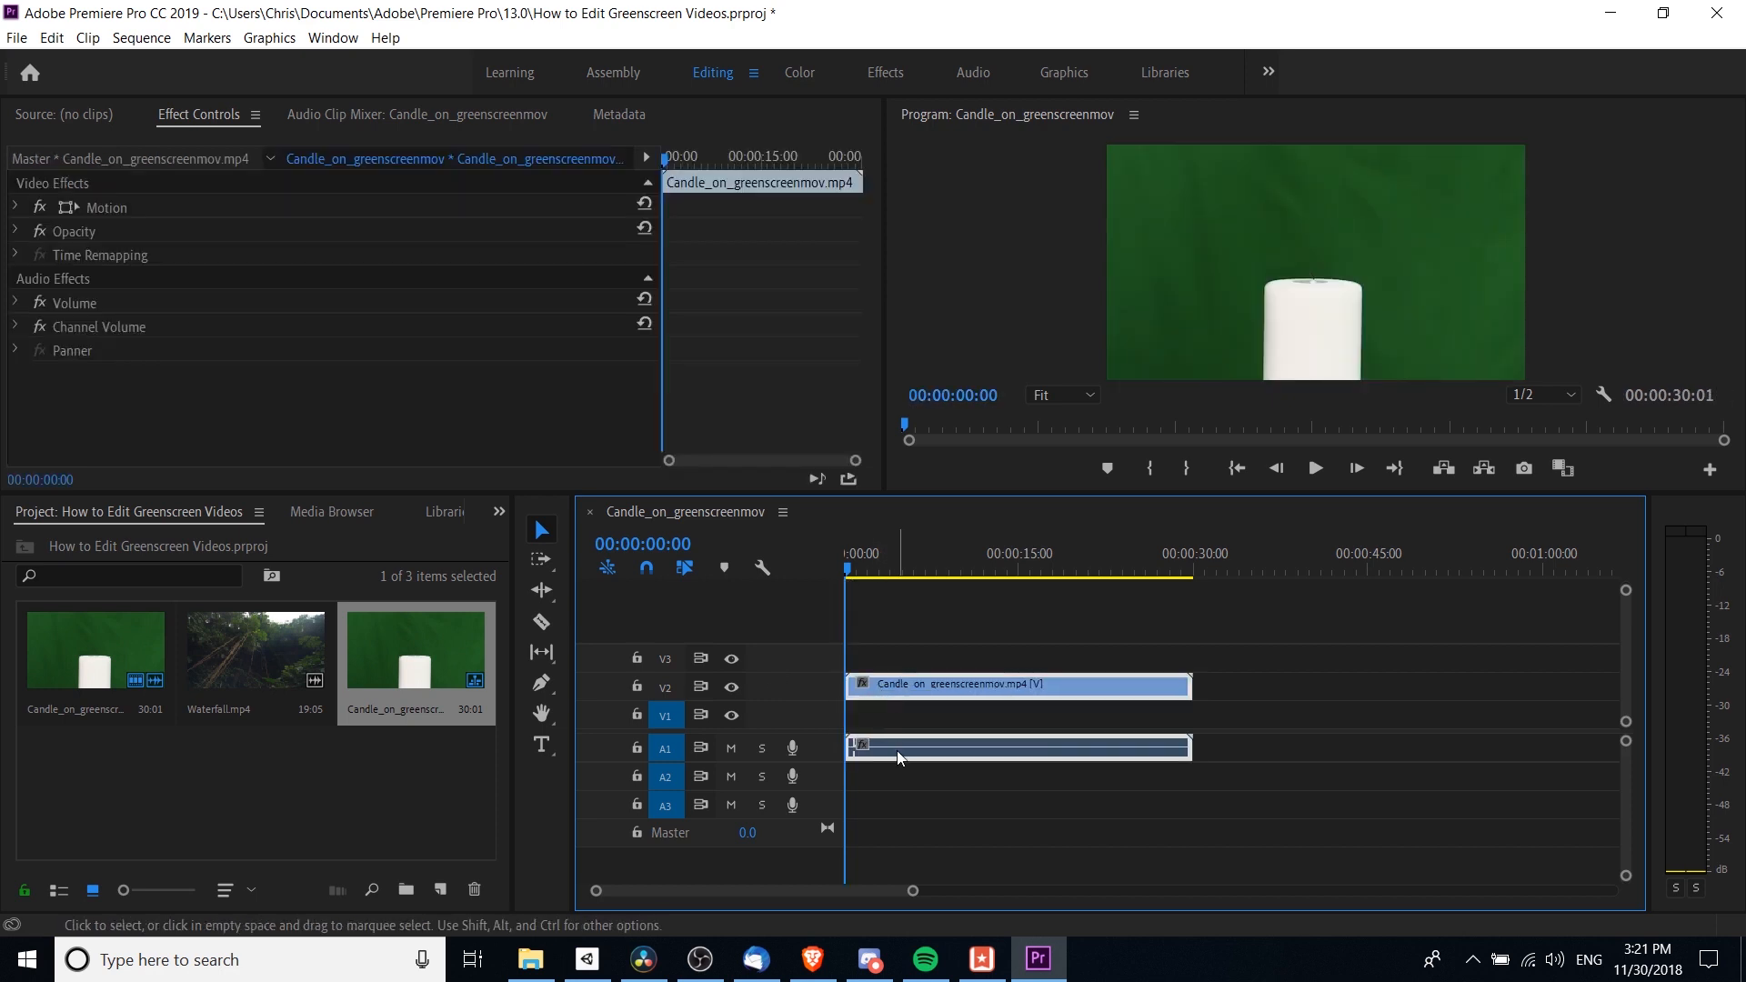
{"action": "left_click_drag", "start_coordinate": [1017, 748], "coordinate": [1017, 776]}
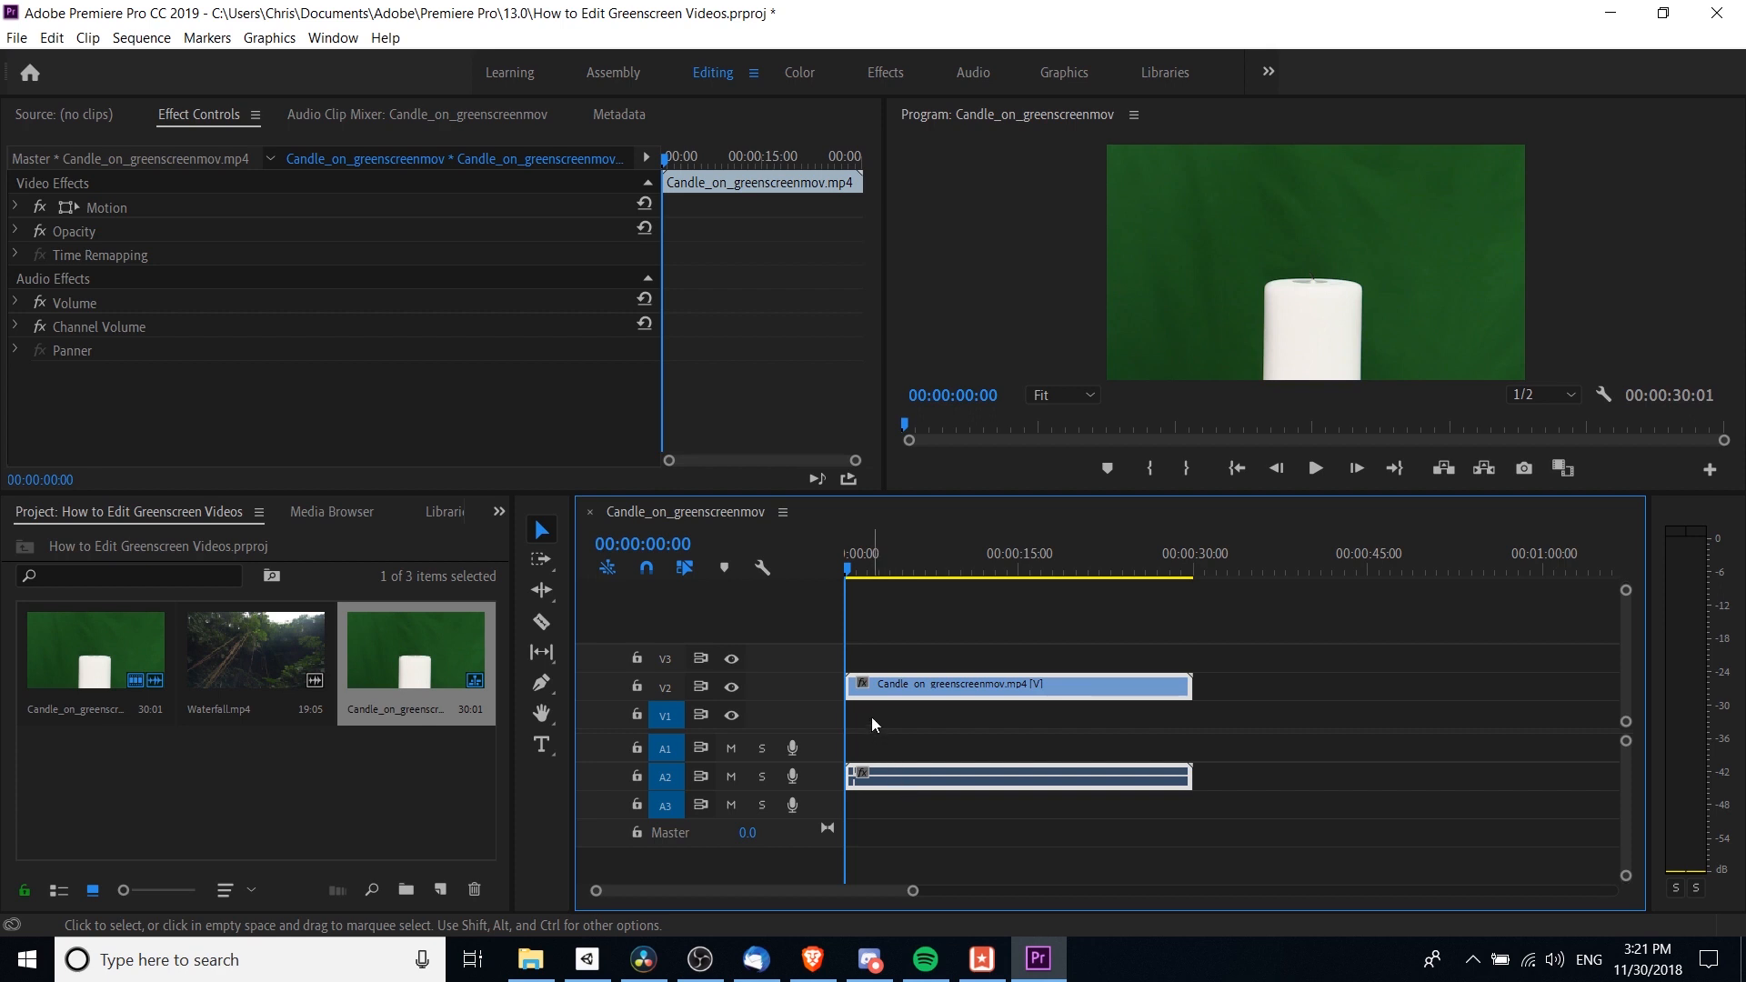
{"action": "left_click", "coordinate": [858, 663]}
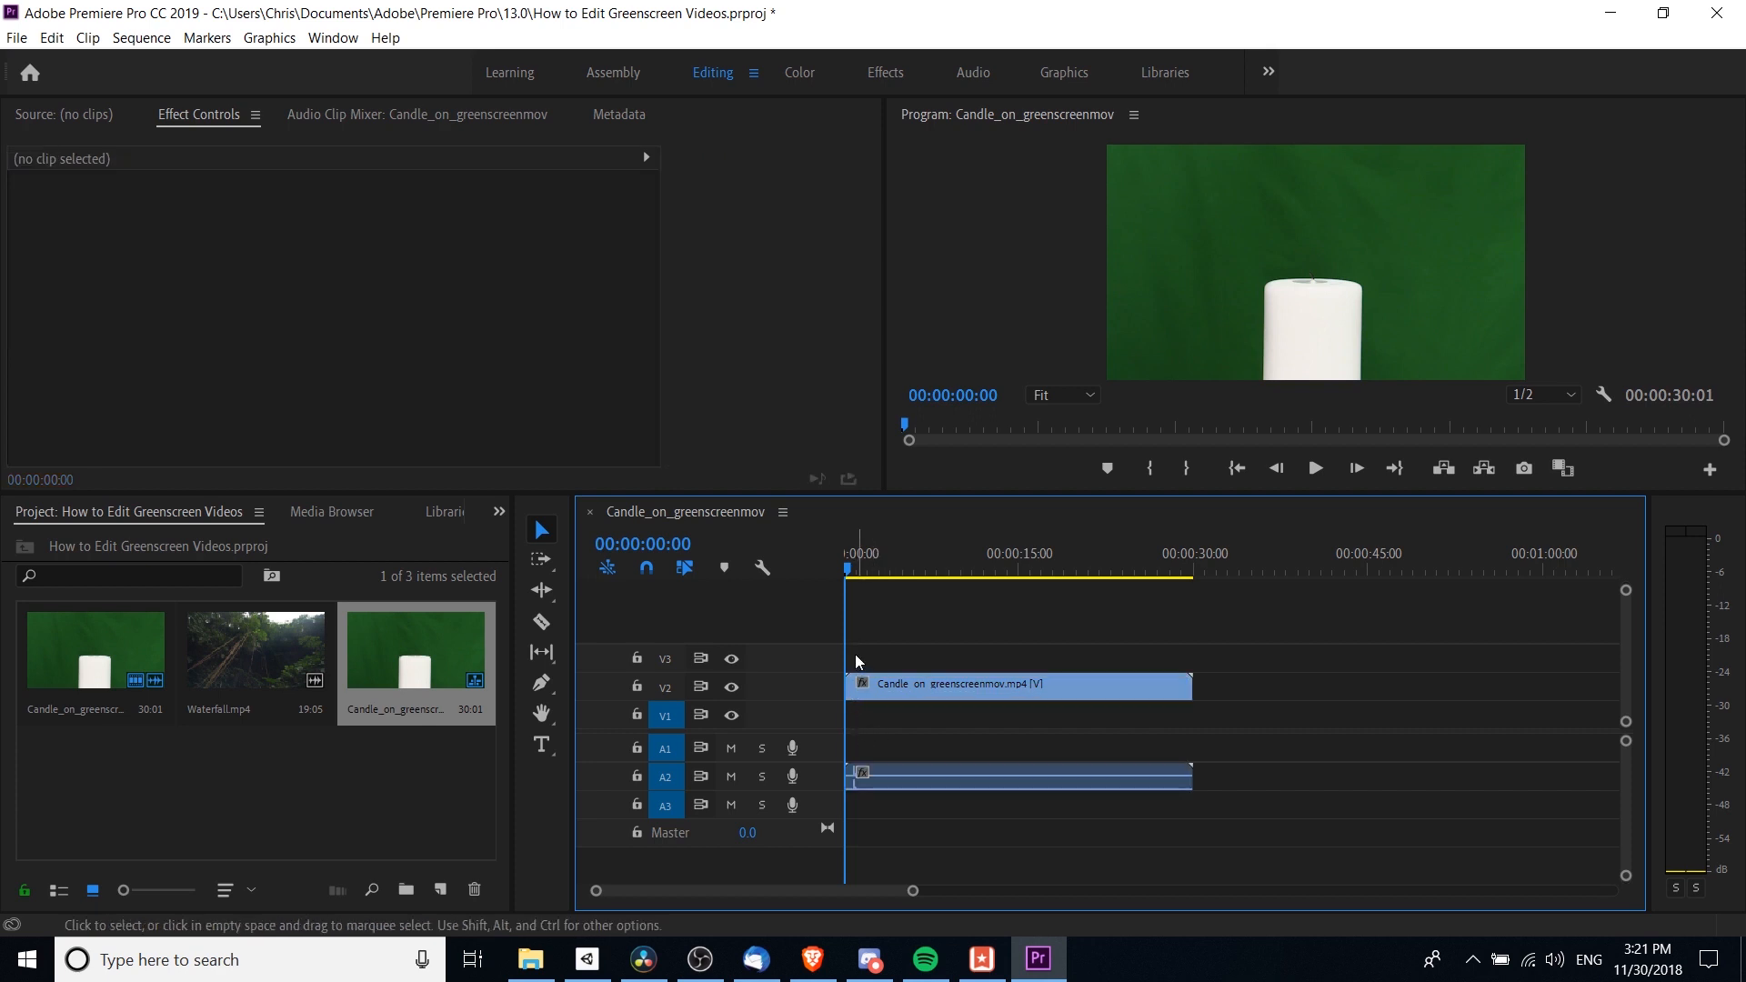
{"action": "mouse_move", "coordinate": [844, 725]}
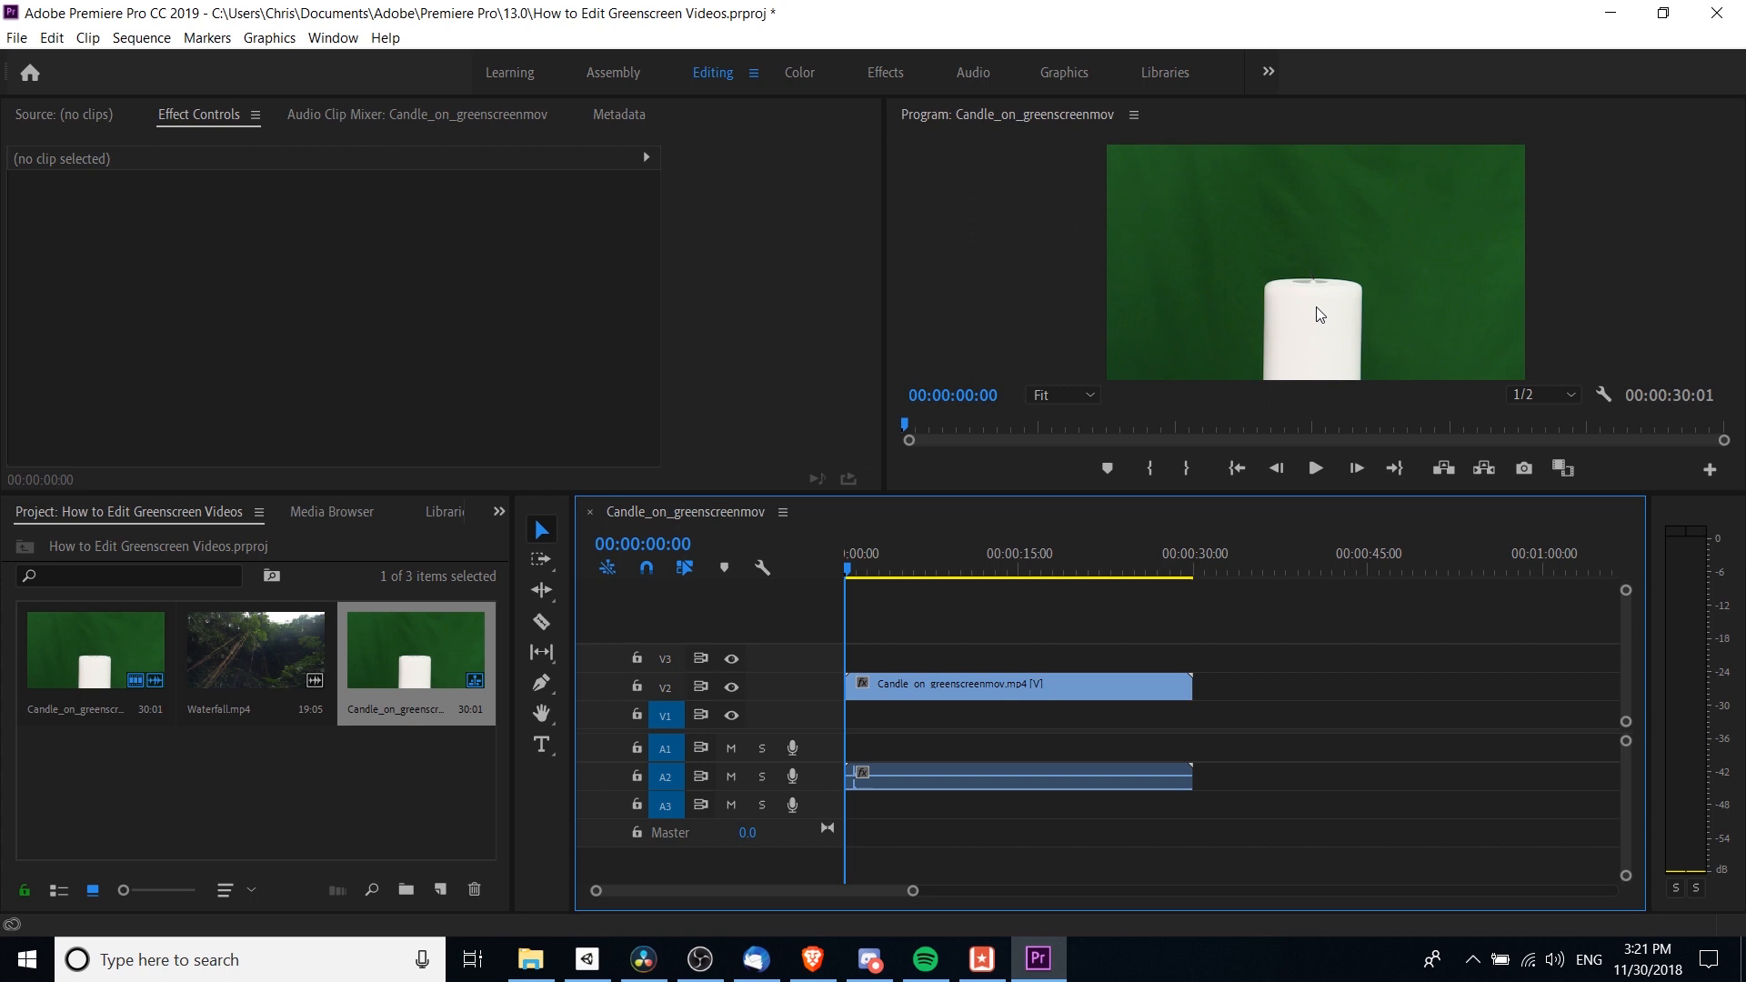
{"action": "left_click", "coordinate": [1016, 684]}
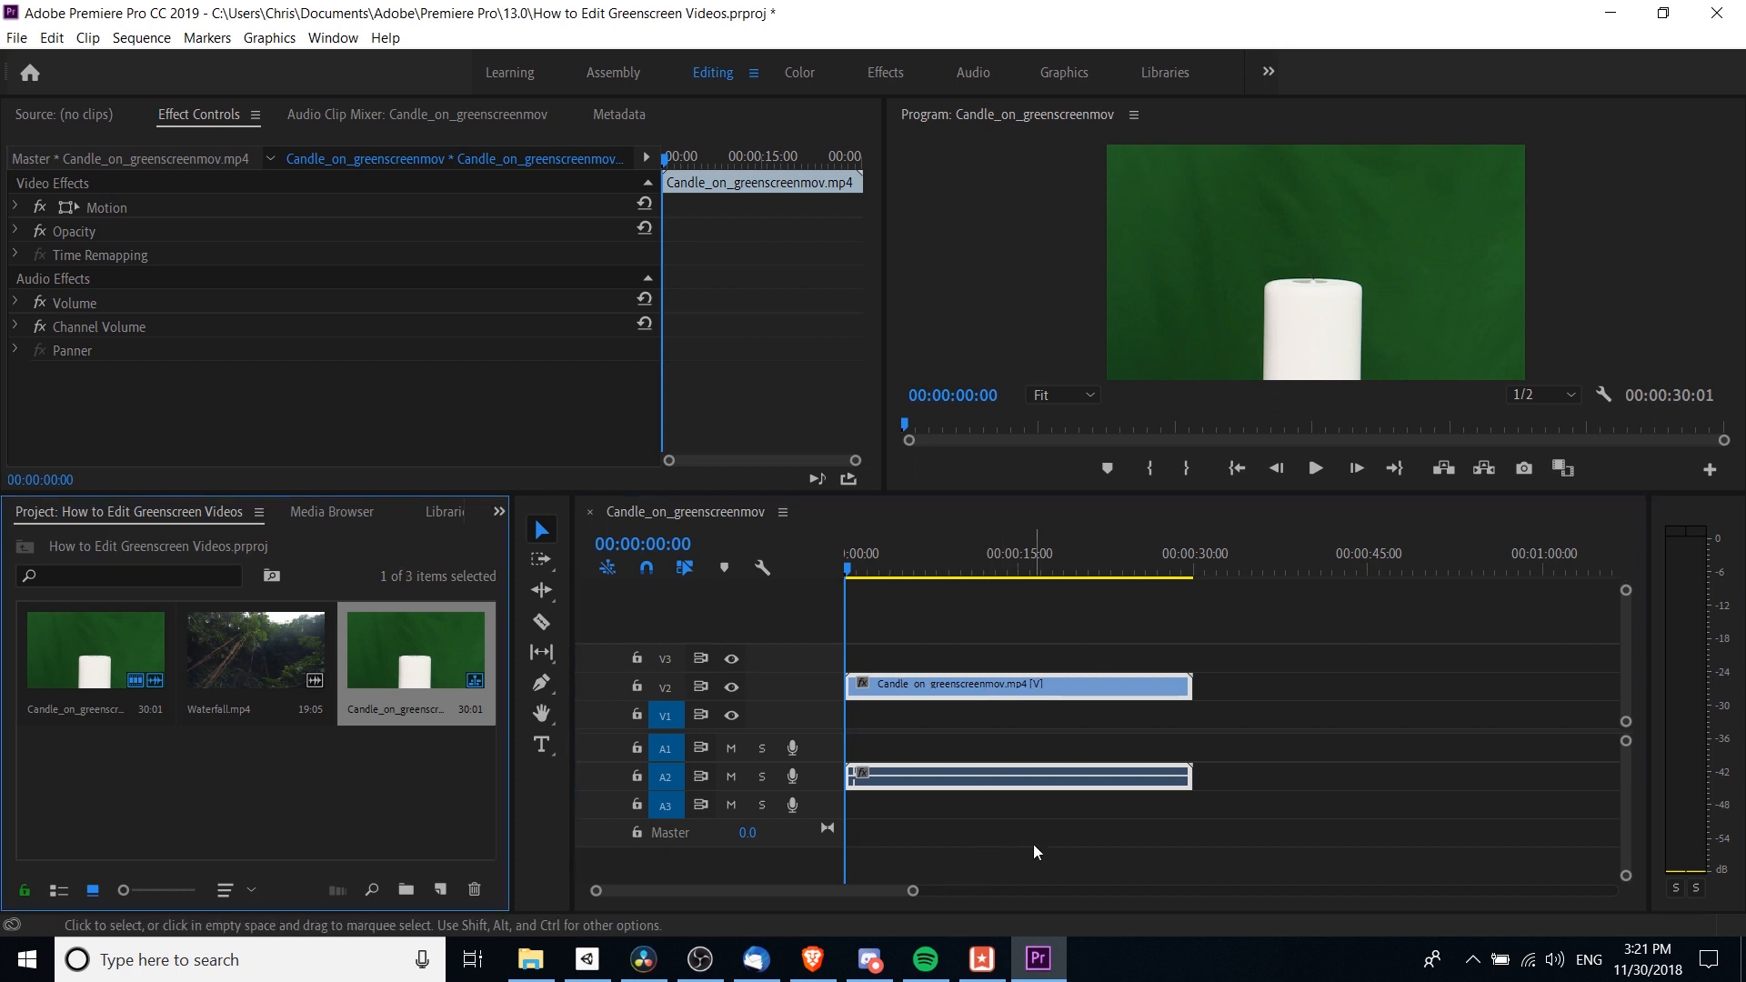
{"action": "mouse_move", "coordinate": [725, 90]}
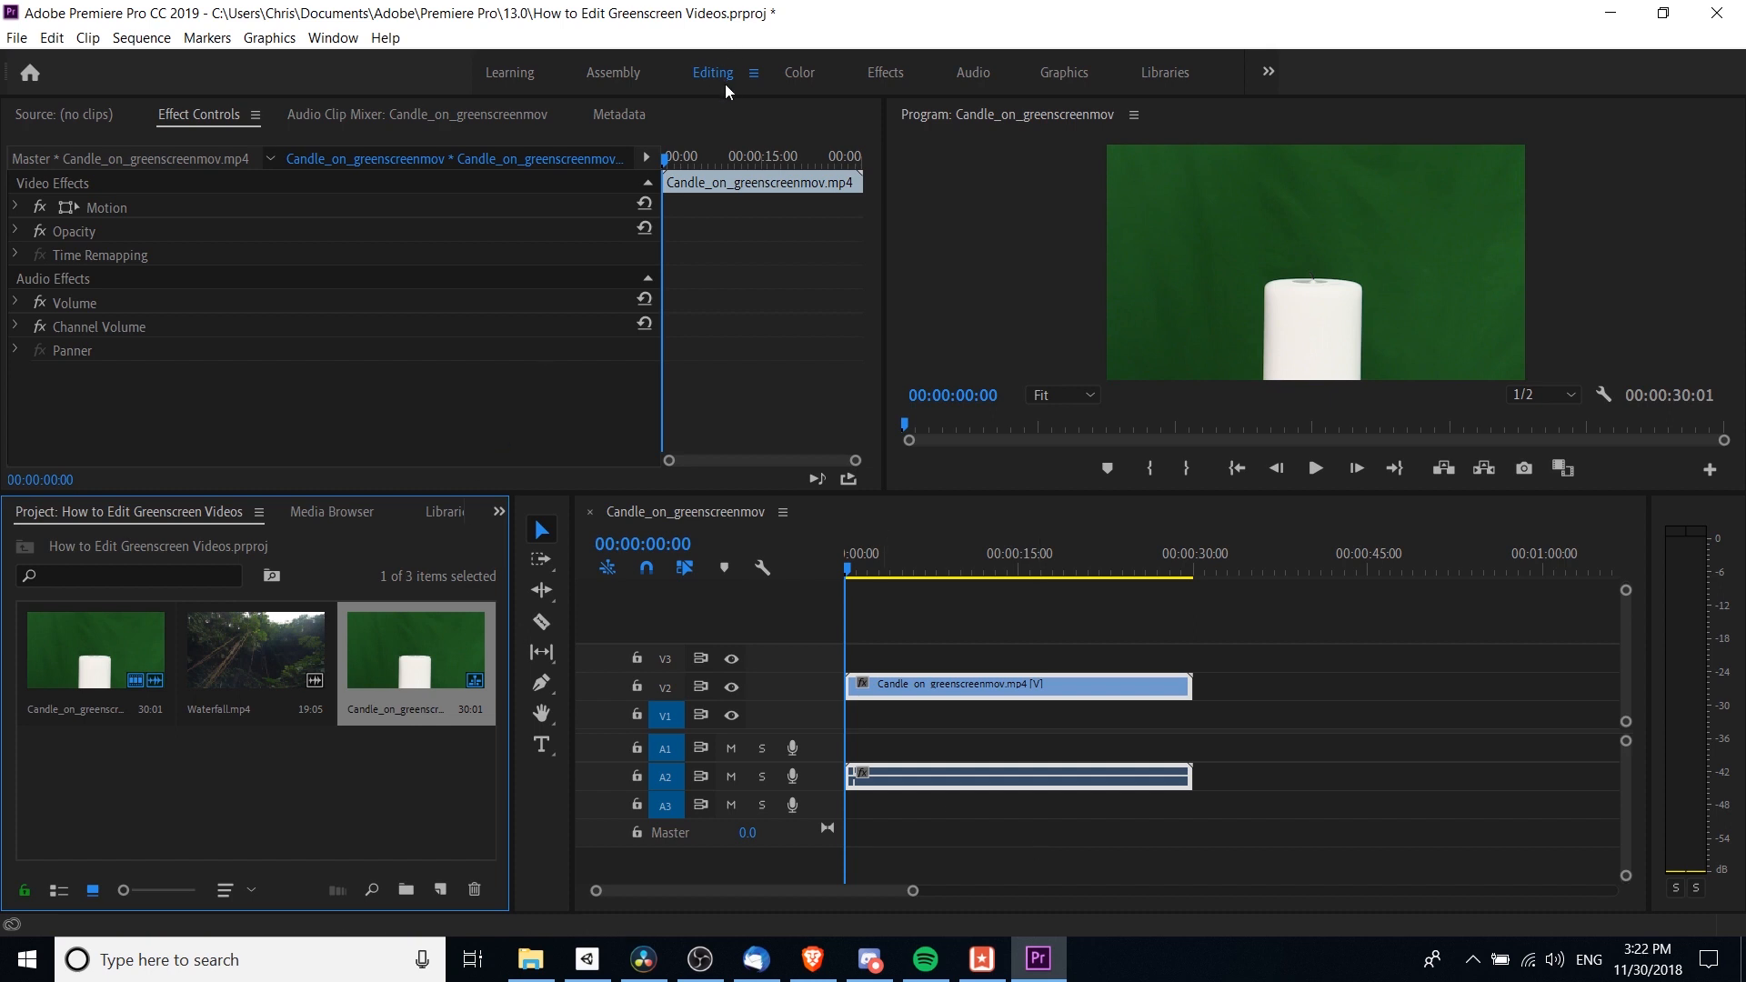
Show the Effects panel from the panel overflow and search it for 'color key'.
{"action": "left_click", "coordinate": [497, 515]}
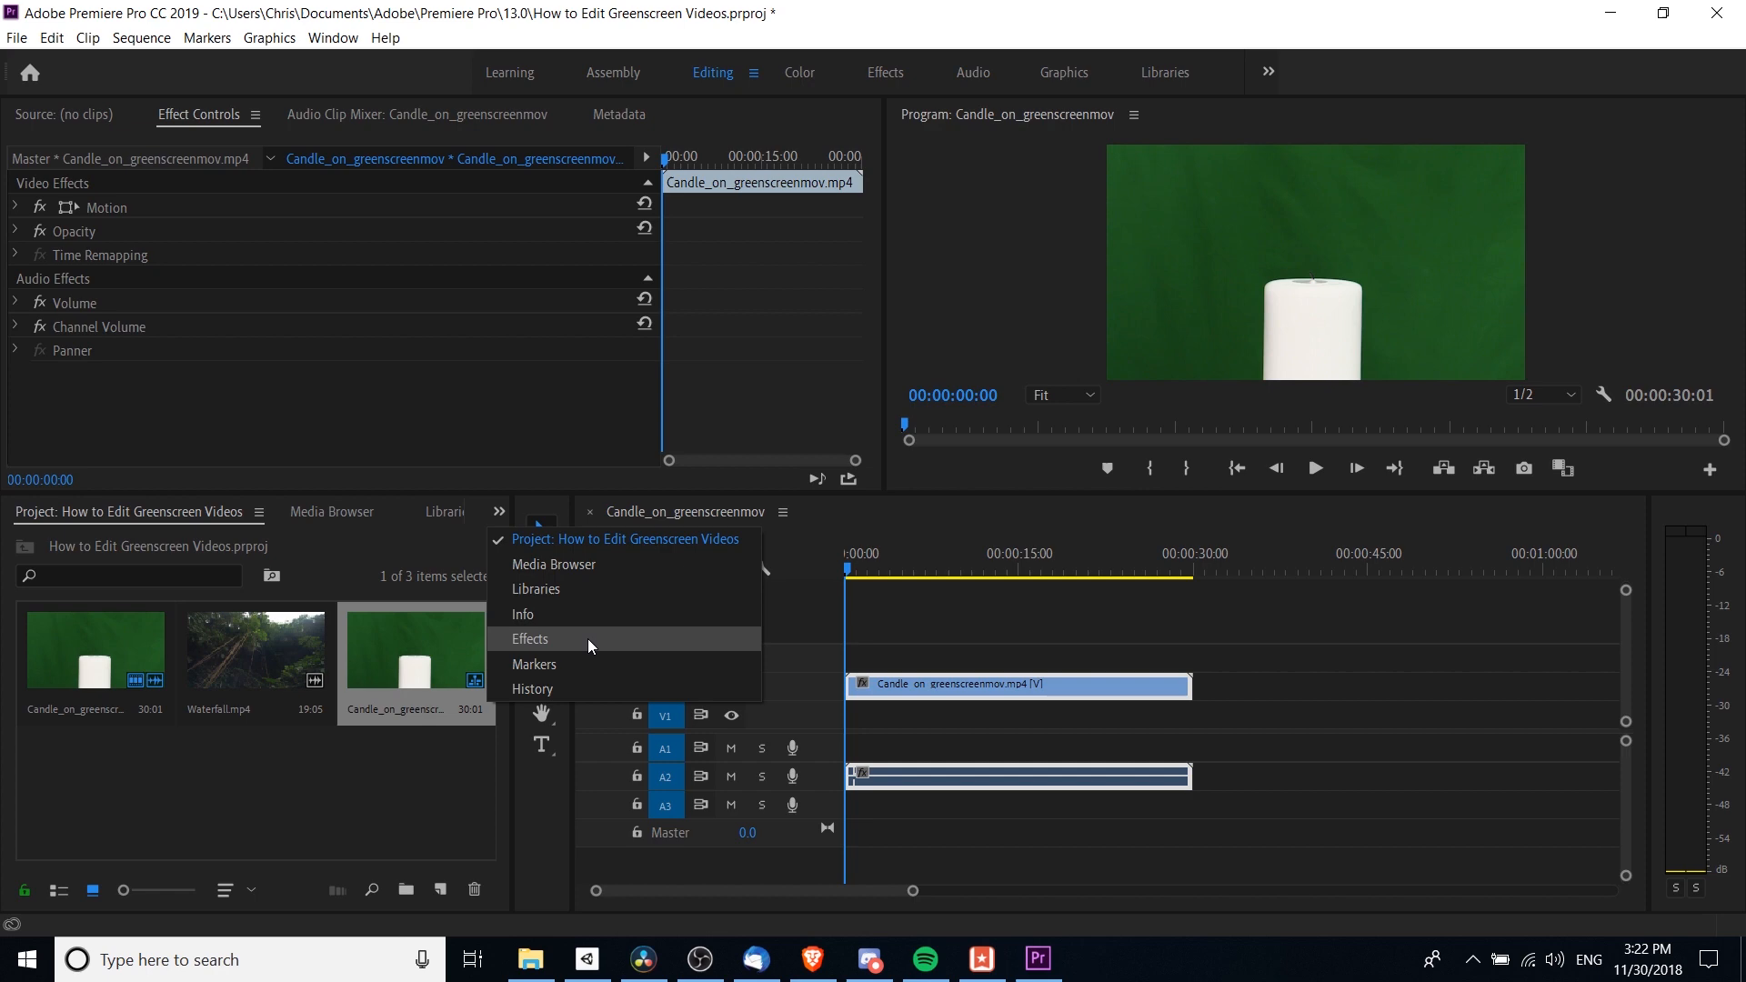
{"action": "left_click", "coordinate": [531, 638]}
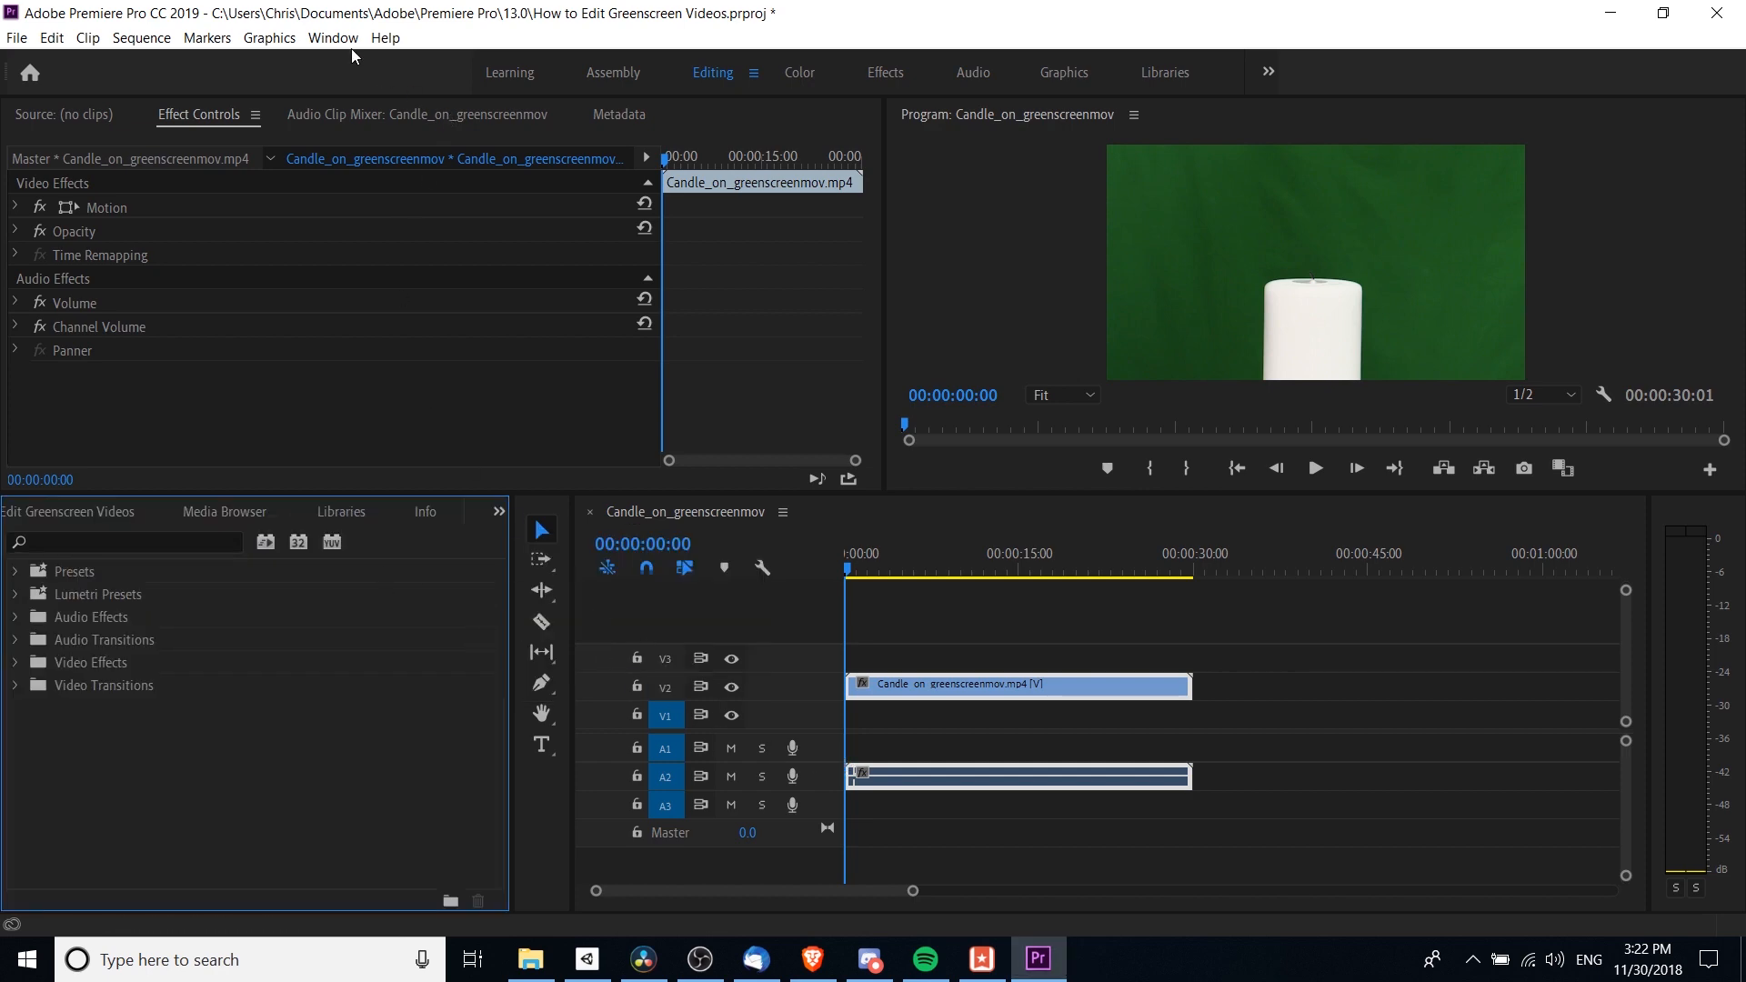
{"action": "left_click", "coordinate": [332, 36]}
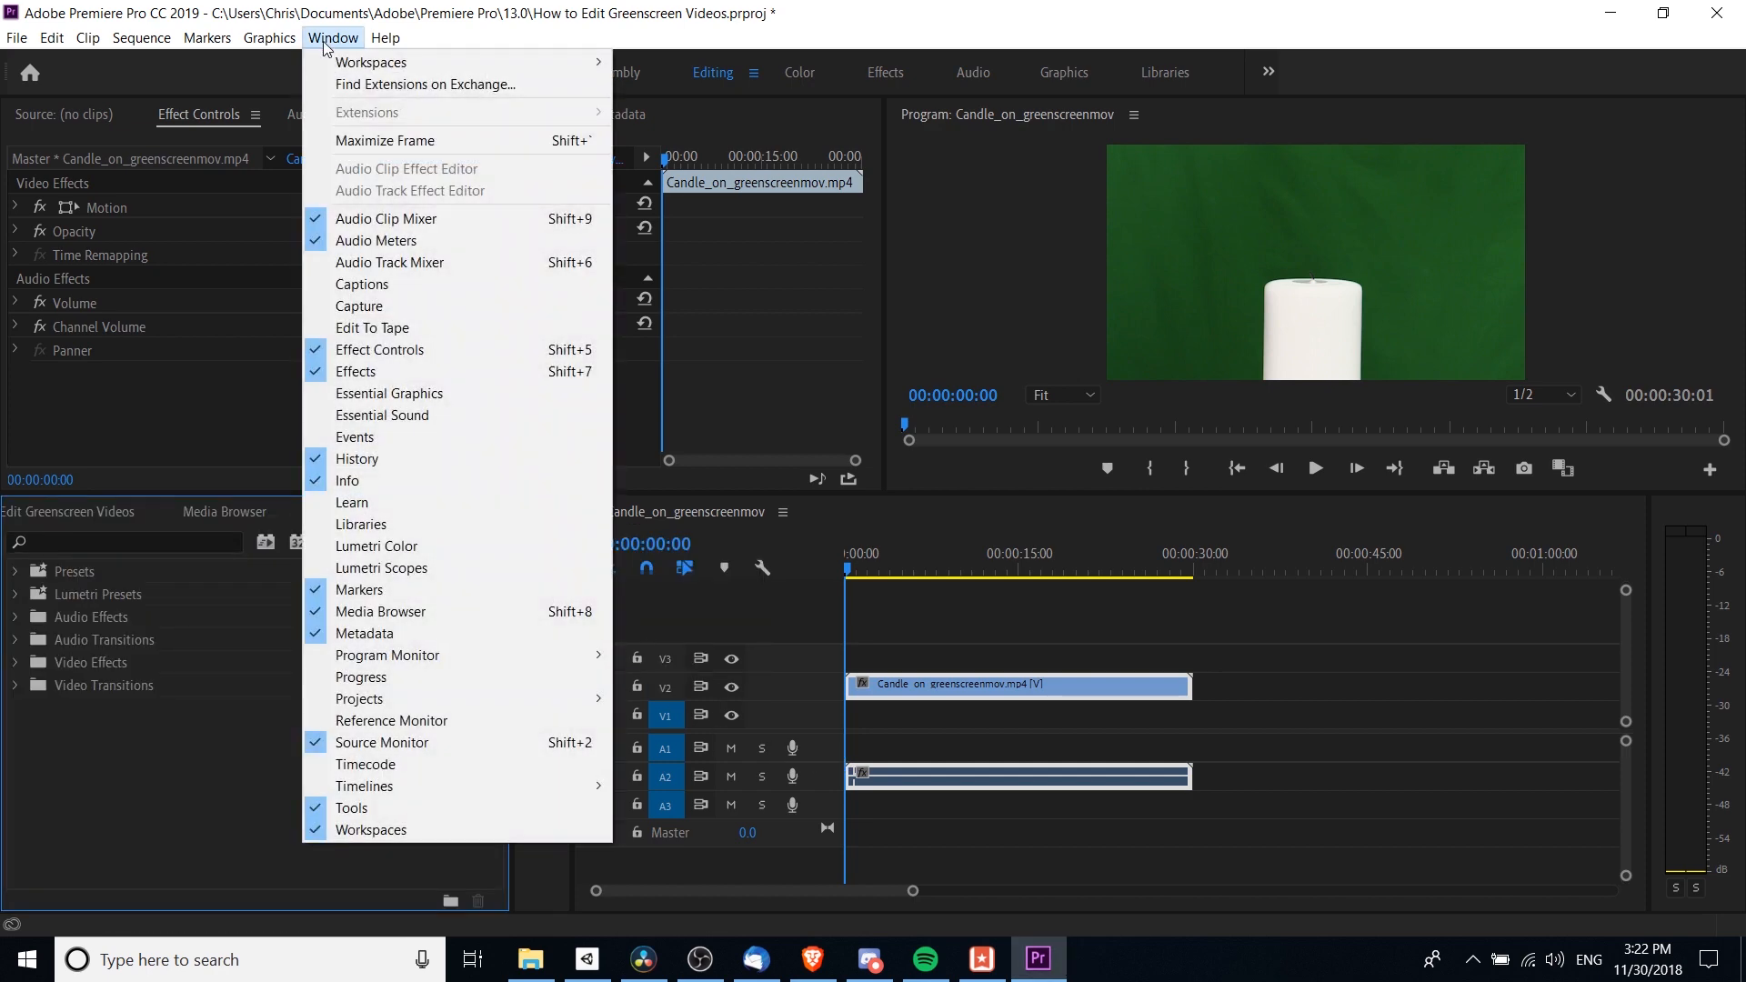
{"action": "mouse_move", "coordinate": [389, 378]}
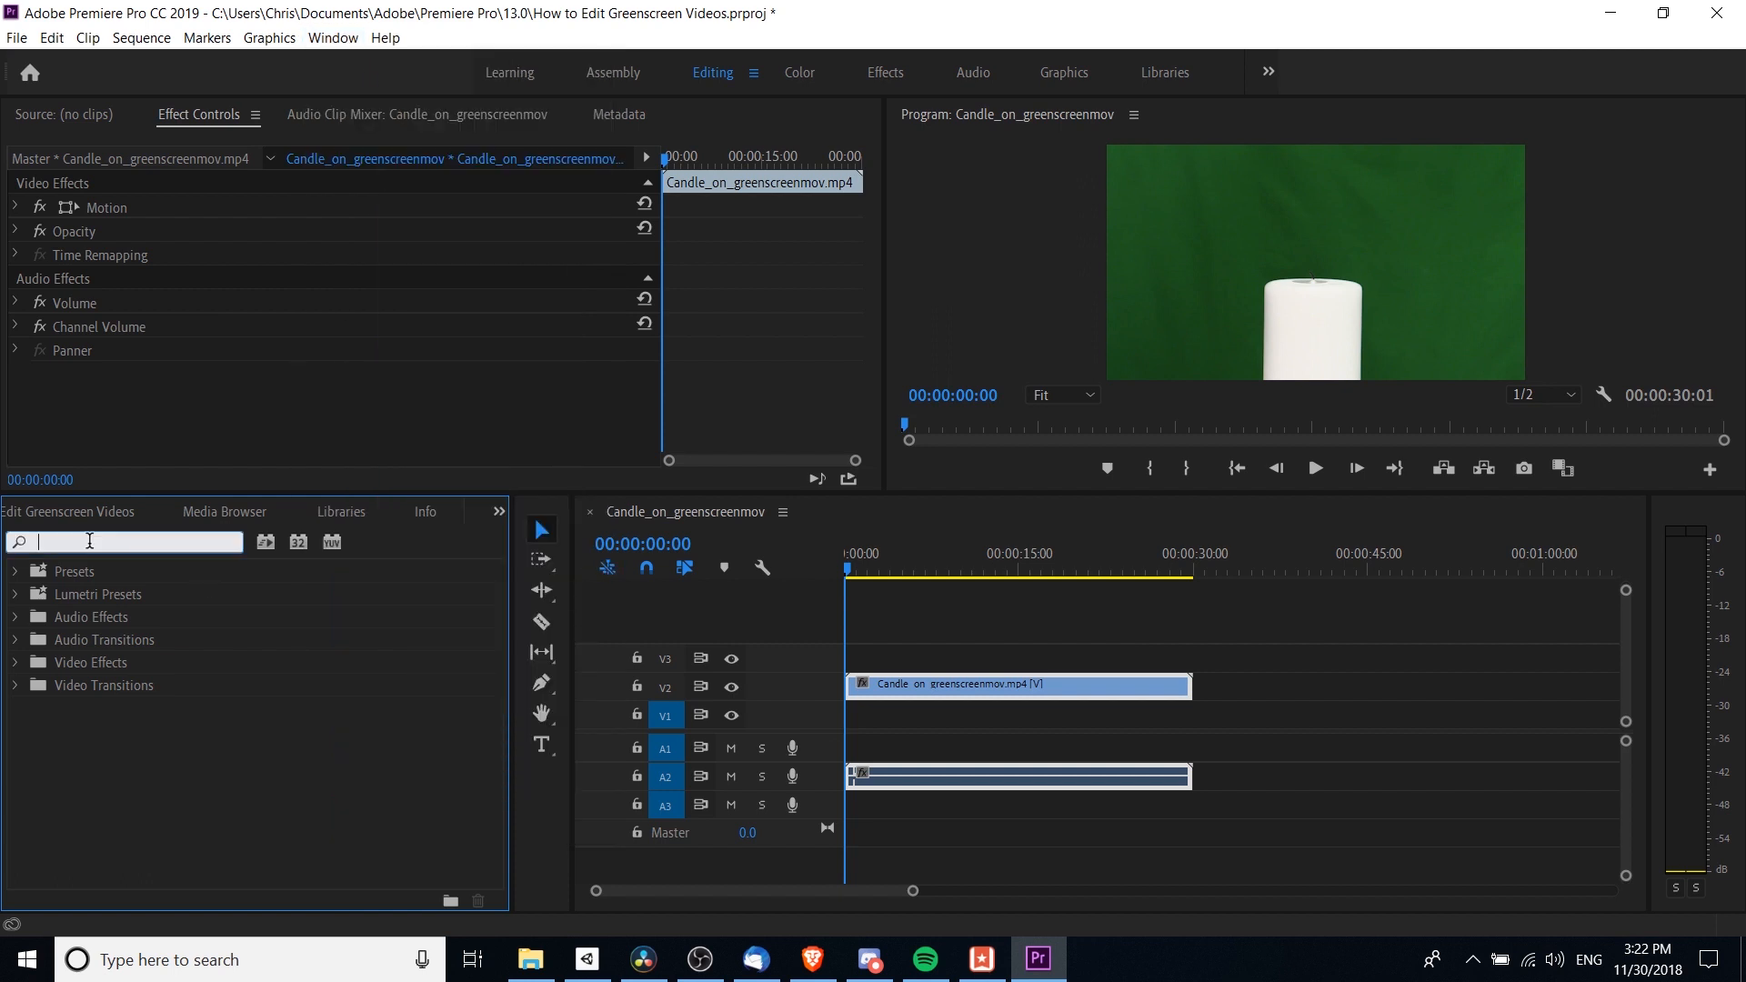
{"action": "type", "text": "color key"}
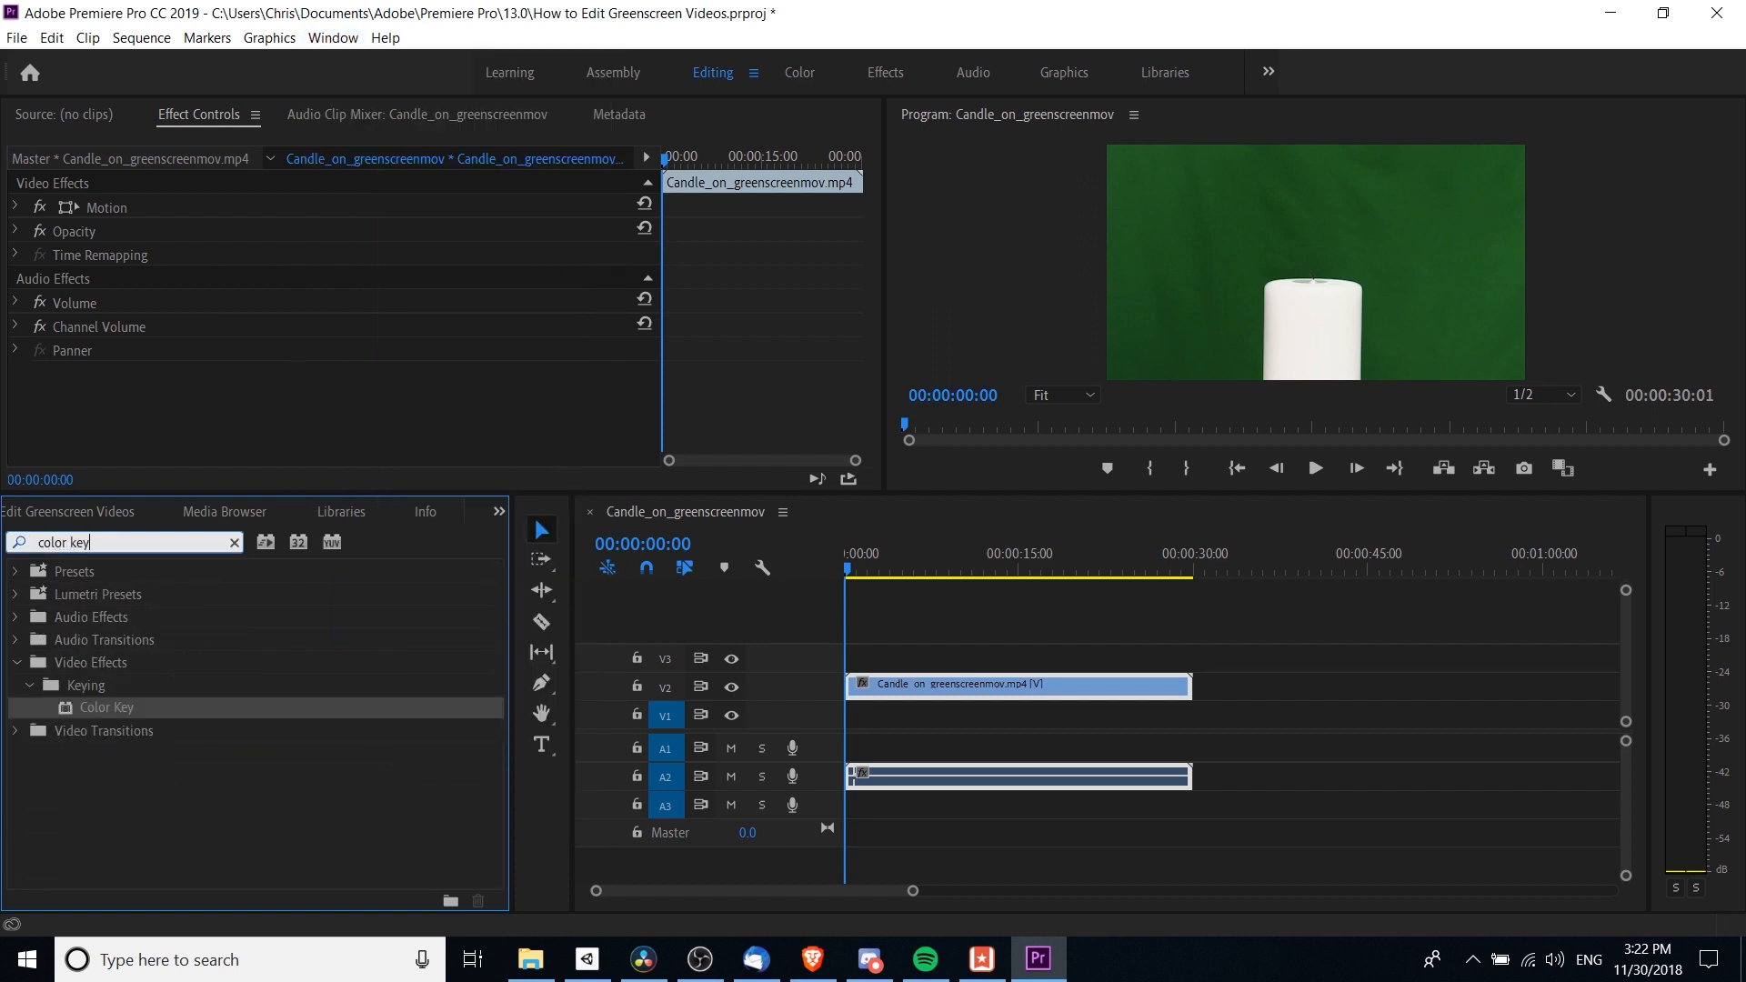
{"action": "mouse_move", "coordinate": [118, 721]}
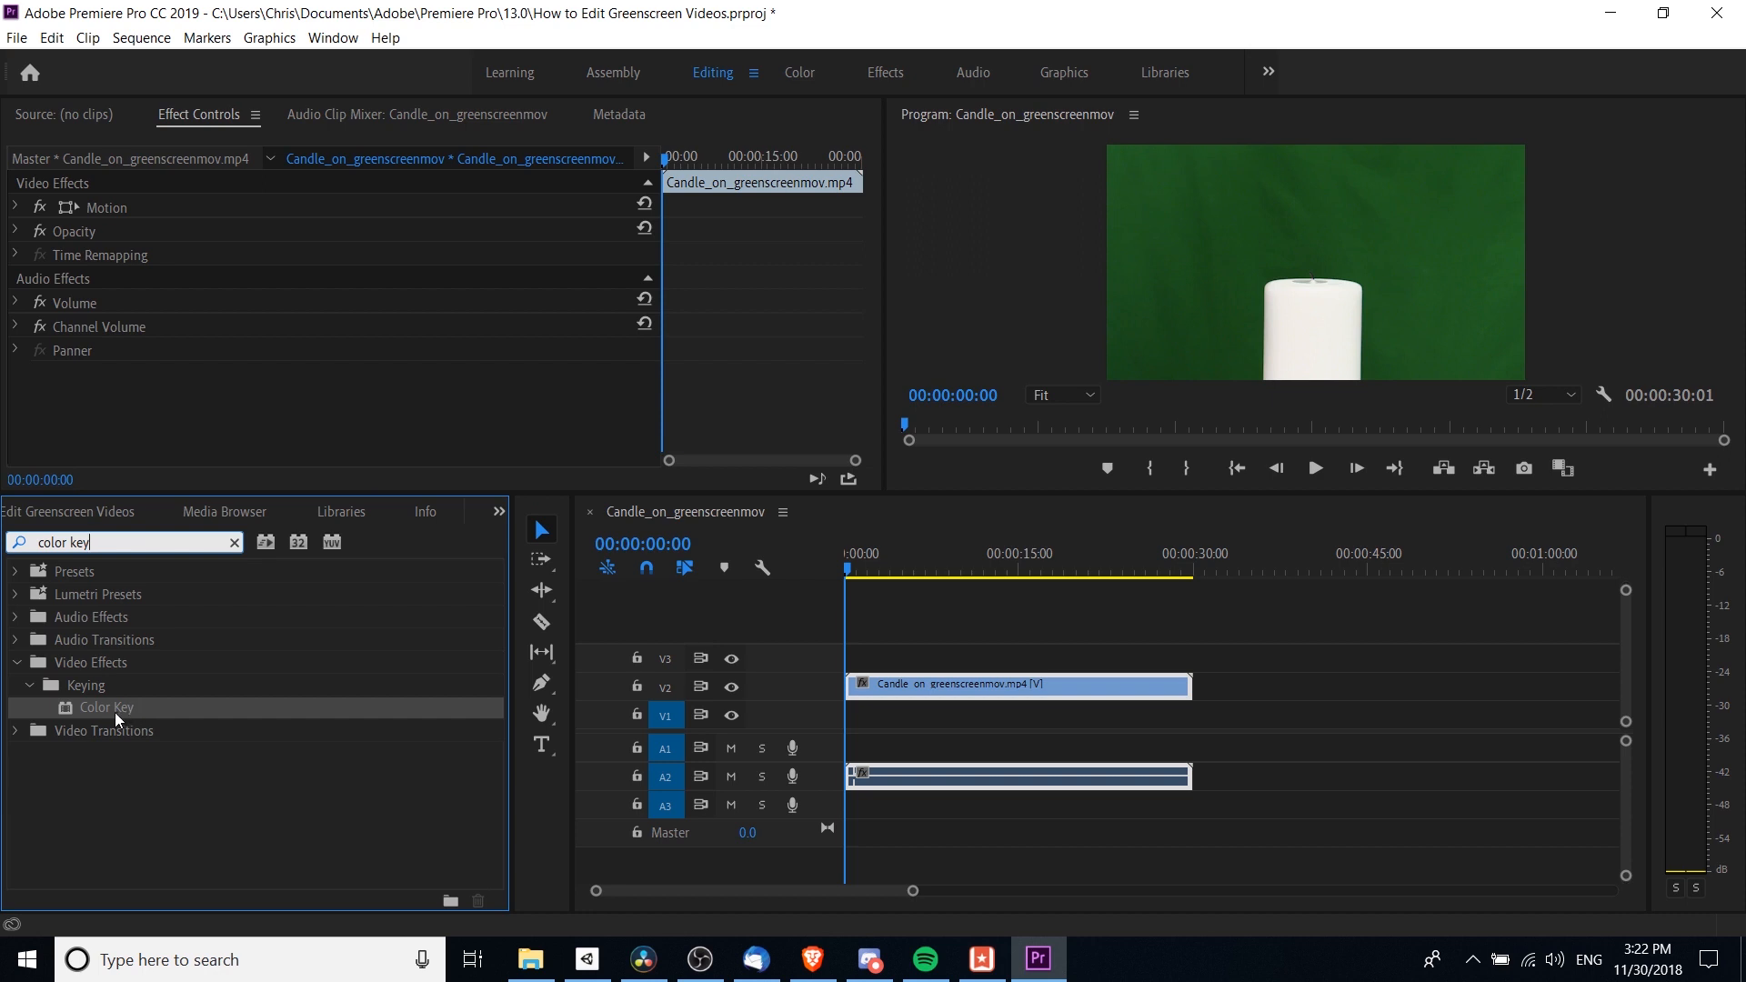
Apply the Color Key effect to the candle clip on V2.
{"action": "left_click_drag", "start_coordinate": [105, 708], "coordinate": [947, 684]}
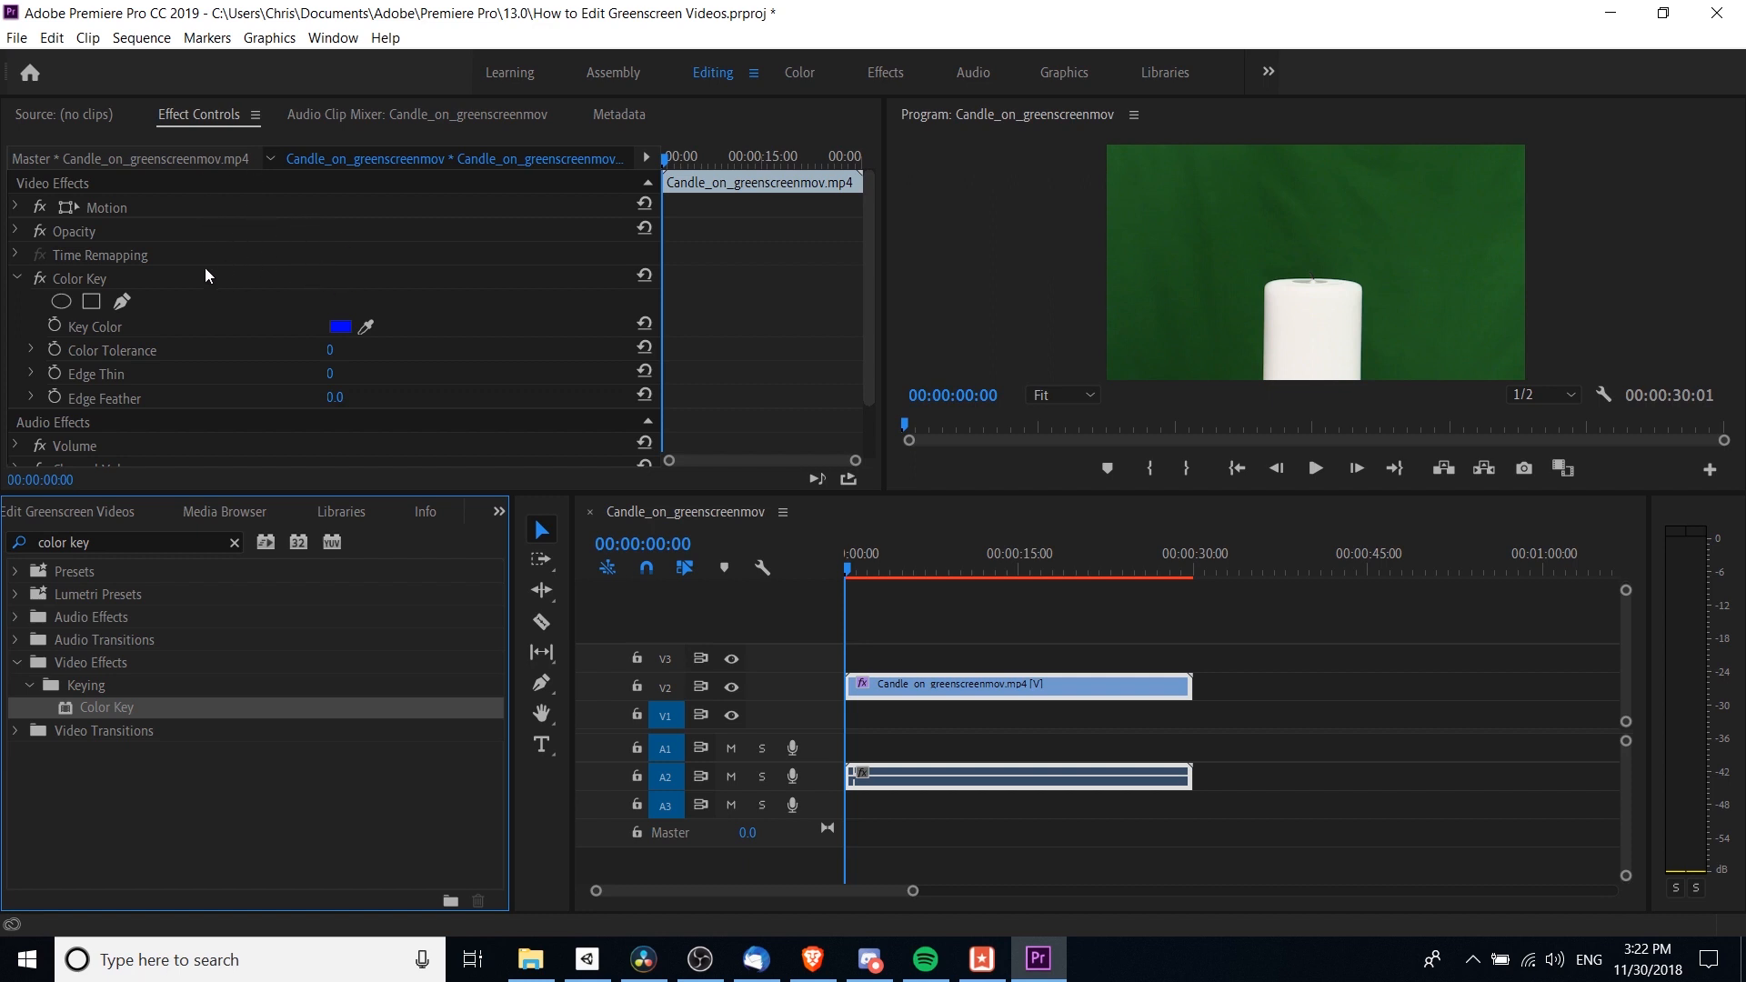
{"action": "mouse_move", "coordinate": [193, 327]}
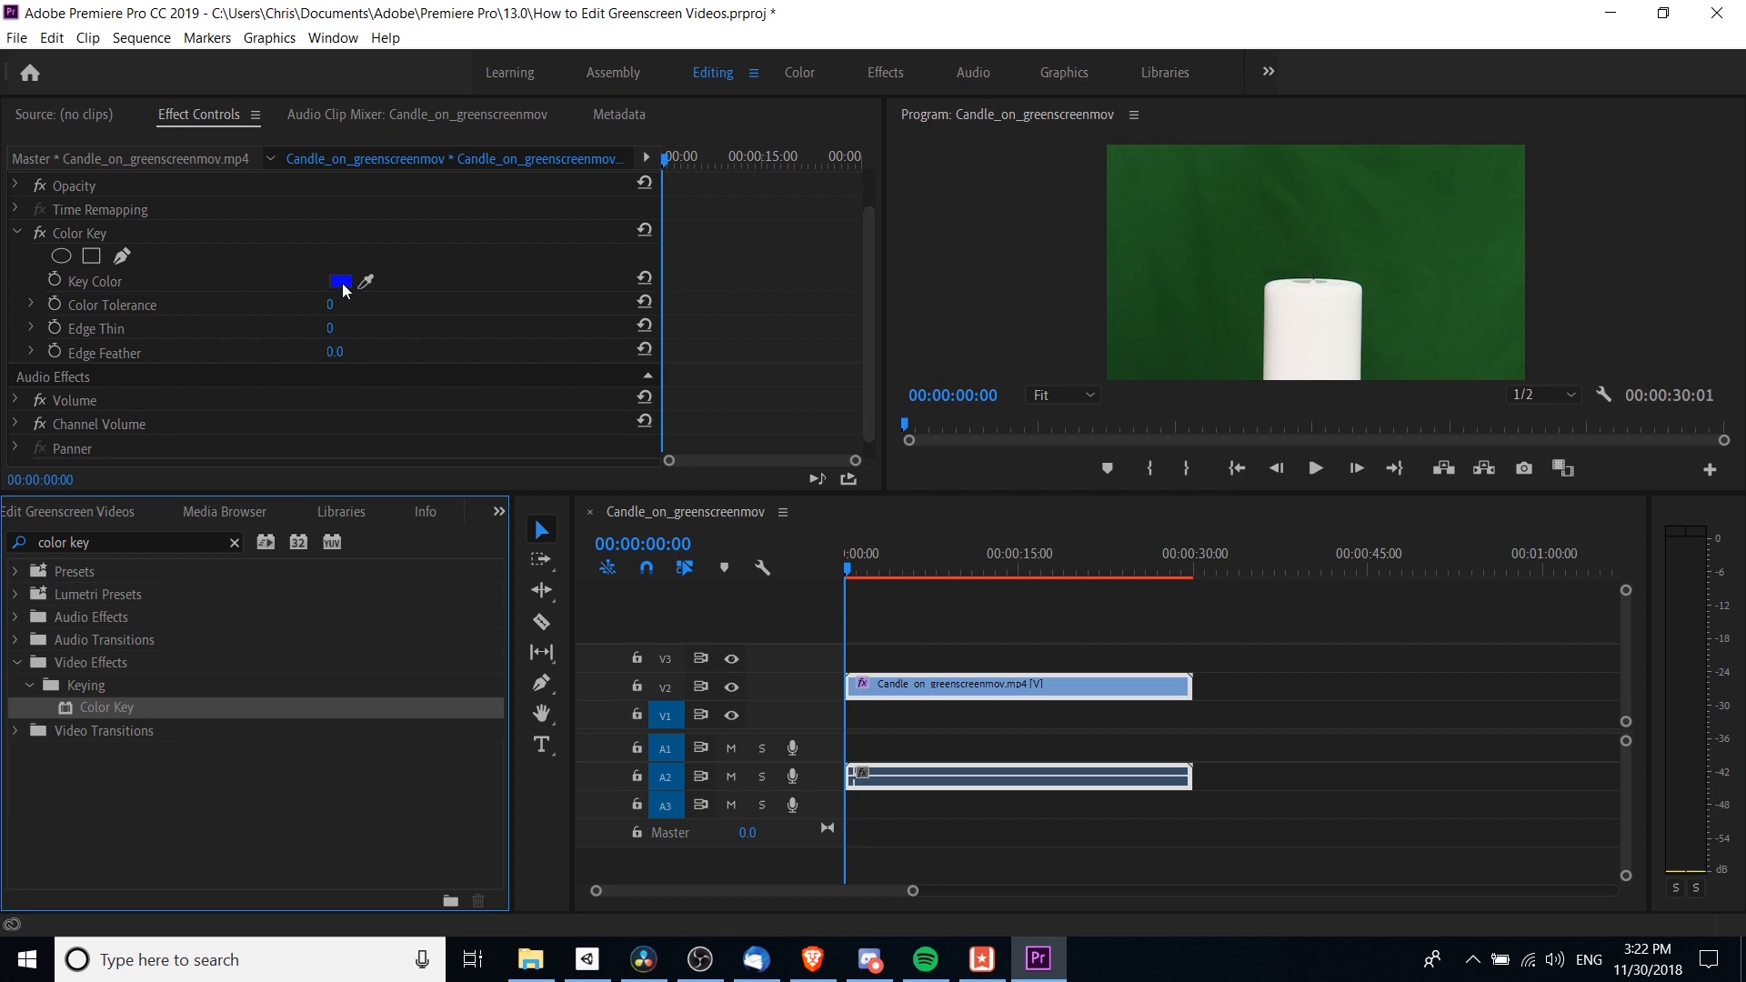
{"action": "mouse_move", "coordinate": [1155, 222]}
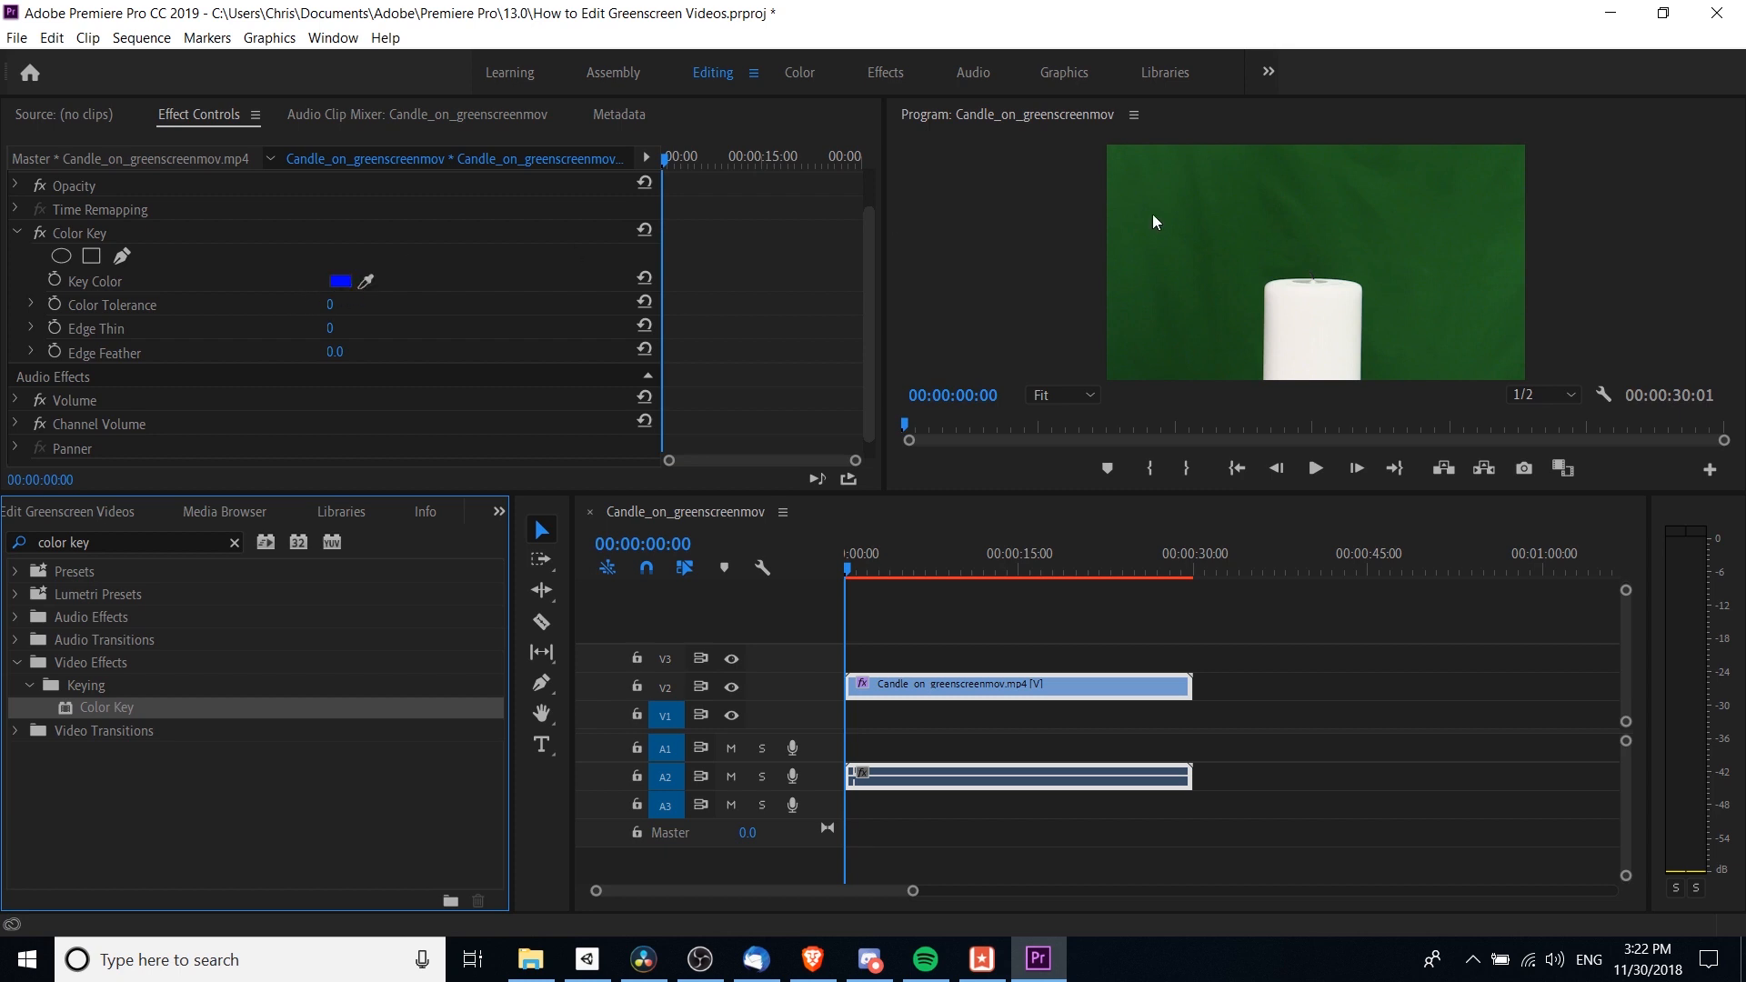
{"action": "mouse_move", "coordinate": [1287, 209]}
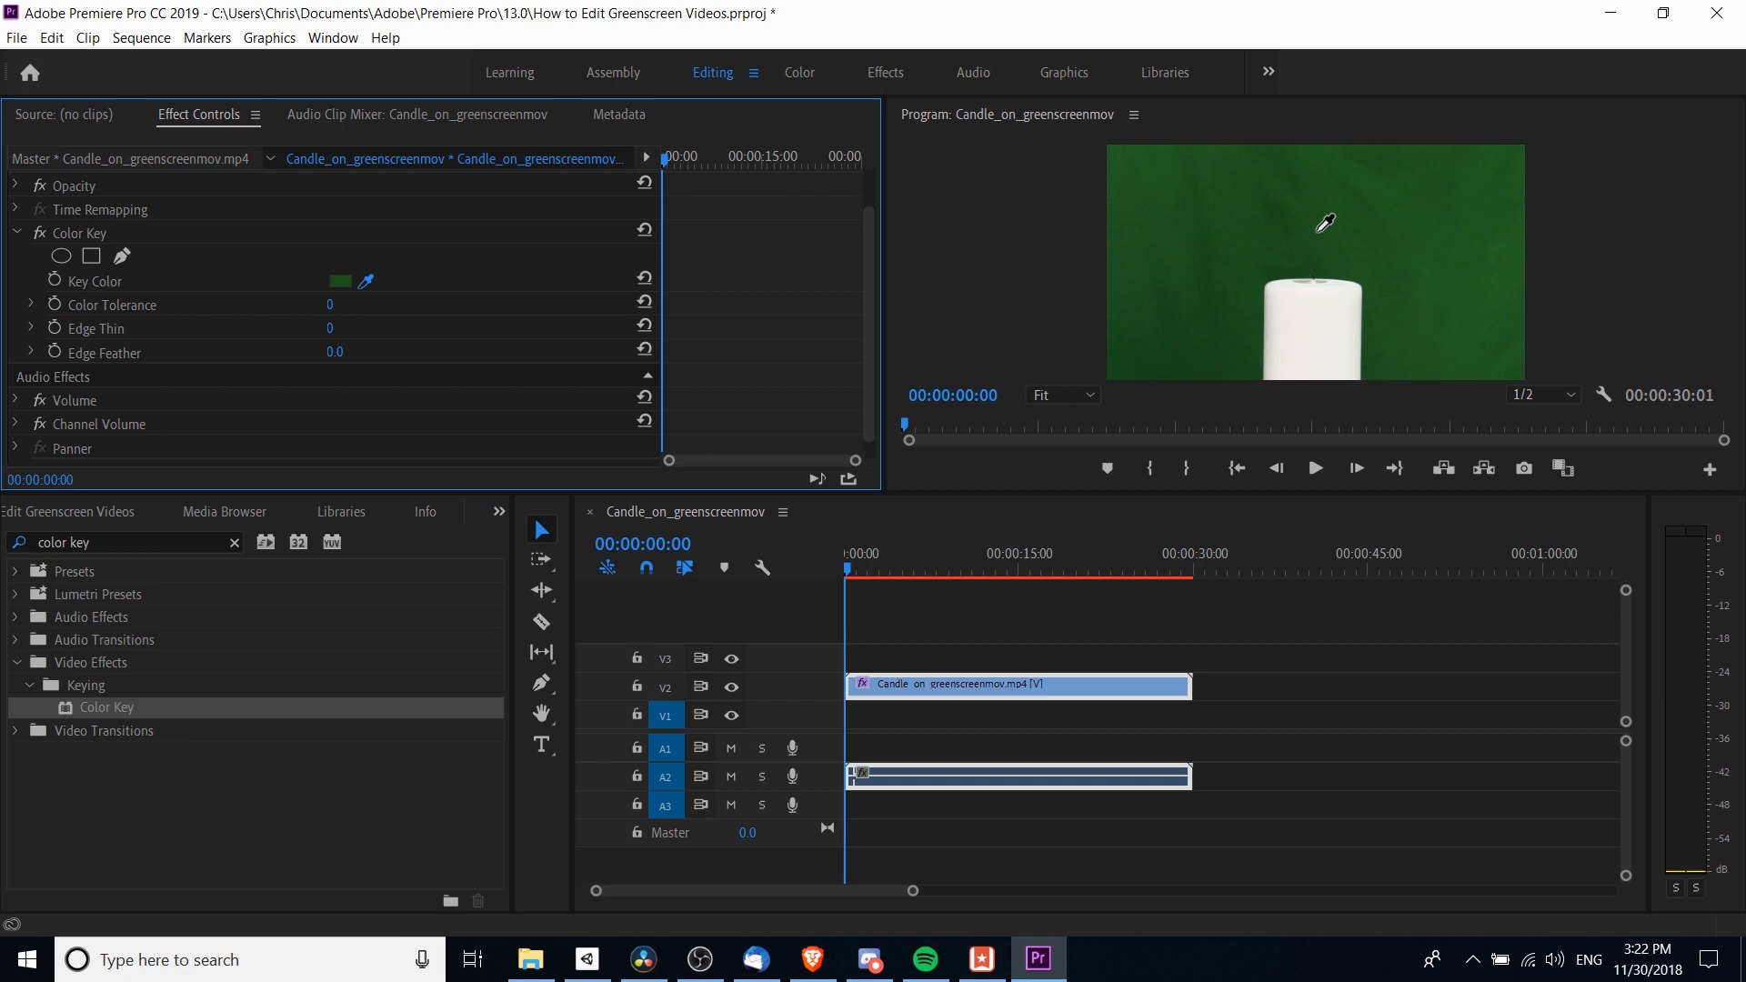
{"action": "mouse_move", "coordinate": [1364, 227]}
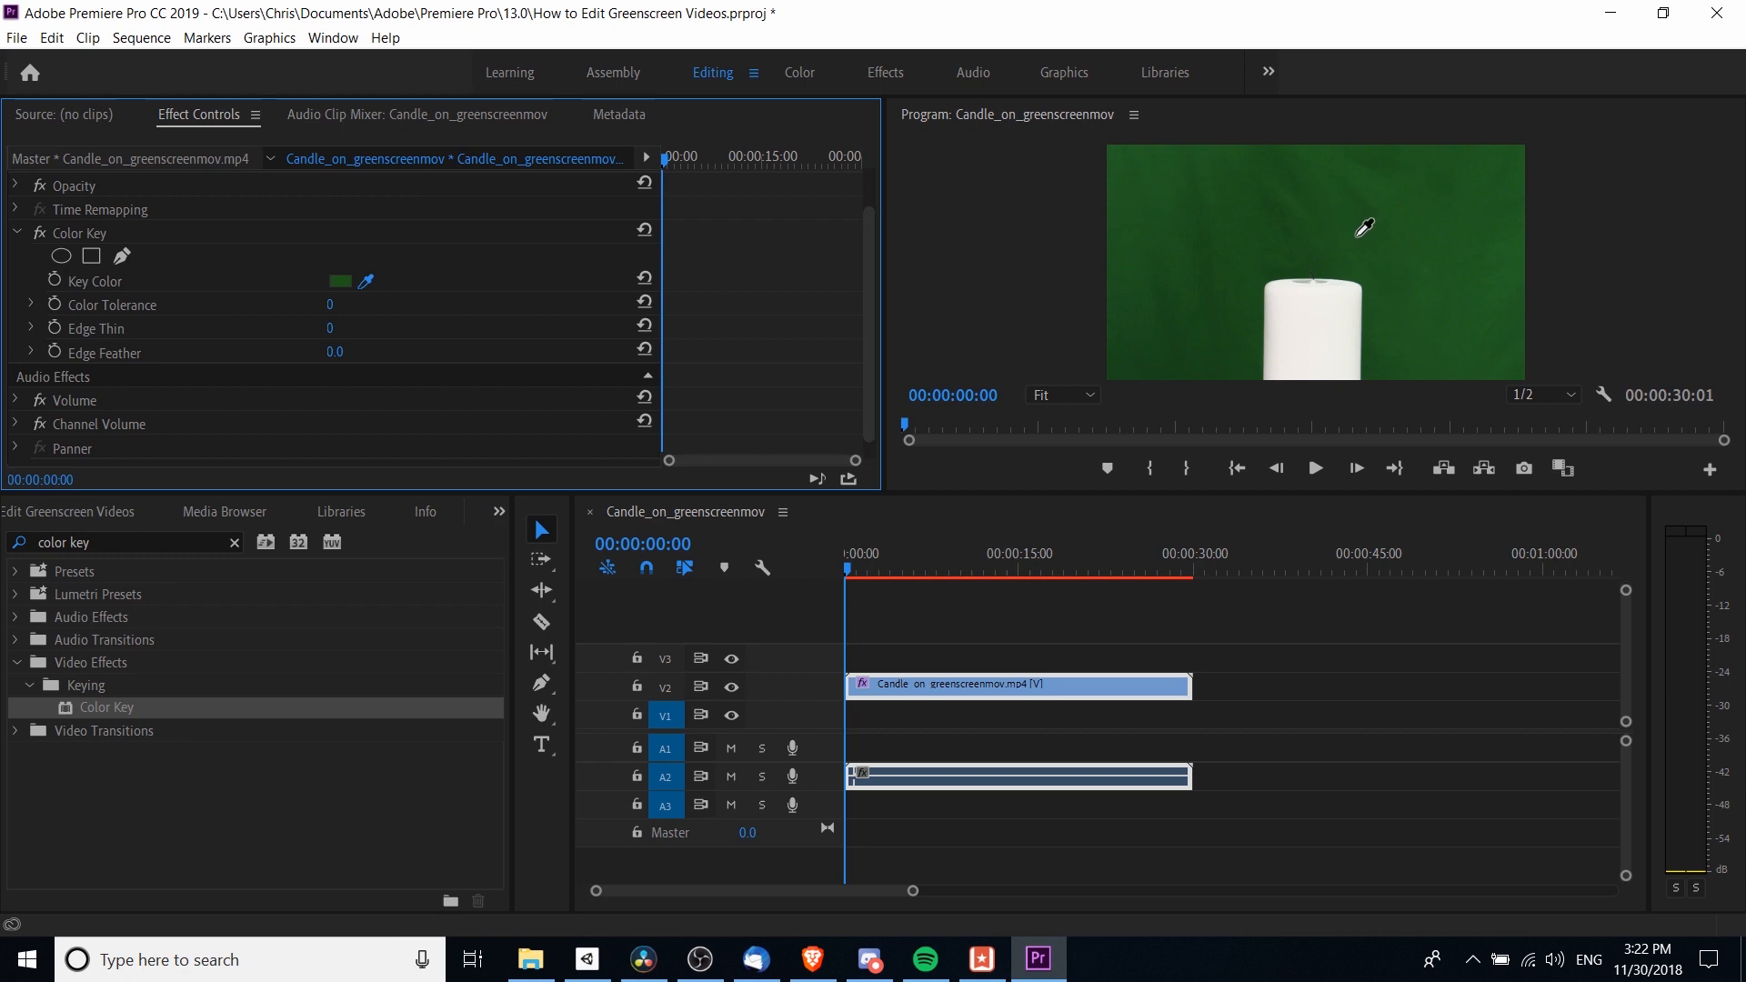
Sample the green backdrop as the key colour and raise Color Tolerance to 26.
{"action": "left_click_drag", "start_coordinate": [329, 306], "coordinate": [330, 306]}
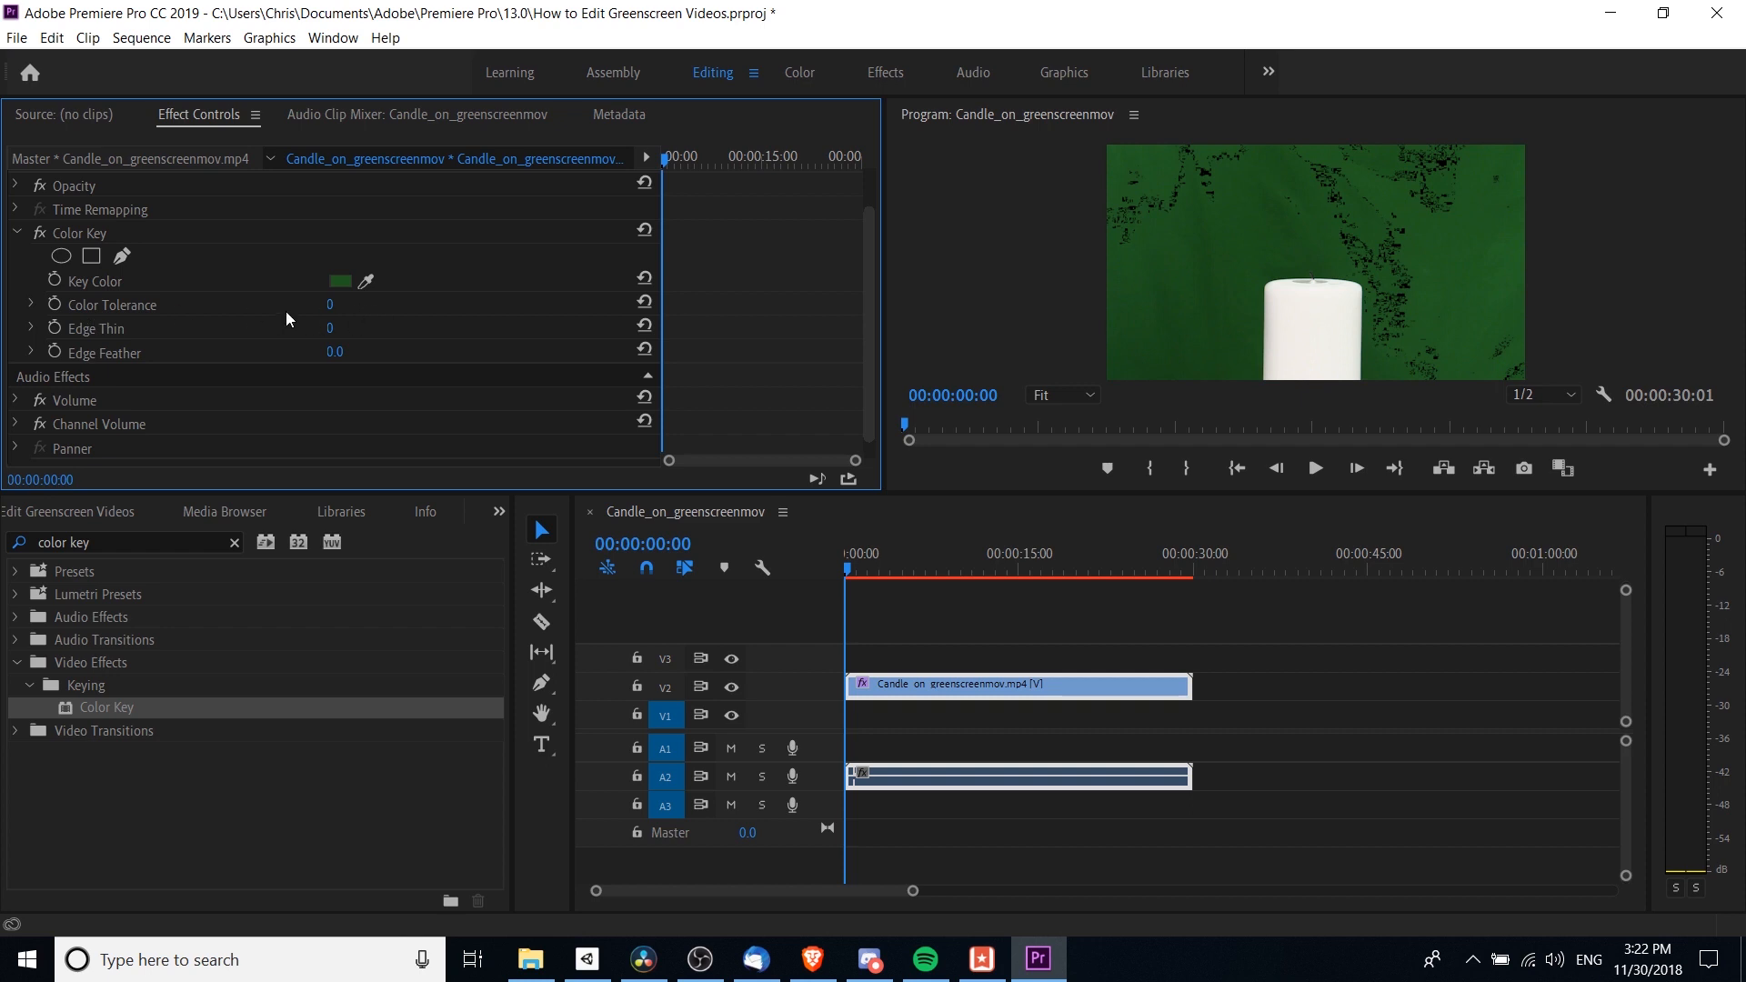
{"action": "mouse_move", "coordinate": [1268, 189]}
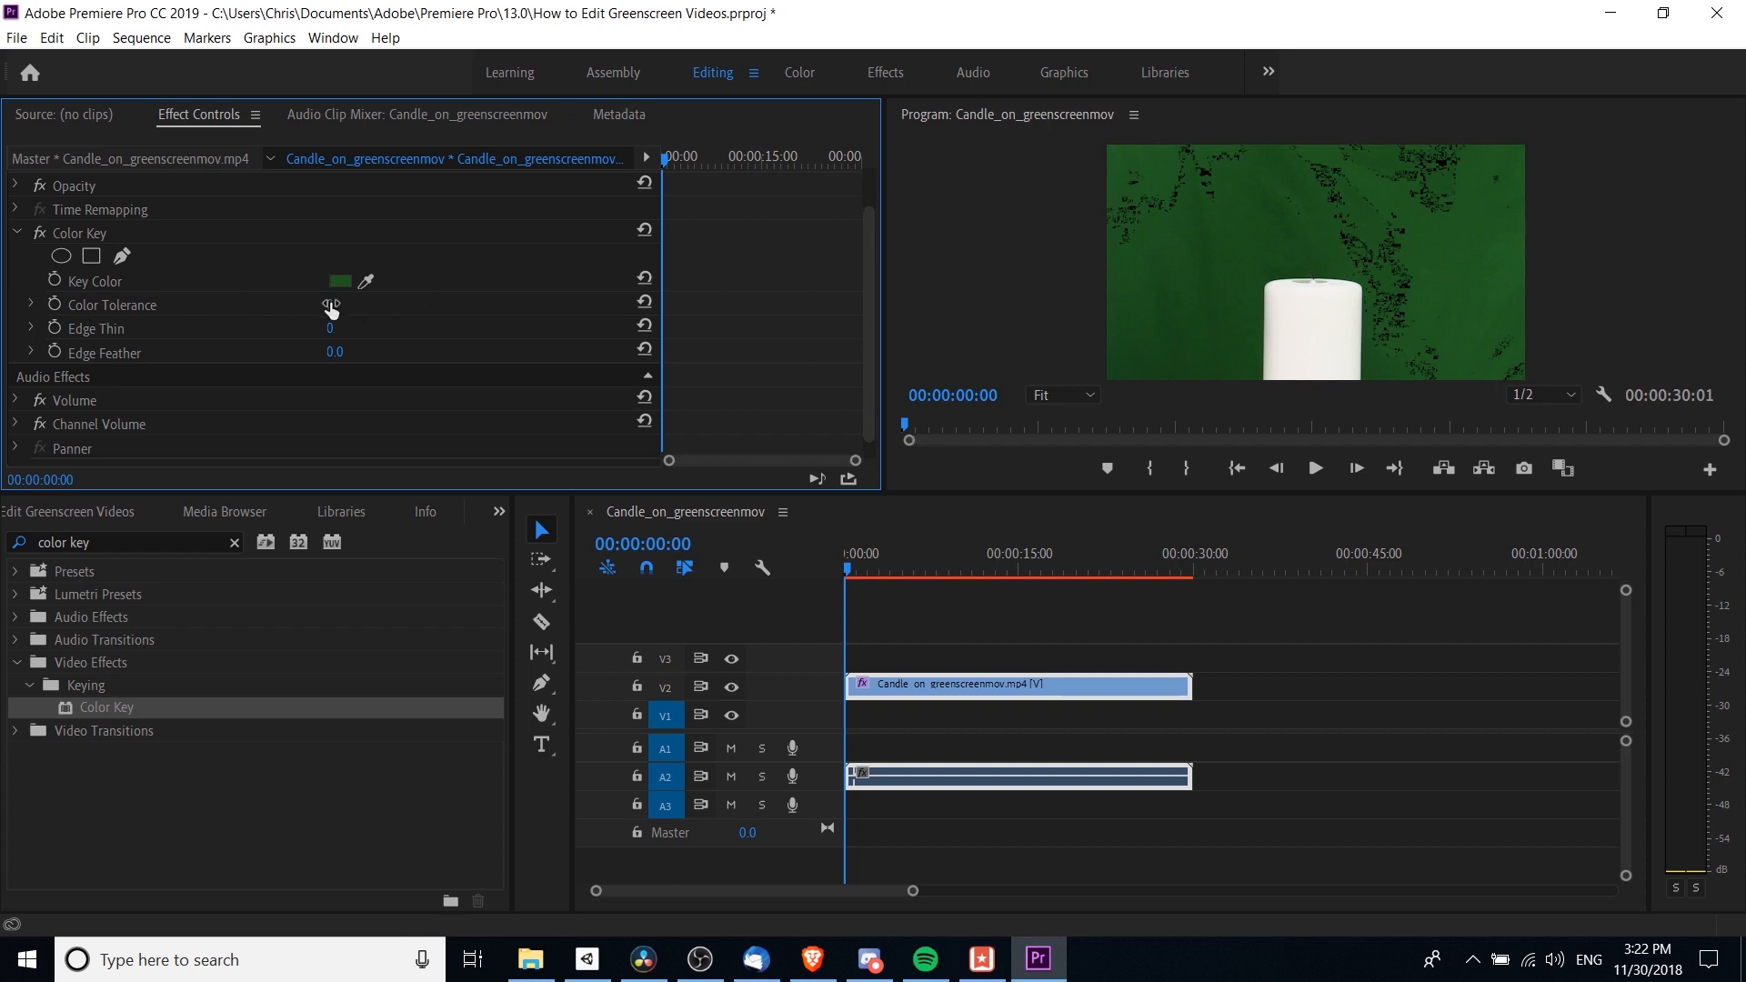
{"action": "left_click_drag", "start_coordinate": [332, 304], "coordinate": [366, 304]}
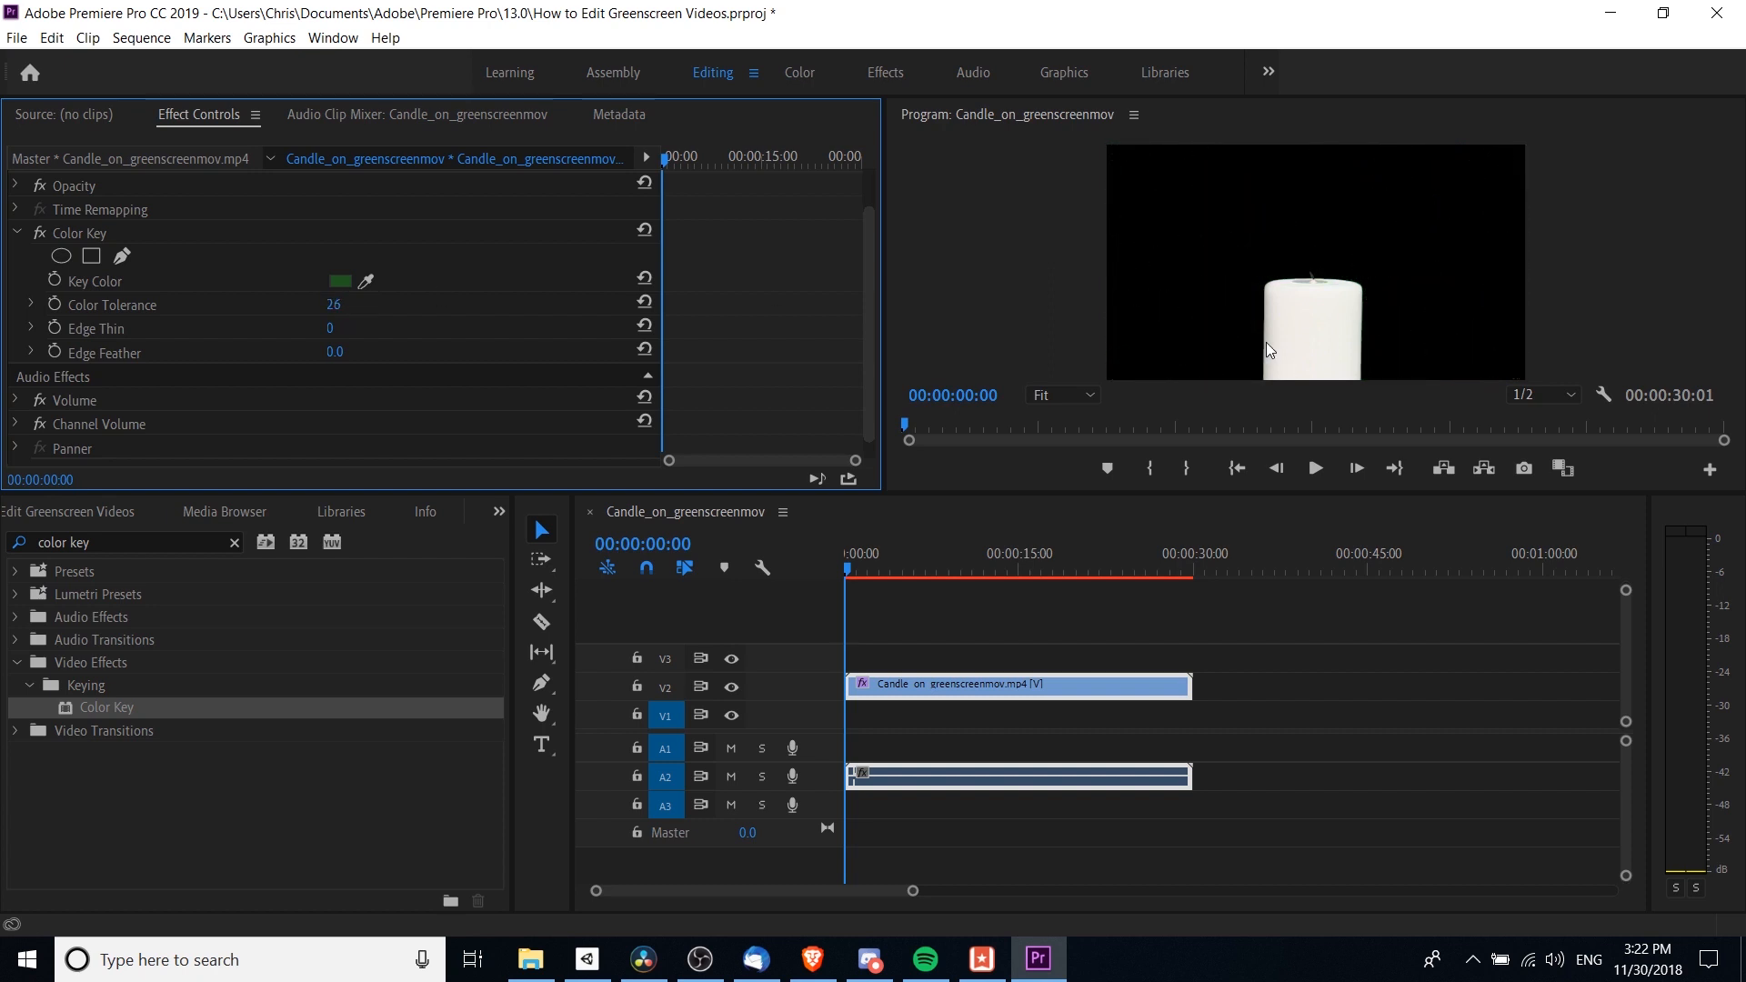
{"action": "mouse_move", "coordinate": [1359, 306]}
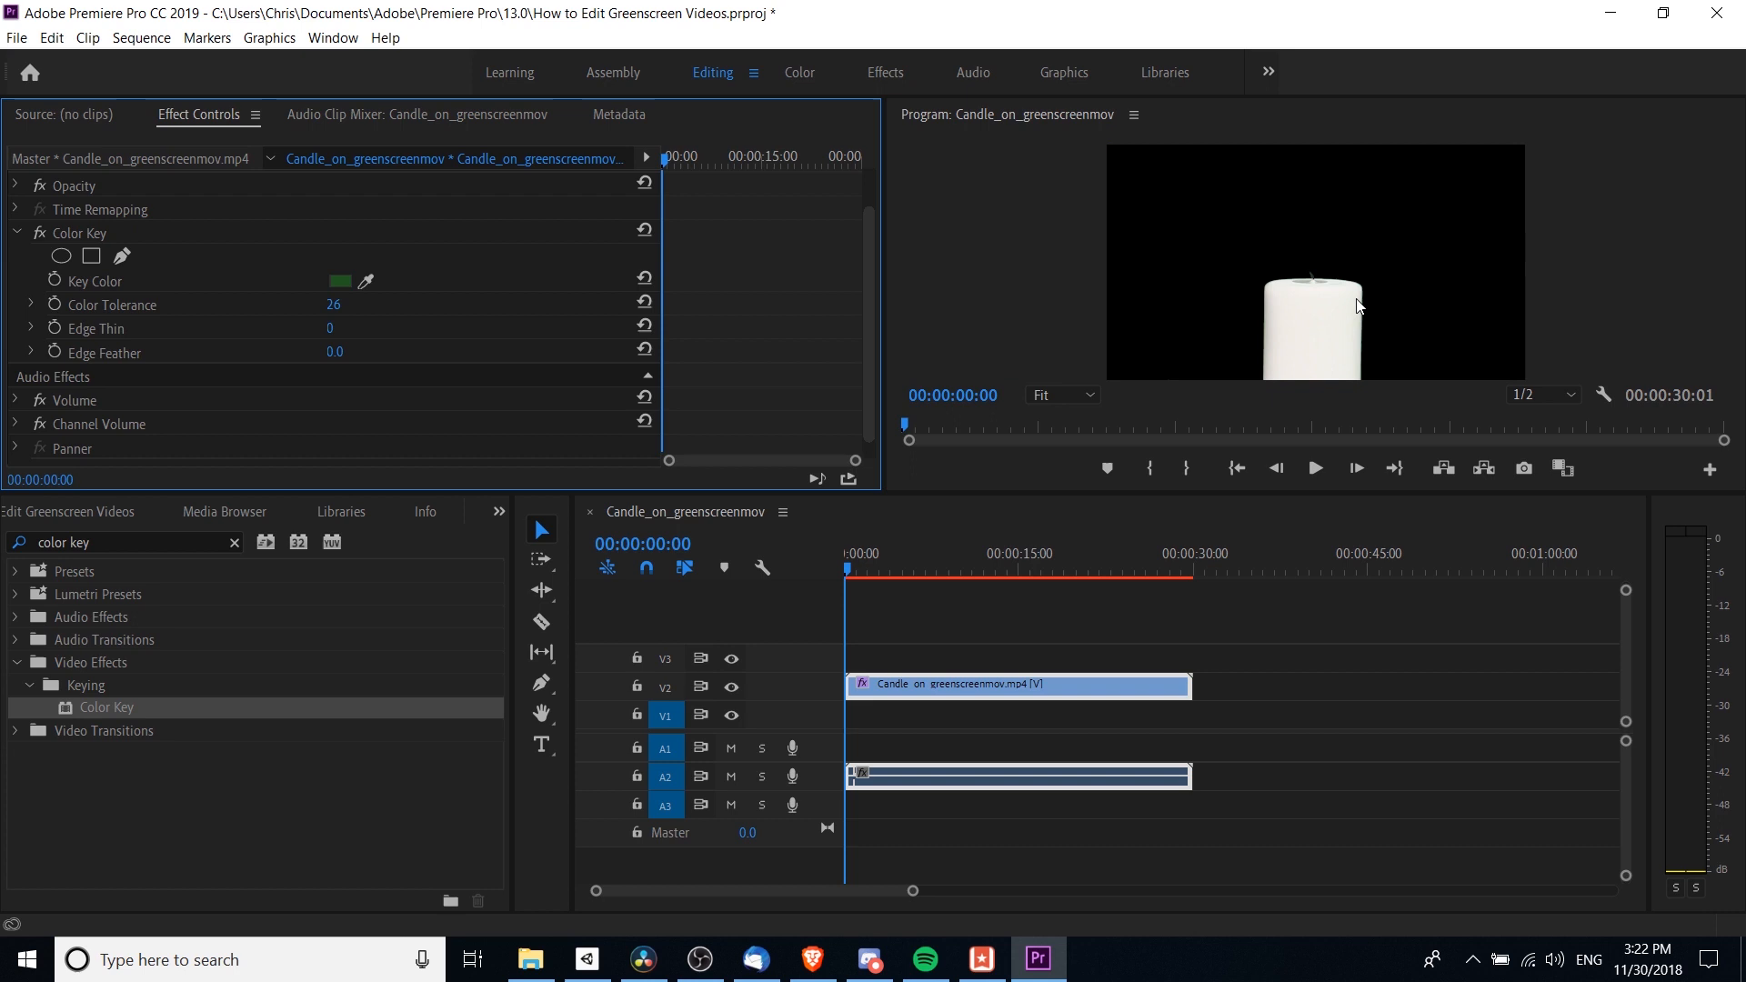
{"action": "mouse_move", "coordinate": [1328, 298]}
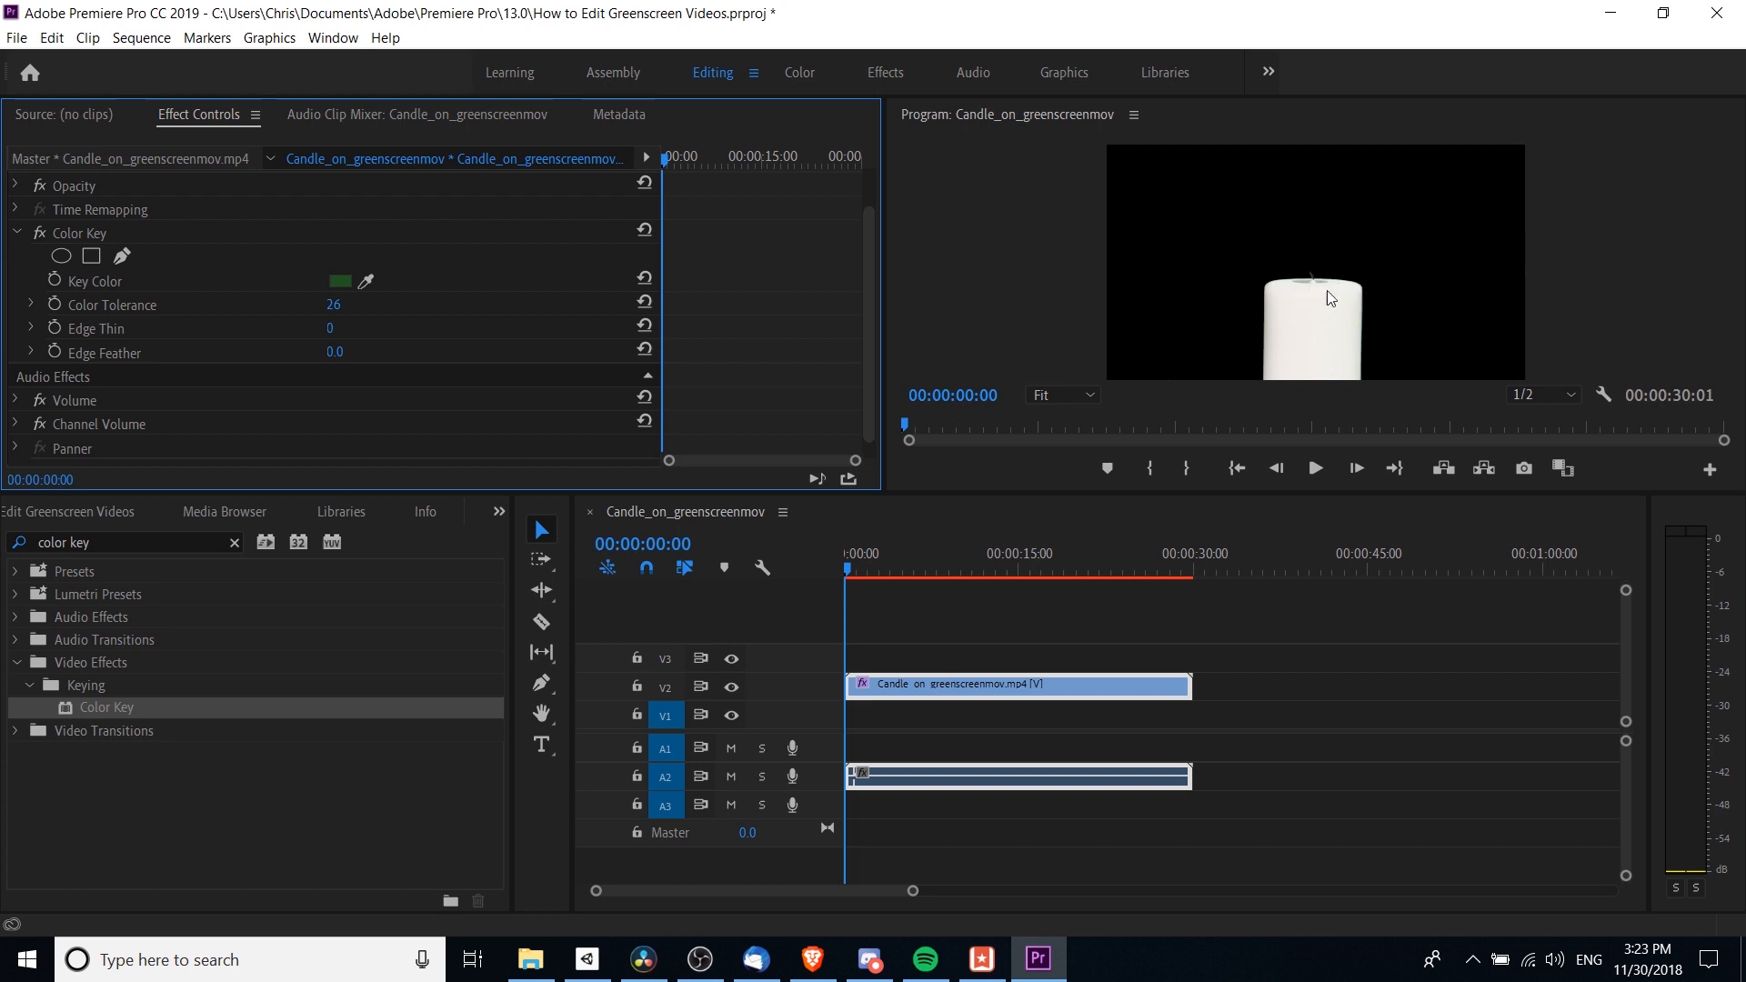
{"action": "mouse_move", "coordinate": [1326, 314]}
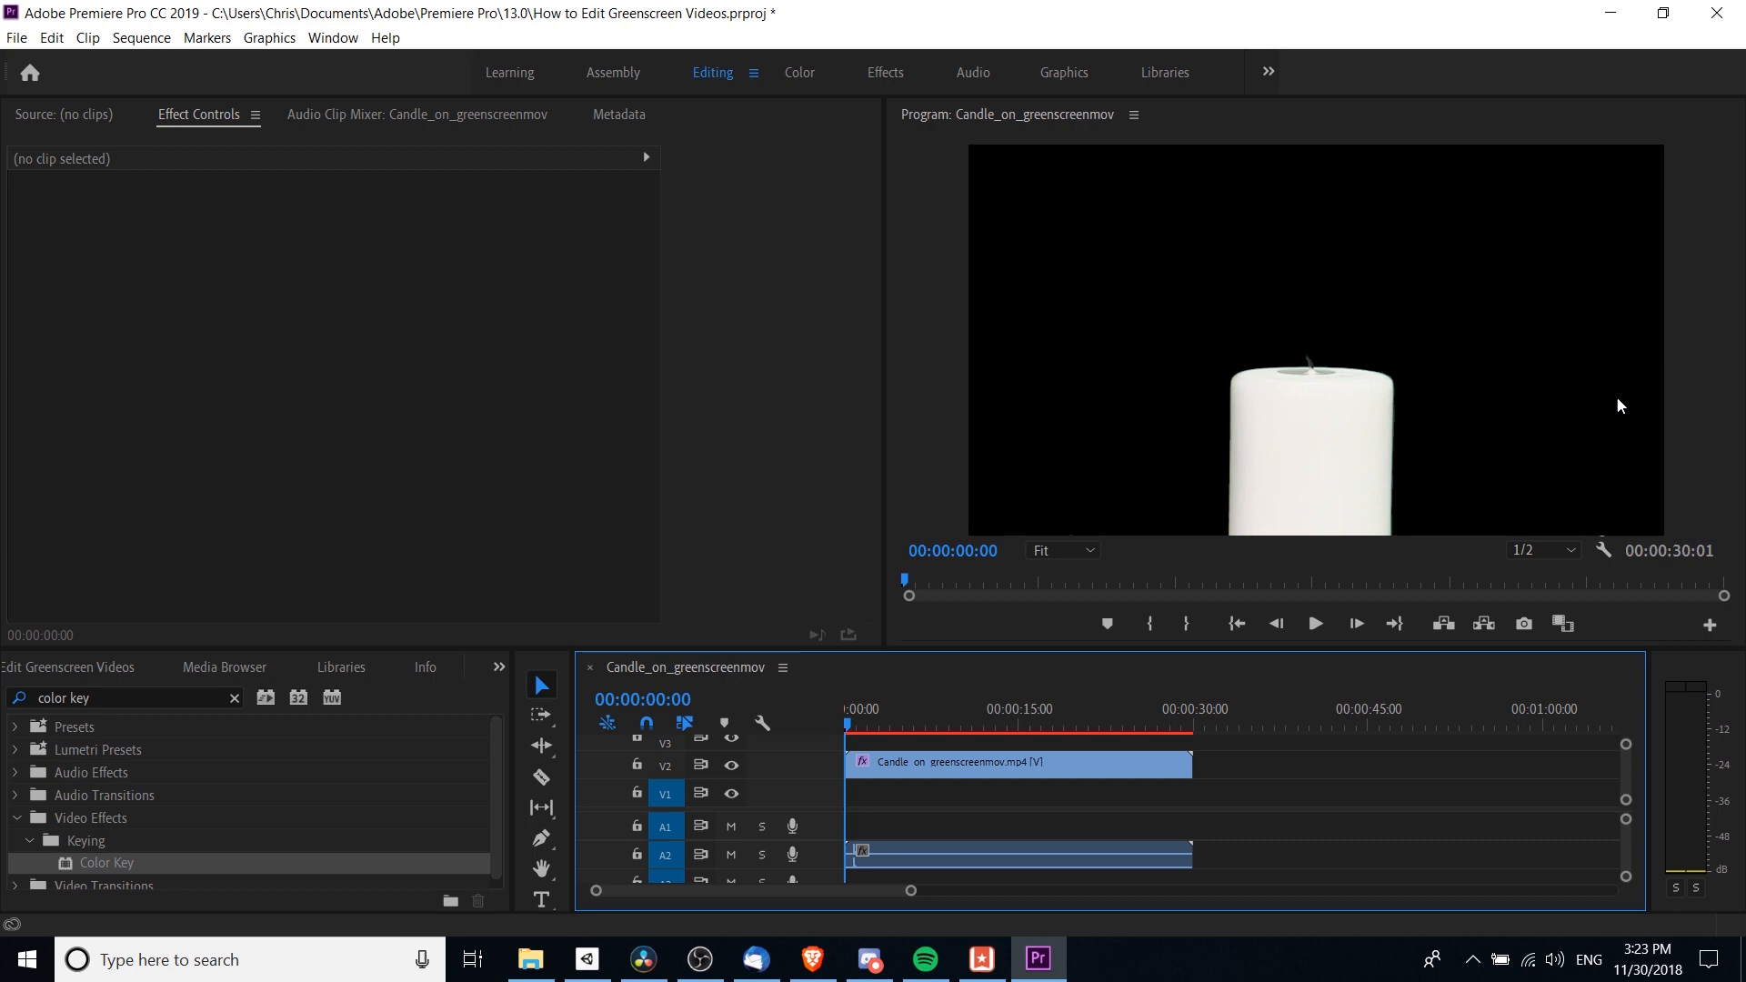
{"action": "left_click", "coordinate": [1314, 624]}
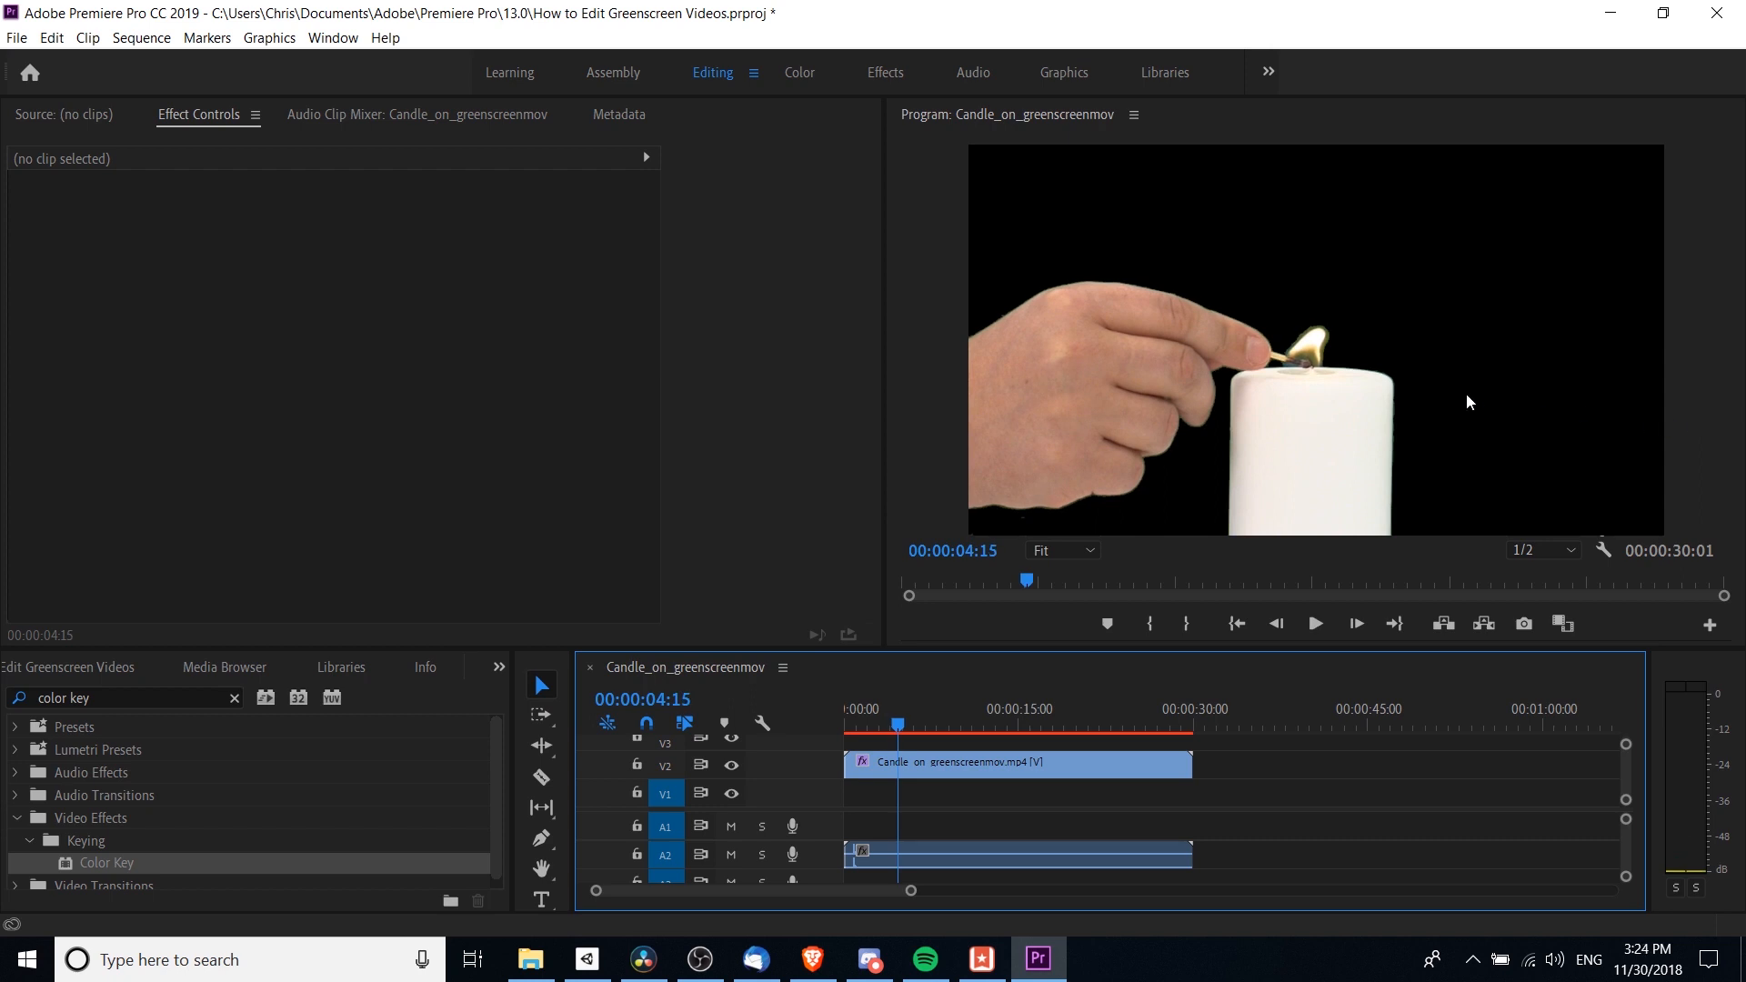
{"action": "mouse_move", "coordinate": [1091, 555]}
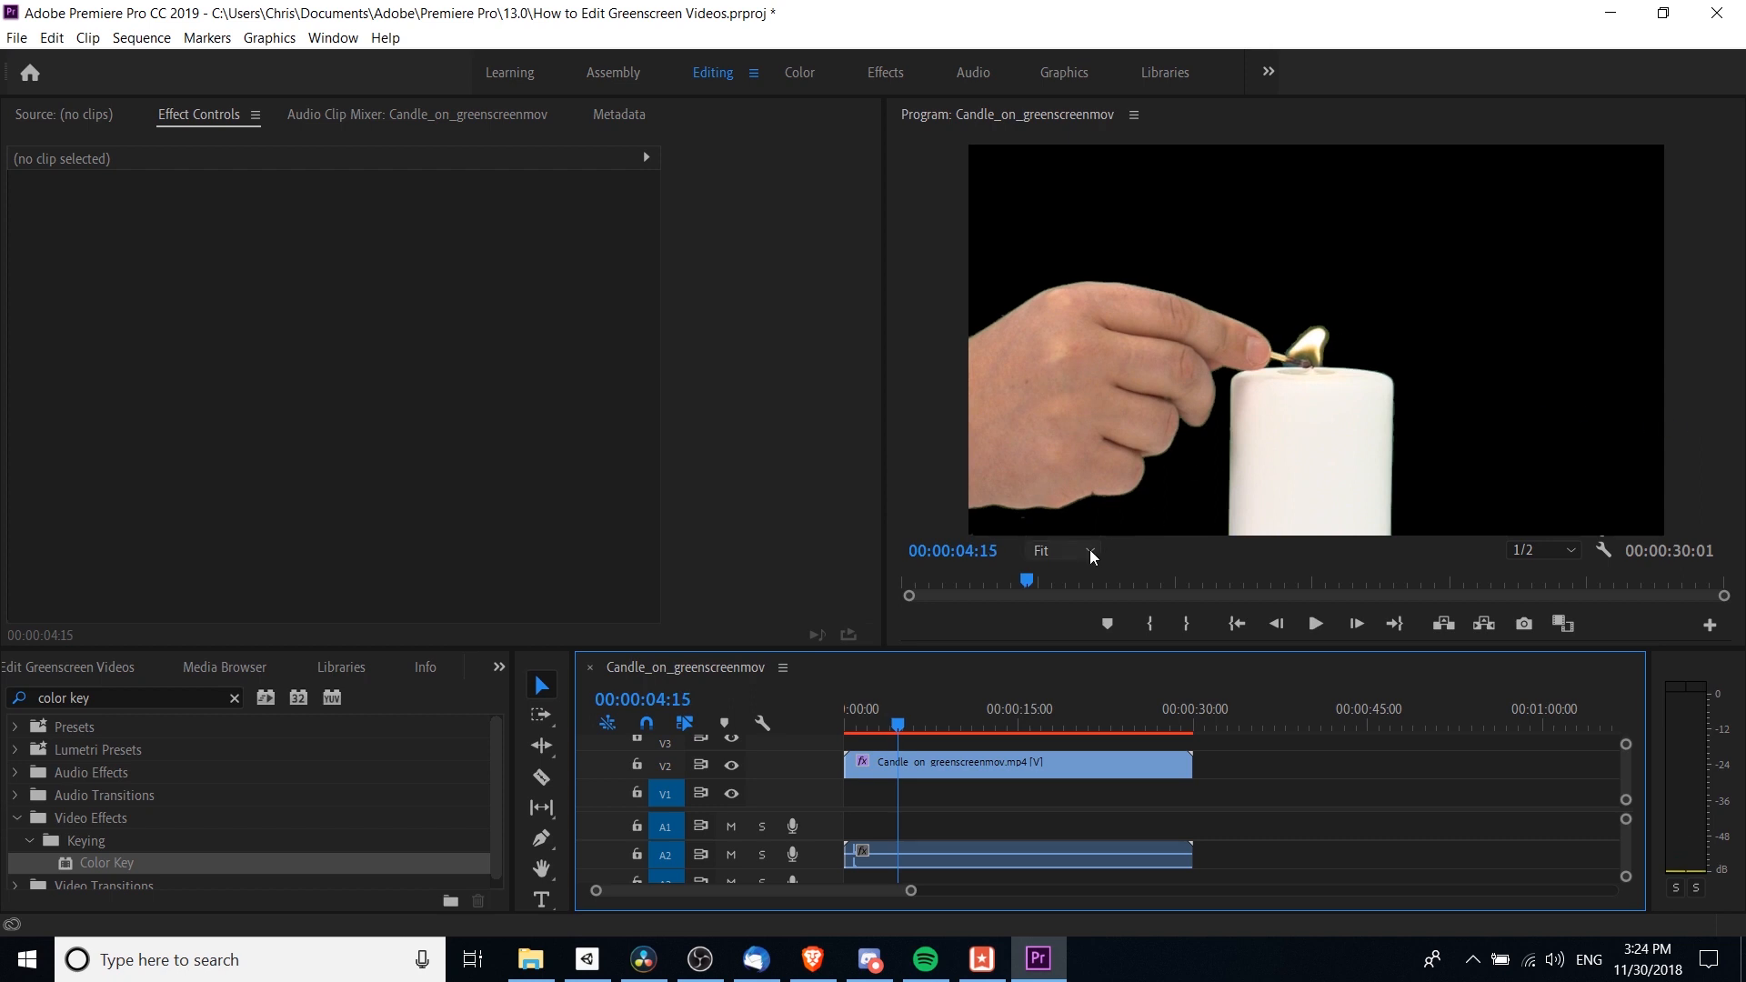
Set the Program Monitor zoom to 150% on the candle-lighting frame.
{"action": "left_click", "coordinate": [1058, 551]}
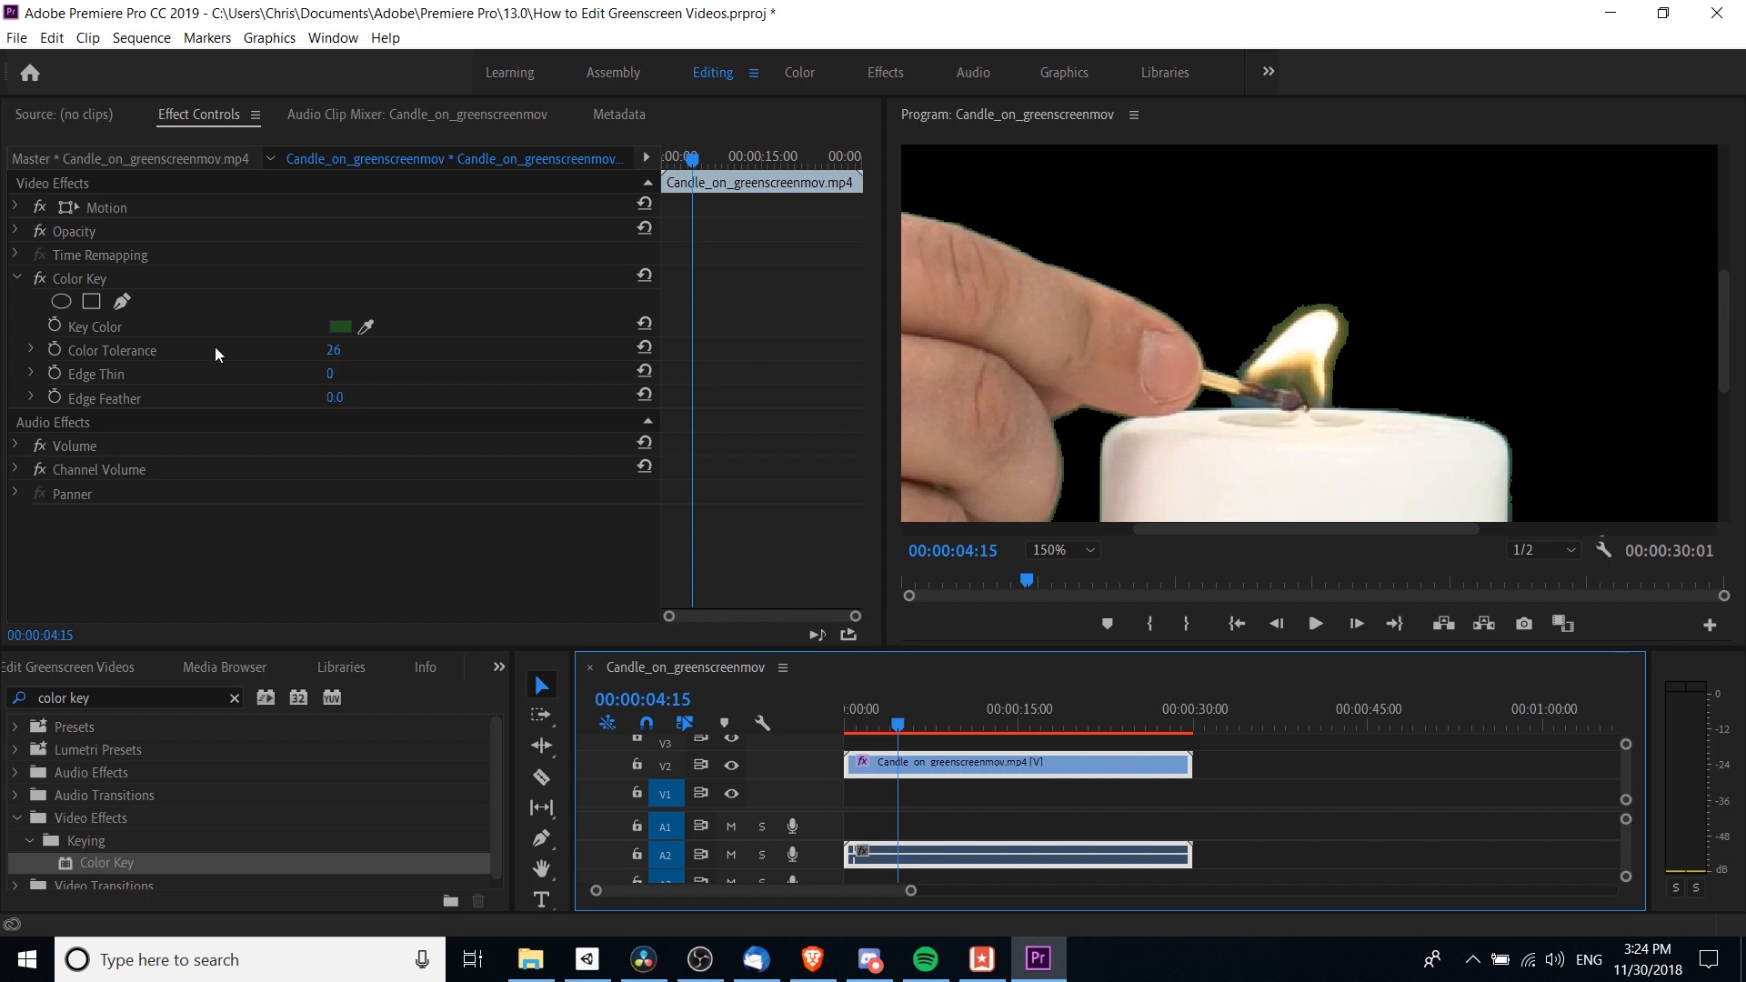
{"action": "mouse_move", "coordinate": [416, 372]}
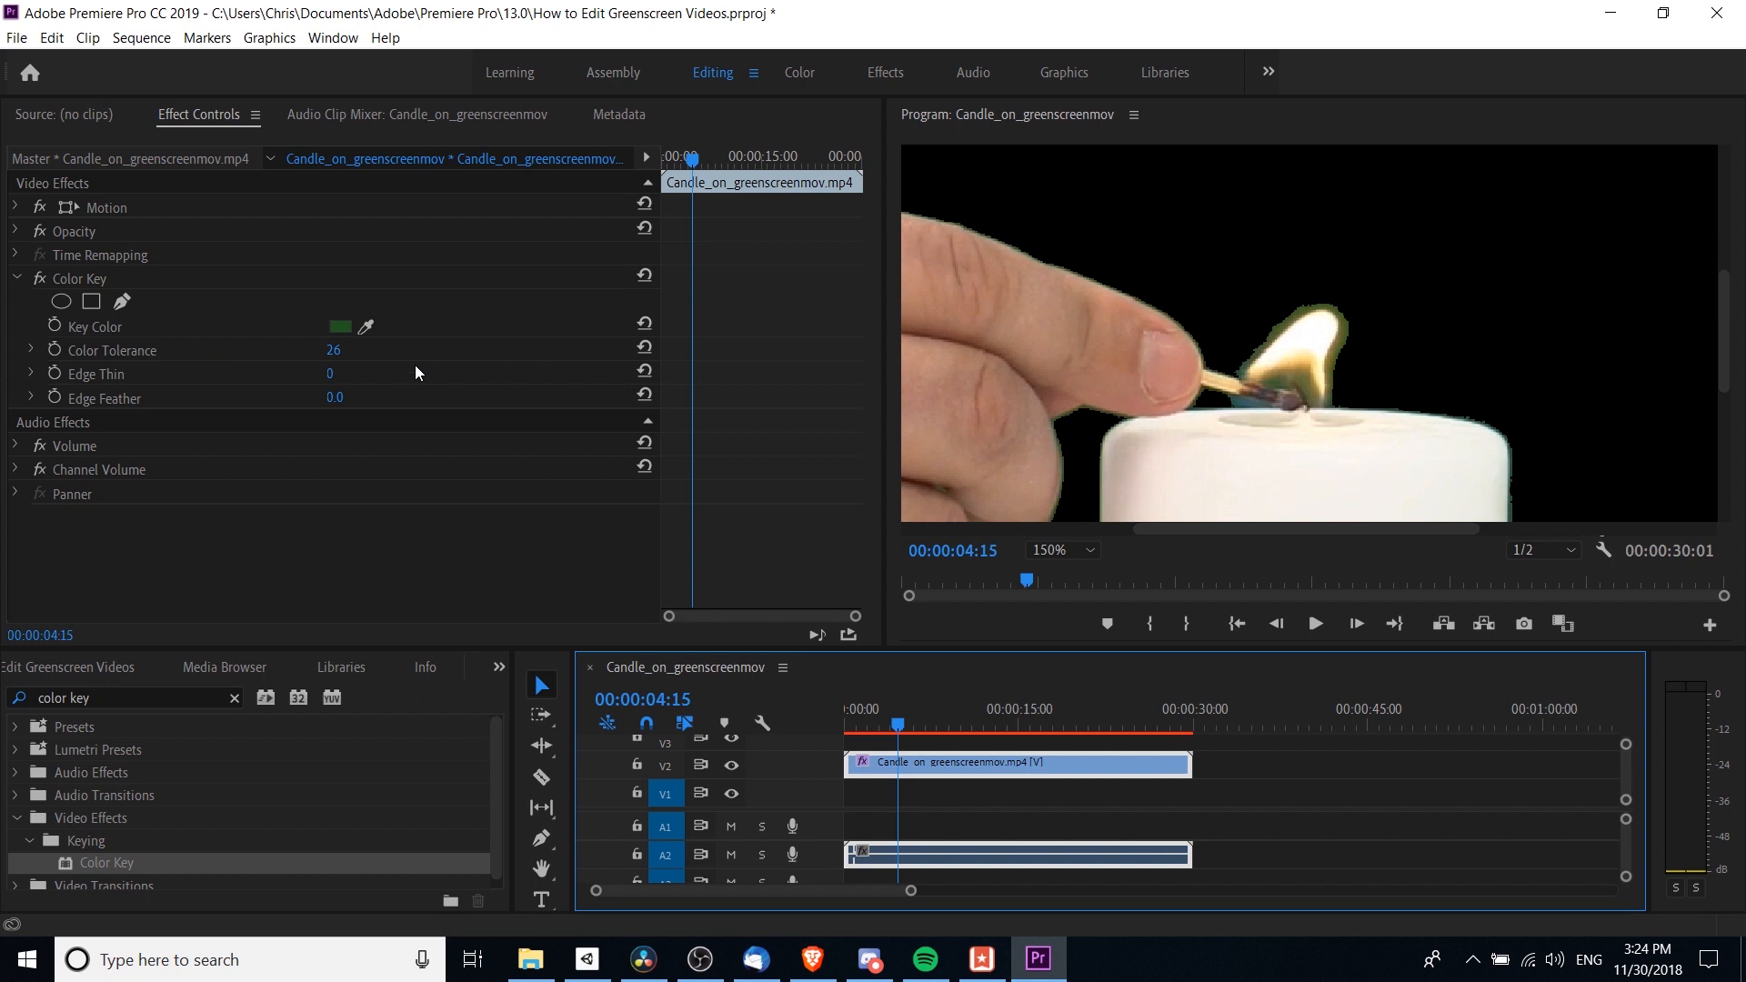
Scrub Color Tolerance up to about 90, then settle it back at 45.
{"action": "left_click_drag", "start_coordinate": [332, 349], "coordinate": [417, 349]}
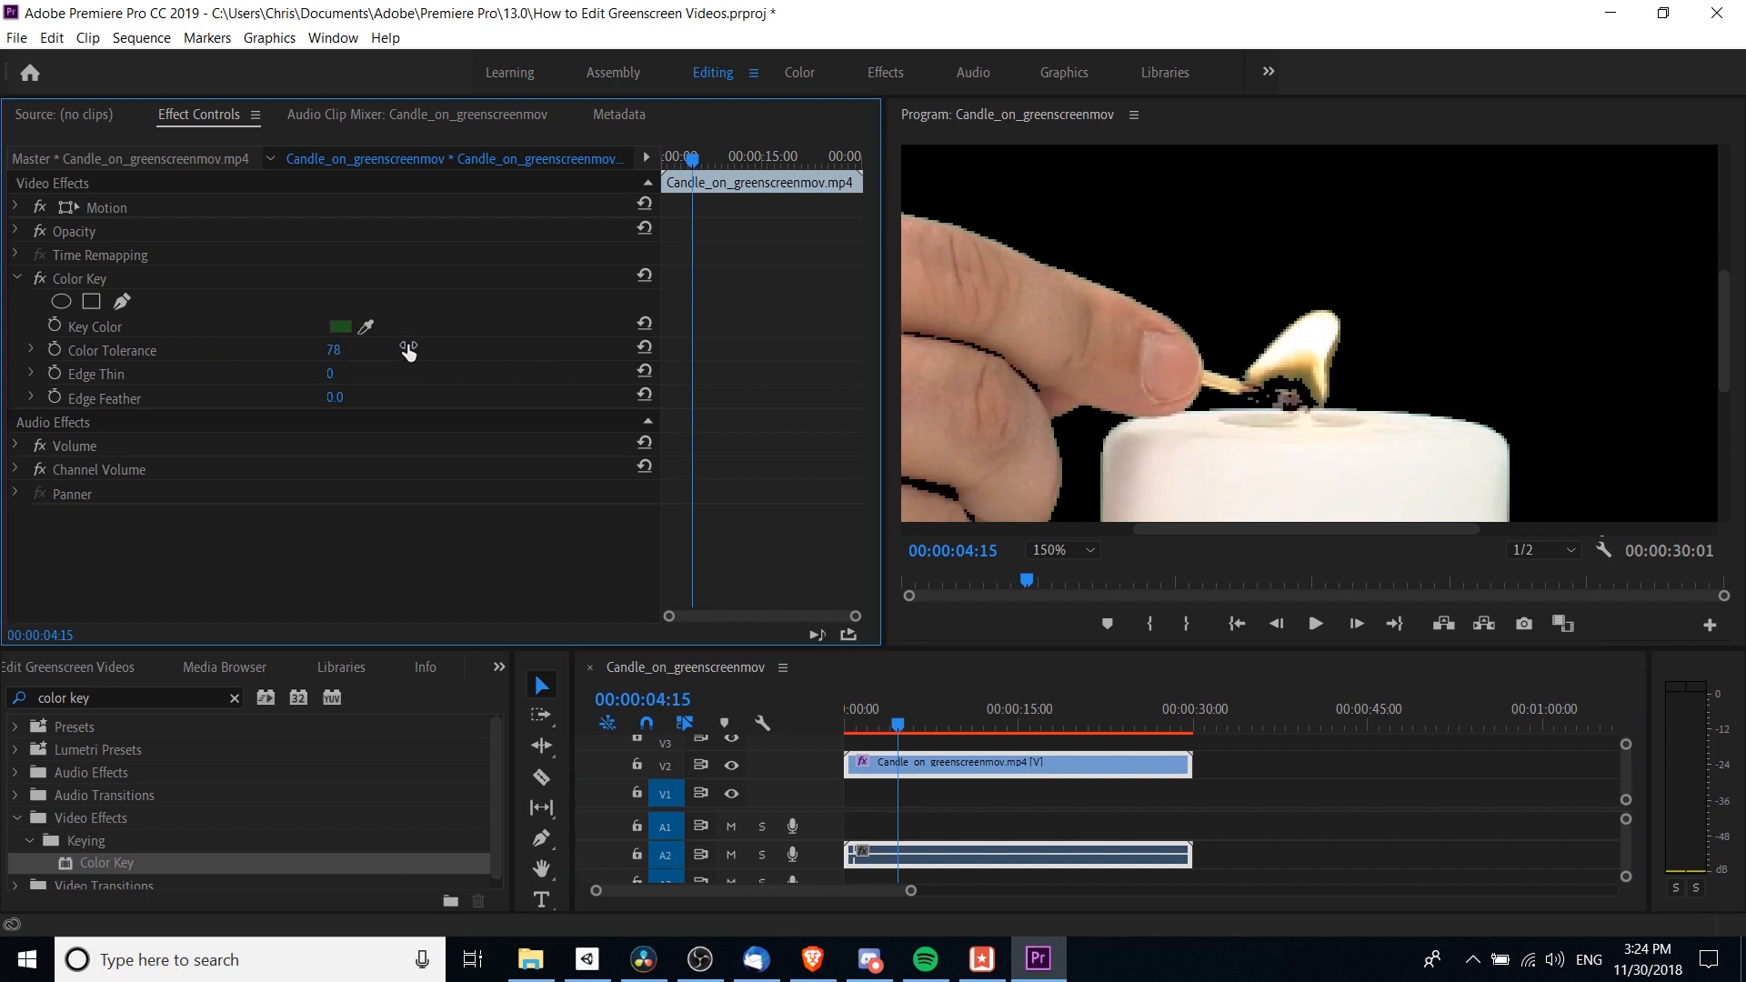
{"action": "left_click_drag", "start_coordinate": [332, 349], "coordinate": [332, 345]}
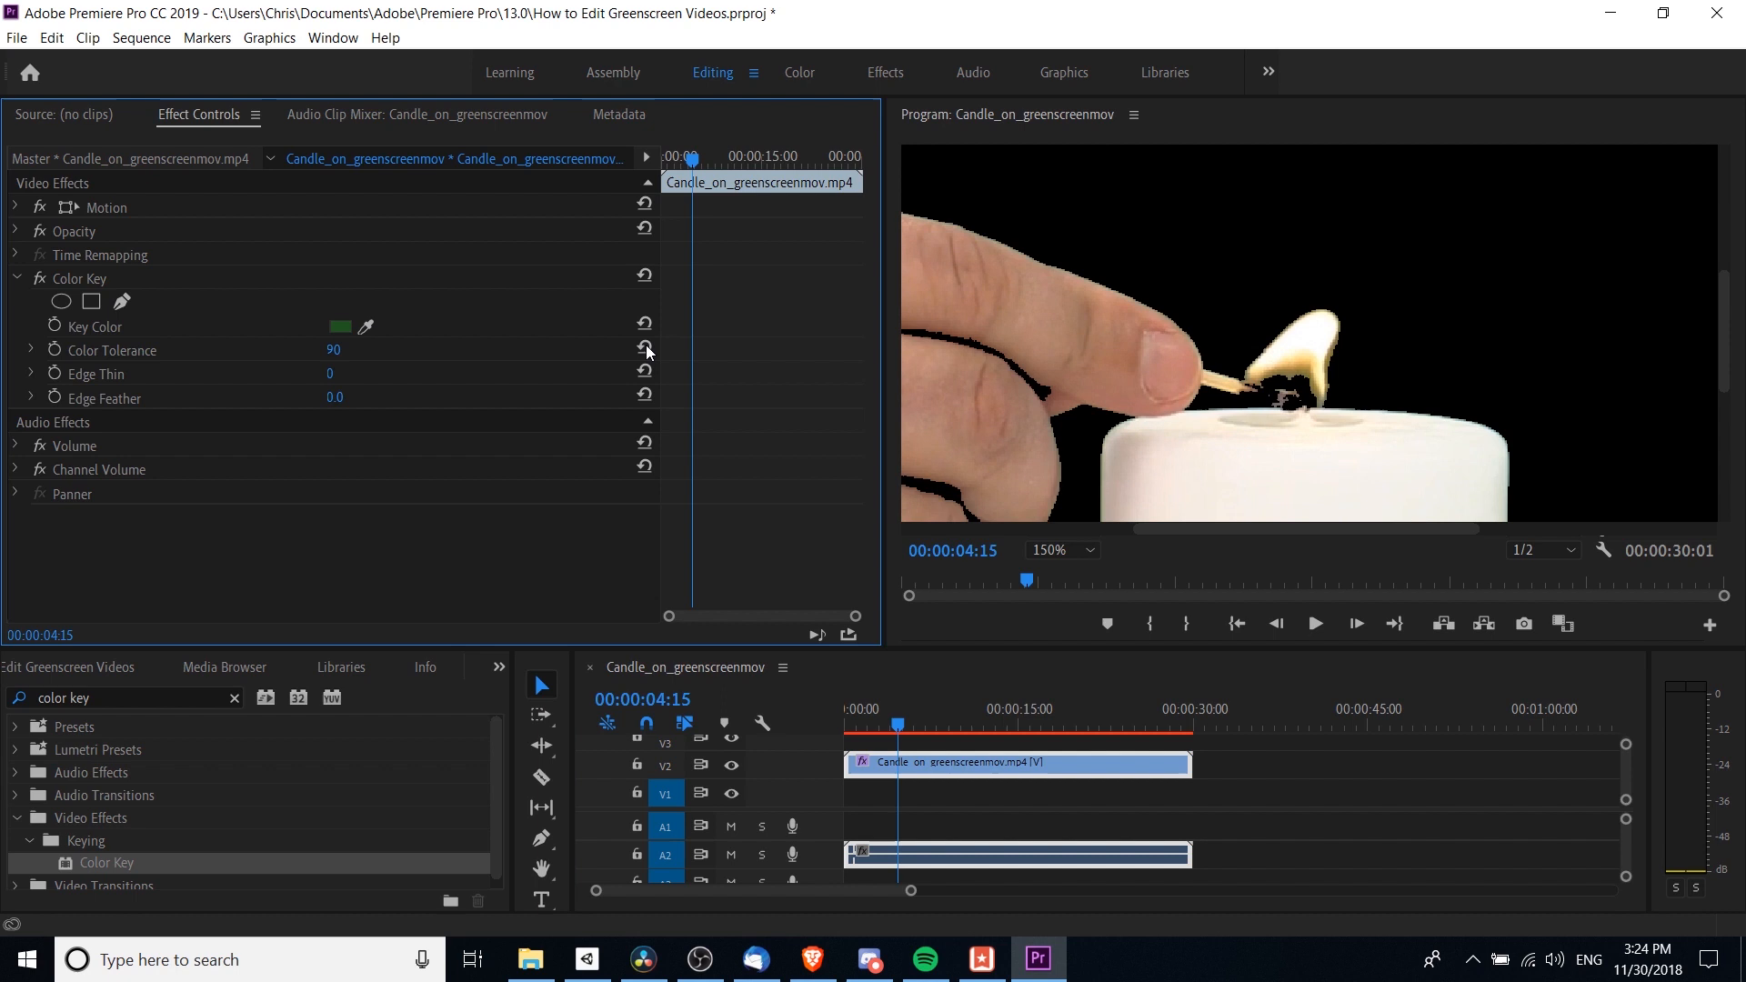
{"action": "mouse_move", "coordinate": [956, 399]}
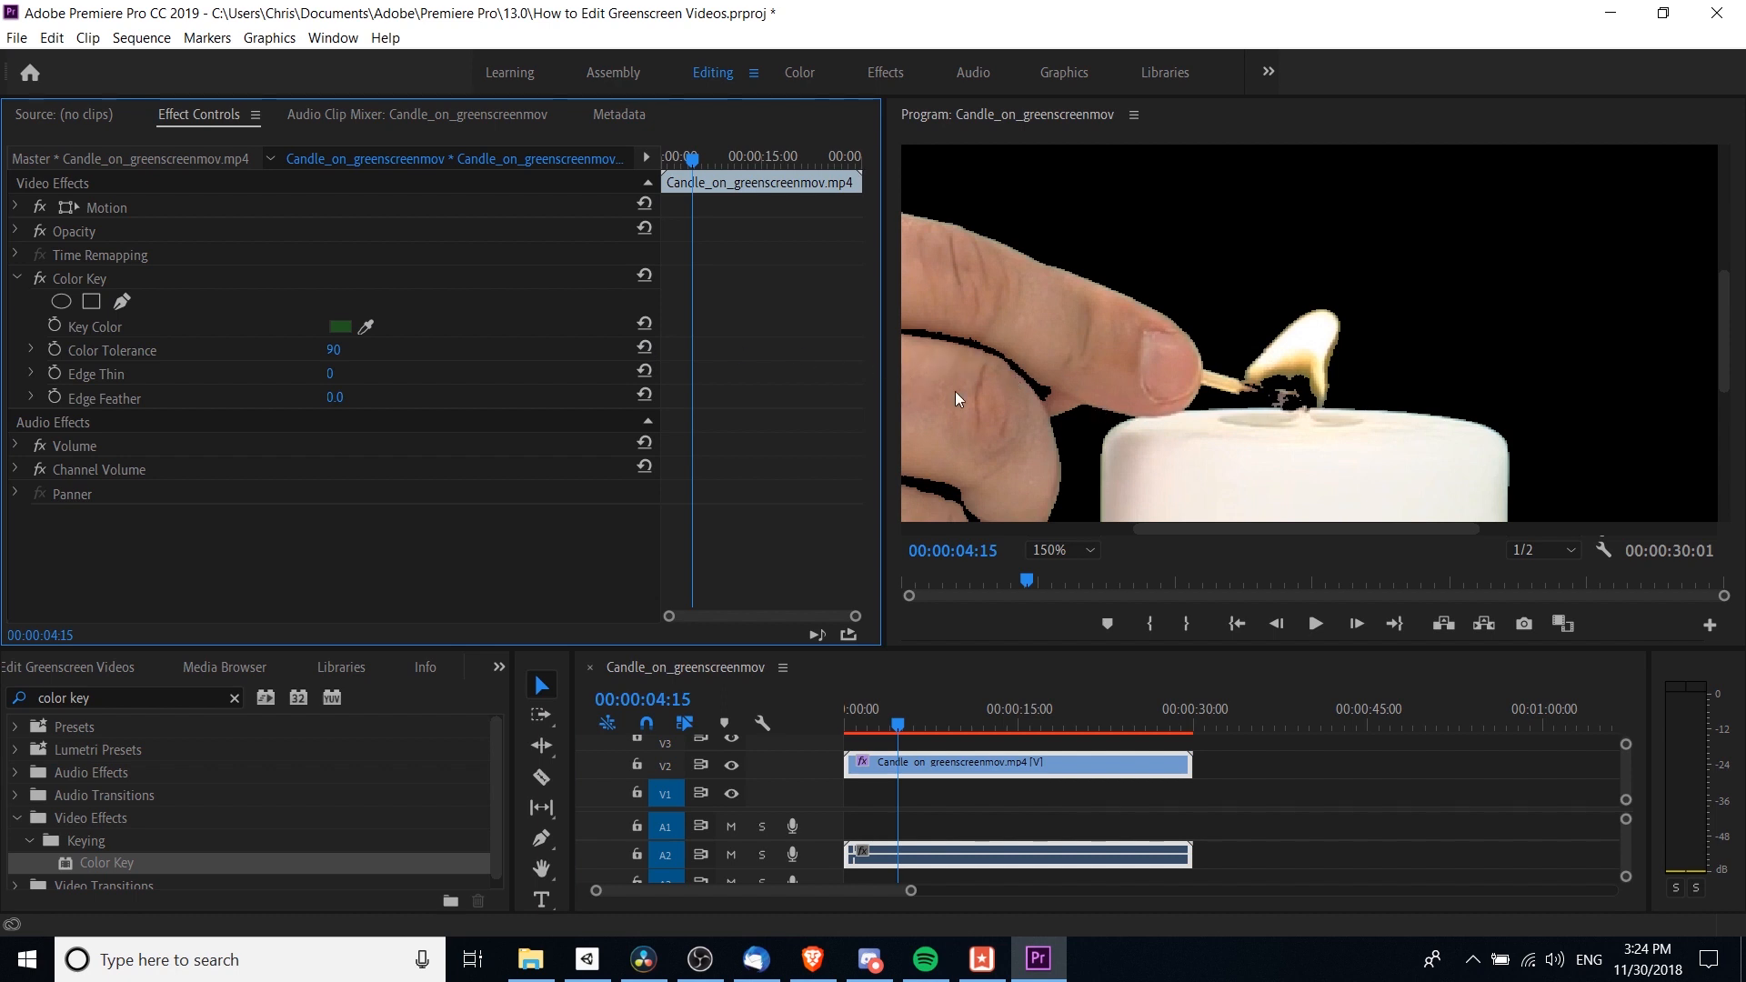
{"action": "mouse_move", "coordinate": [1345, 401]}
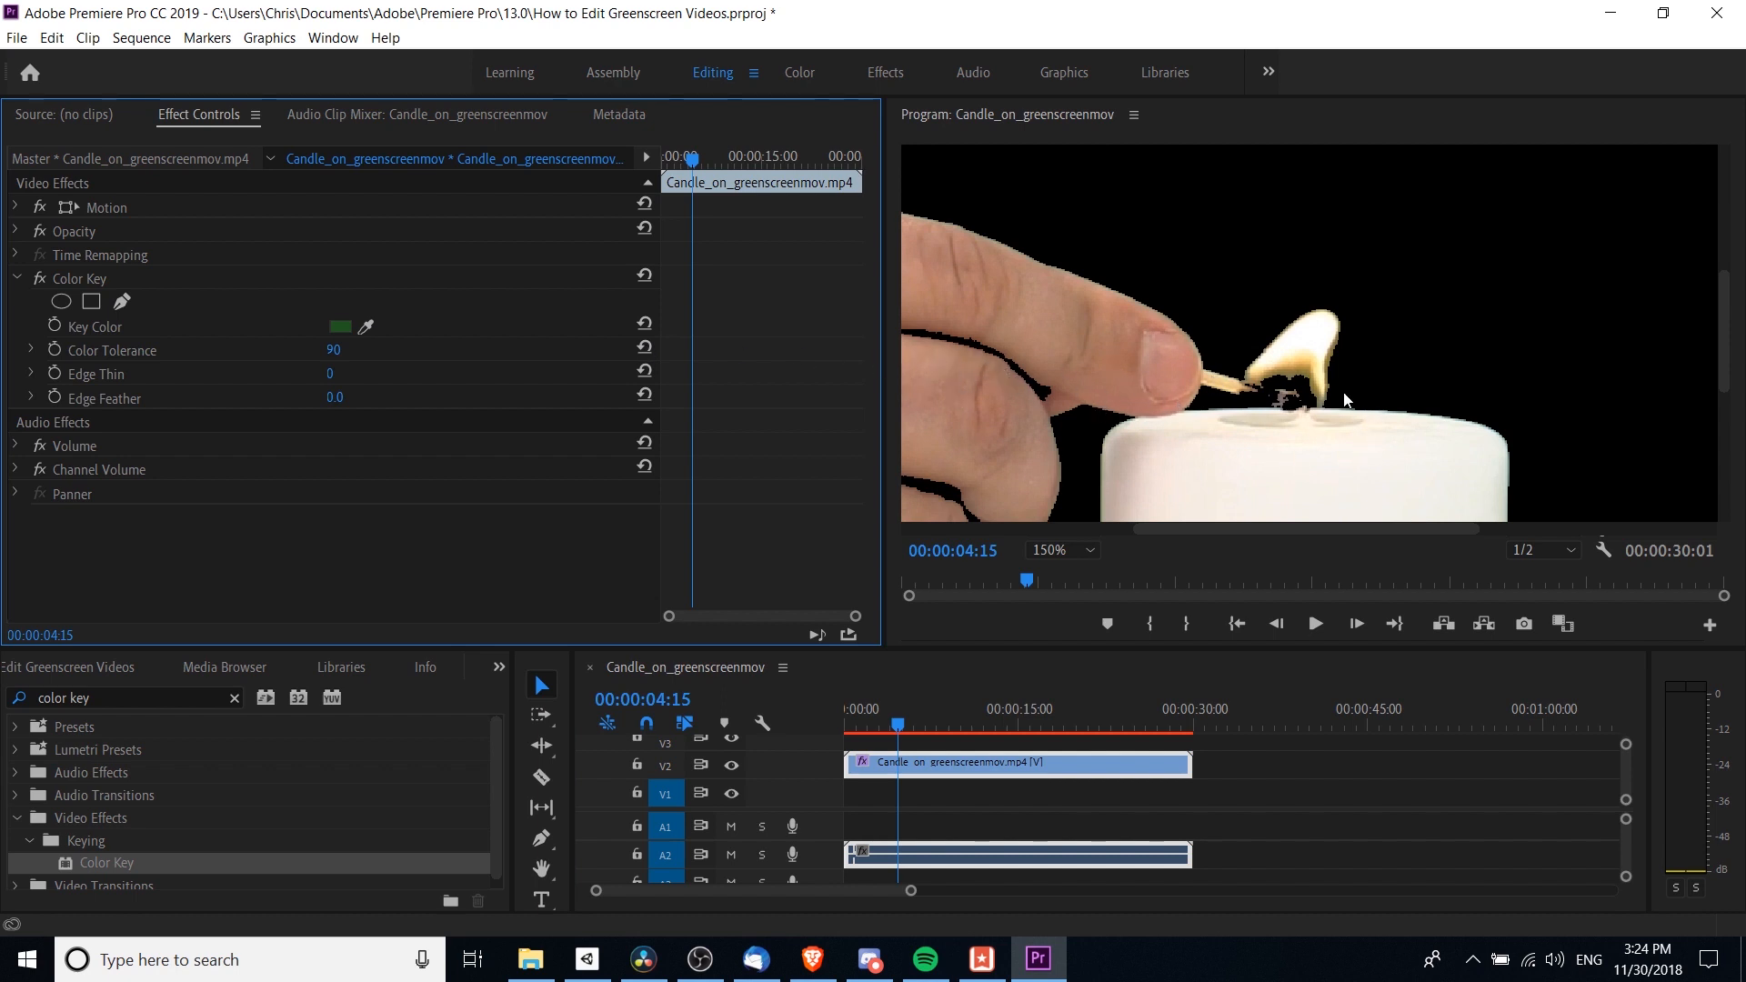
{"action": "left_click_drag", "start_coordinate": [334, 349], "coordinate": [323, 350]}
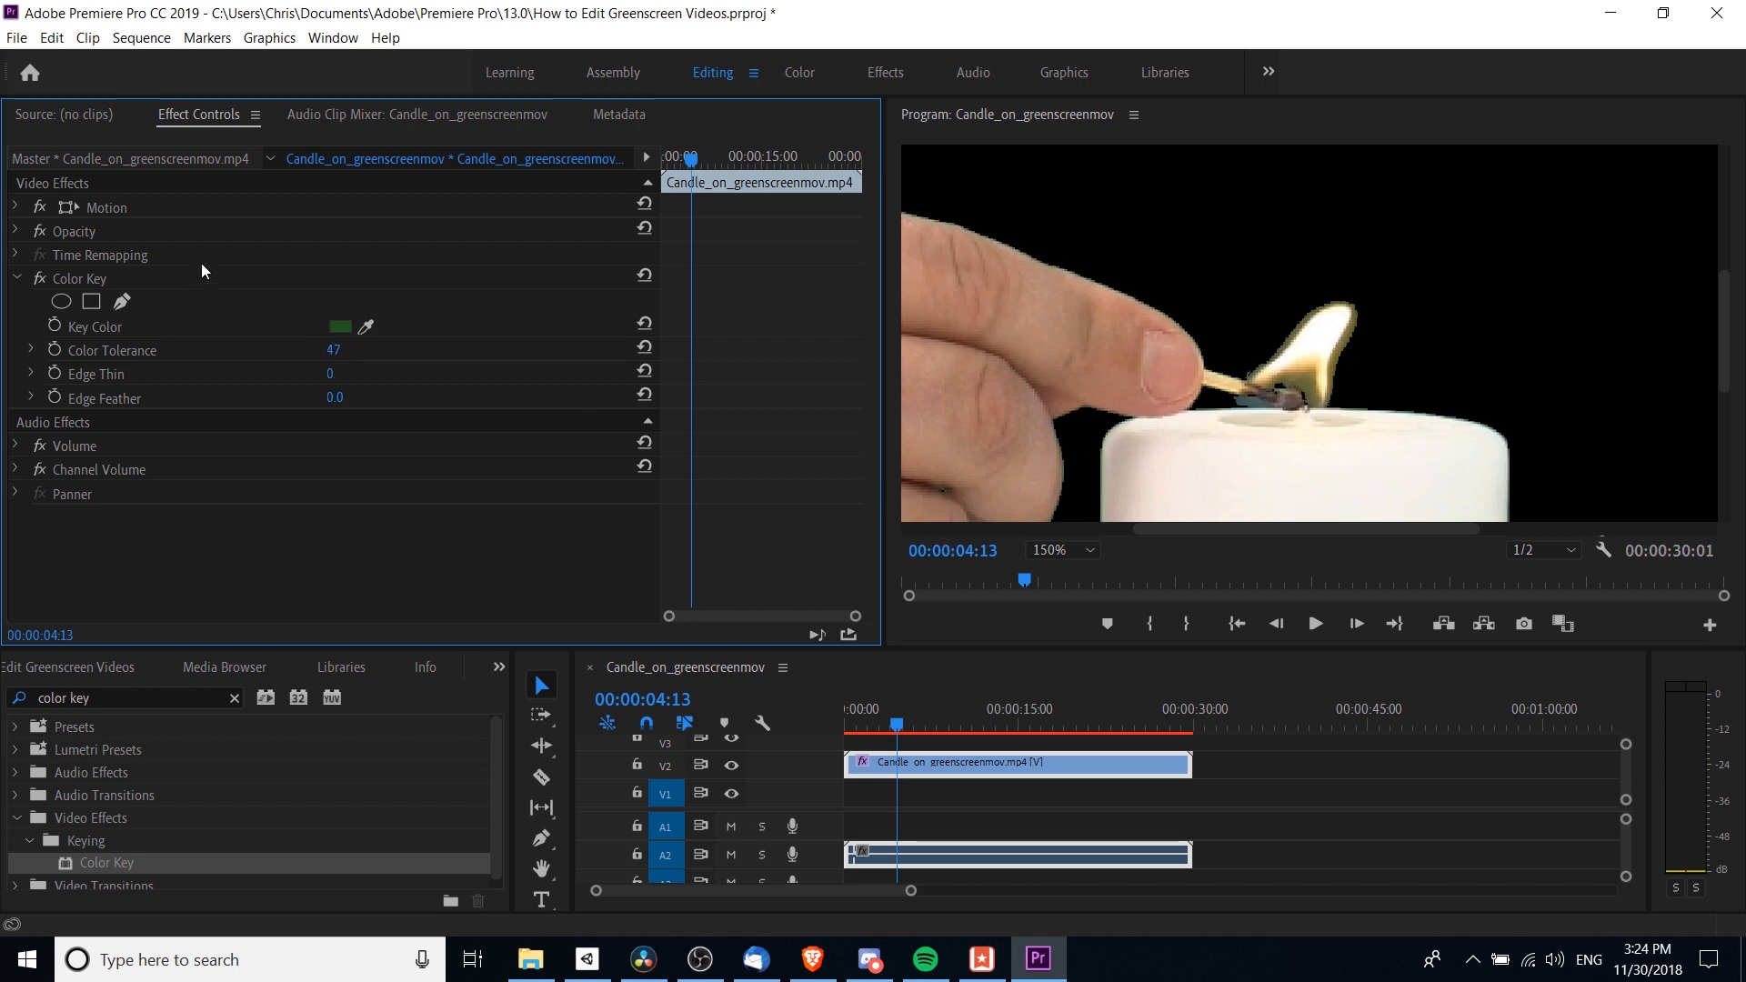
{"action": "left_click_drag", "start_coordinate": [334, 348], "coordinate": [332, 348]}
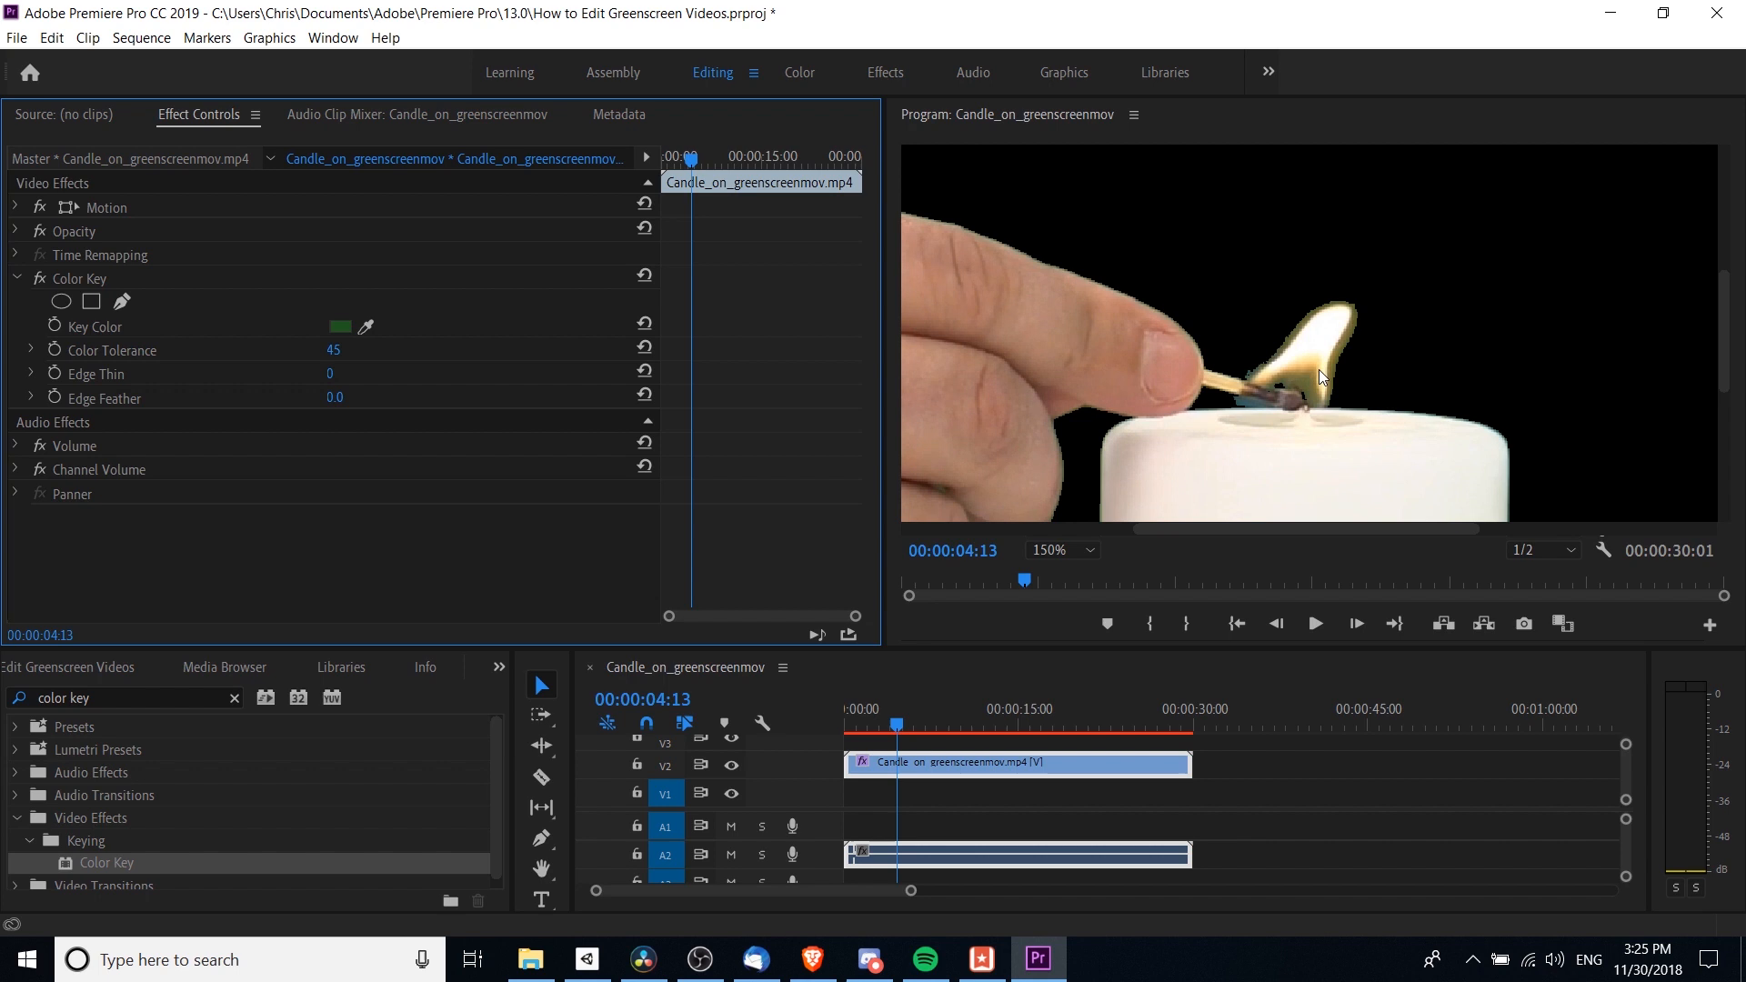
{"action": "mouse_move", "coordinate": [1229, 397]}
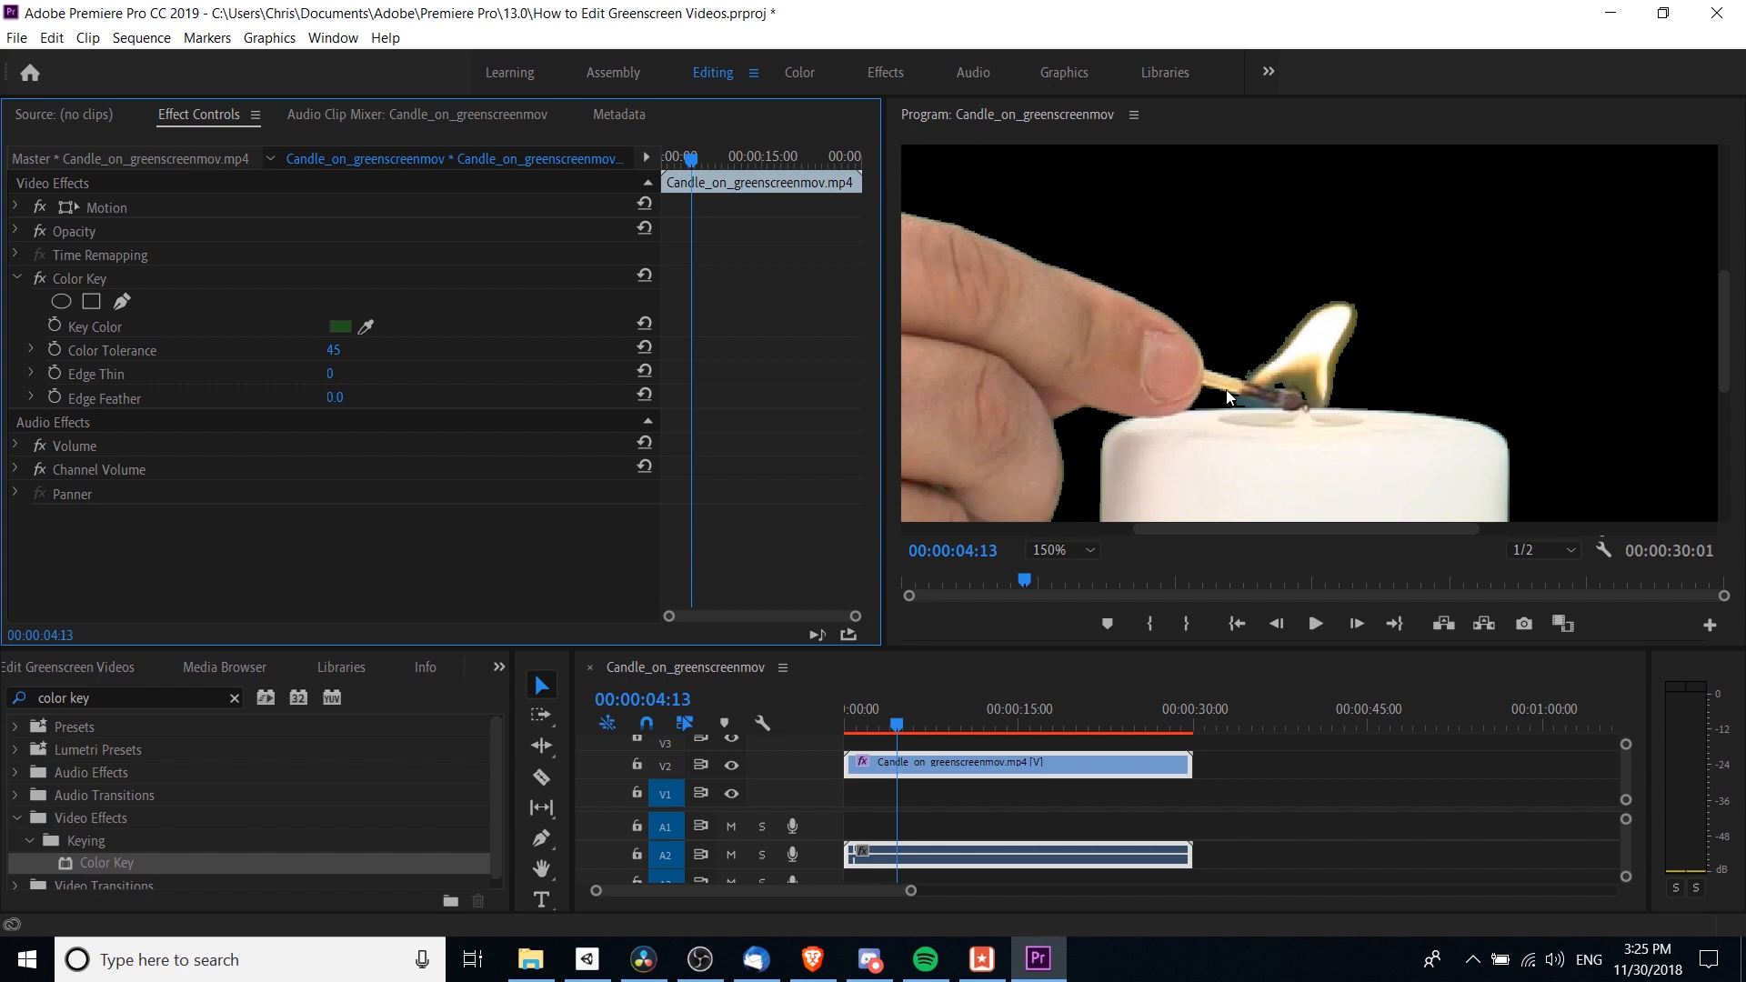
{"action": "mouse_move", "coordinate": [1239, 405]}
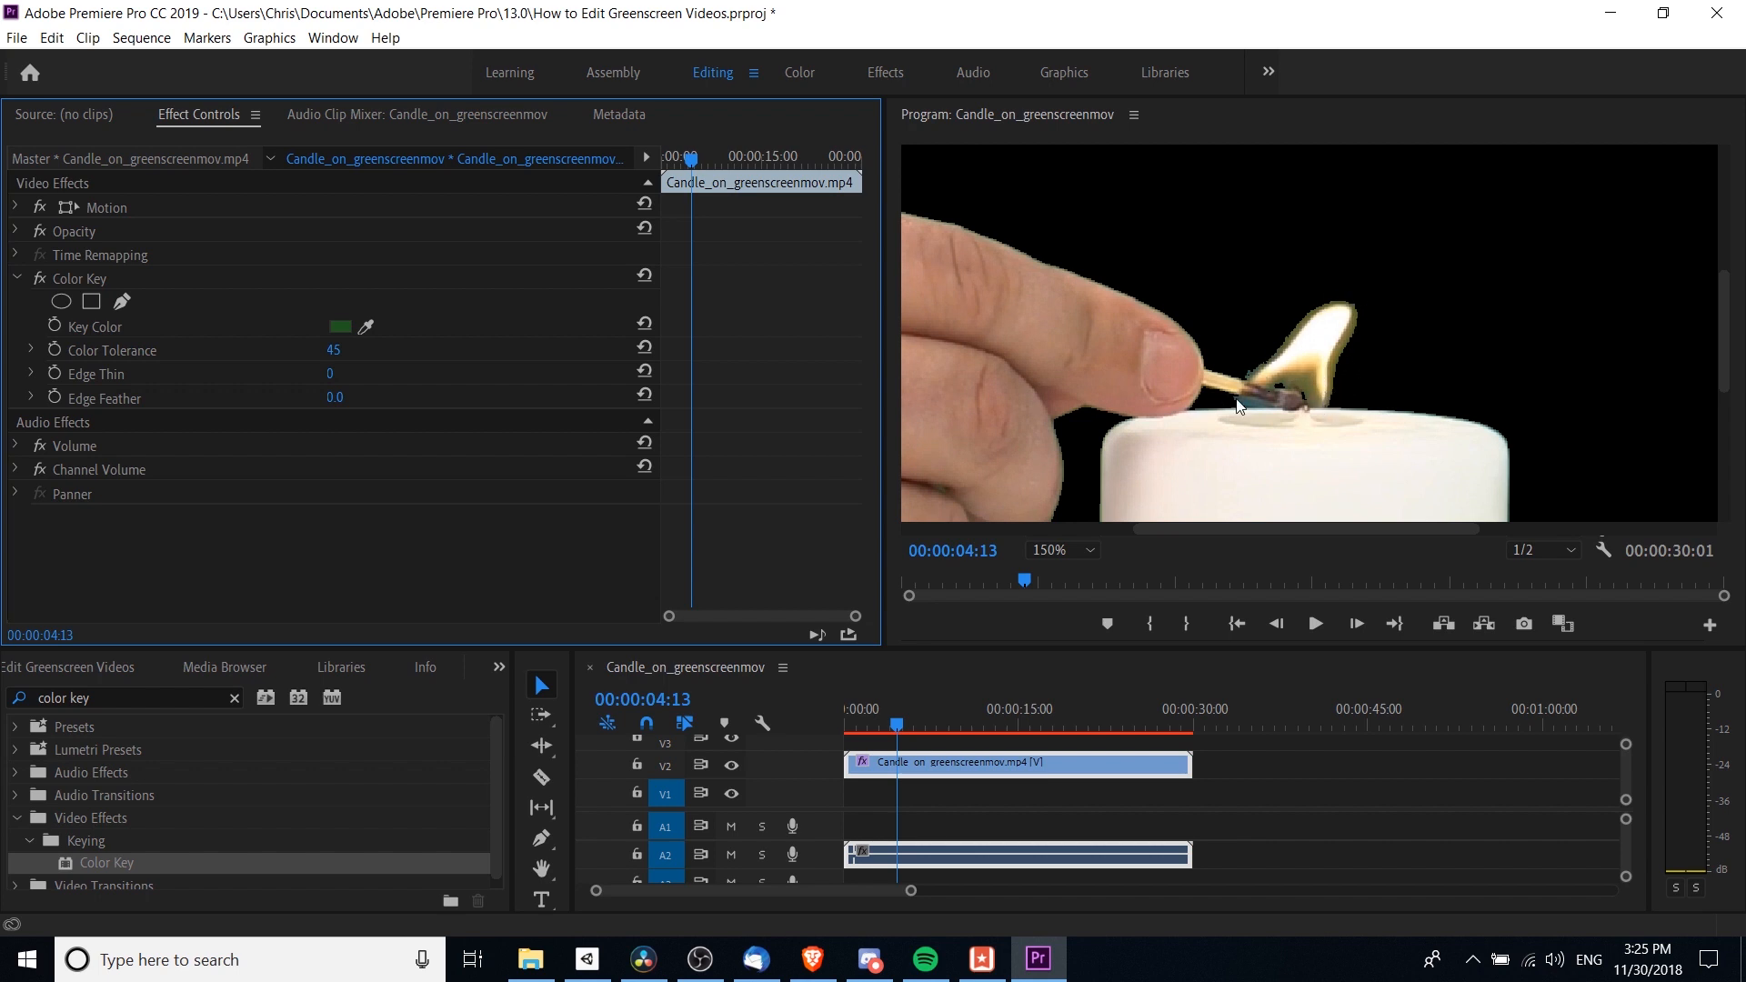
{"action": "mouse_move", "coordinate": [1373, 315]}
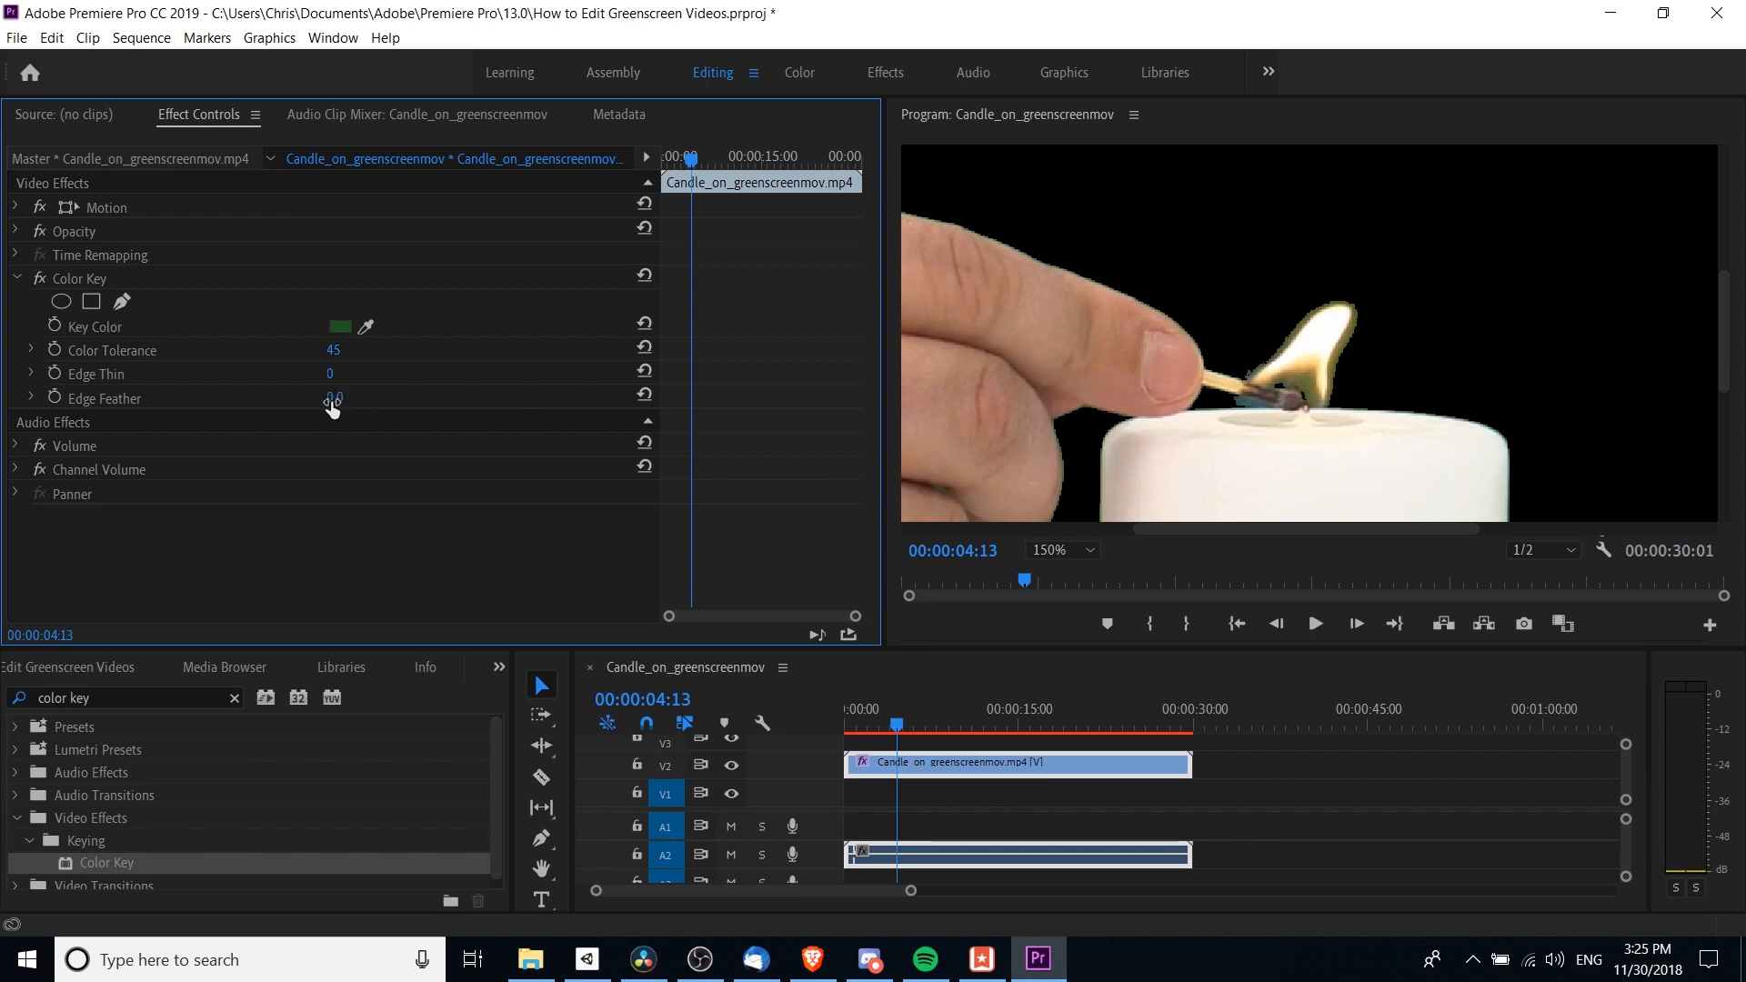
Raise the Color Key Edge Feather from 0.0 to soften the hand and flame edges.
{"action": "left_click_drag", "start_coordinate": [335, 397], "coordinate": [373, 398]}
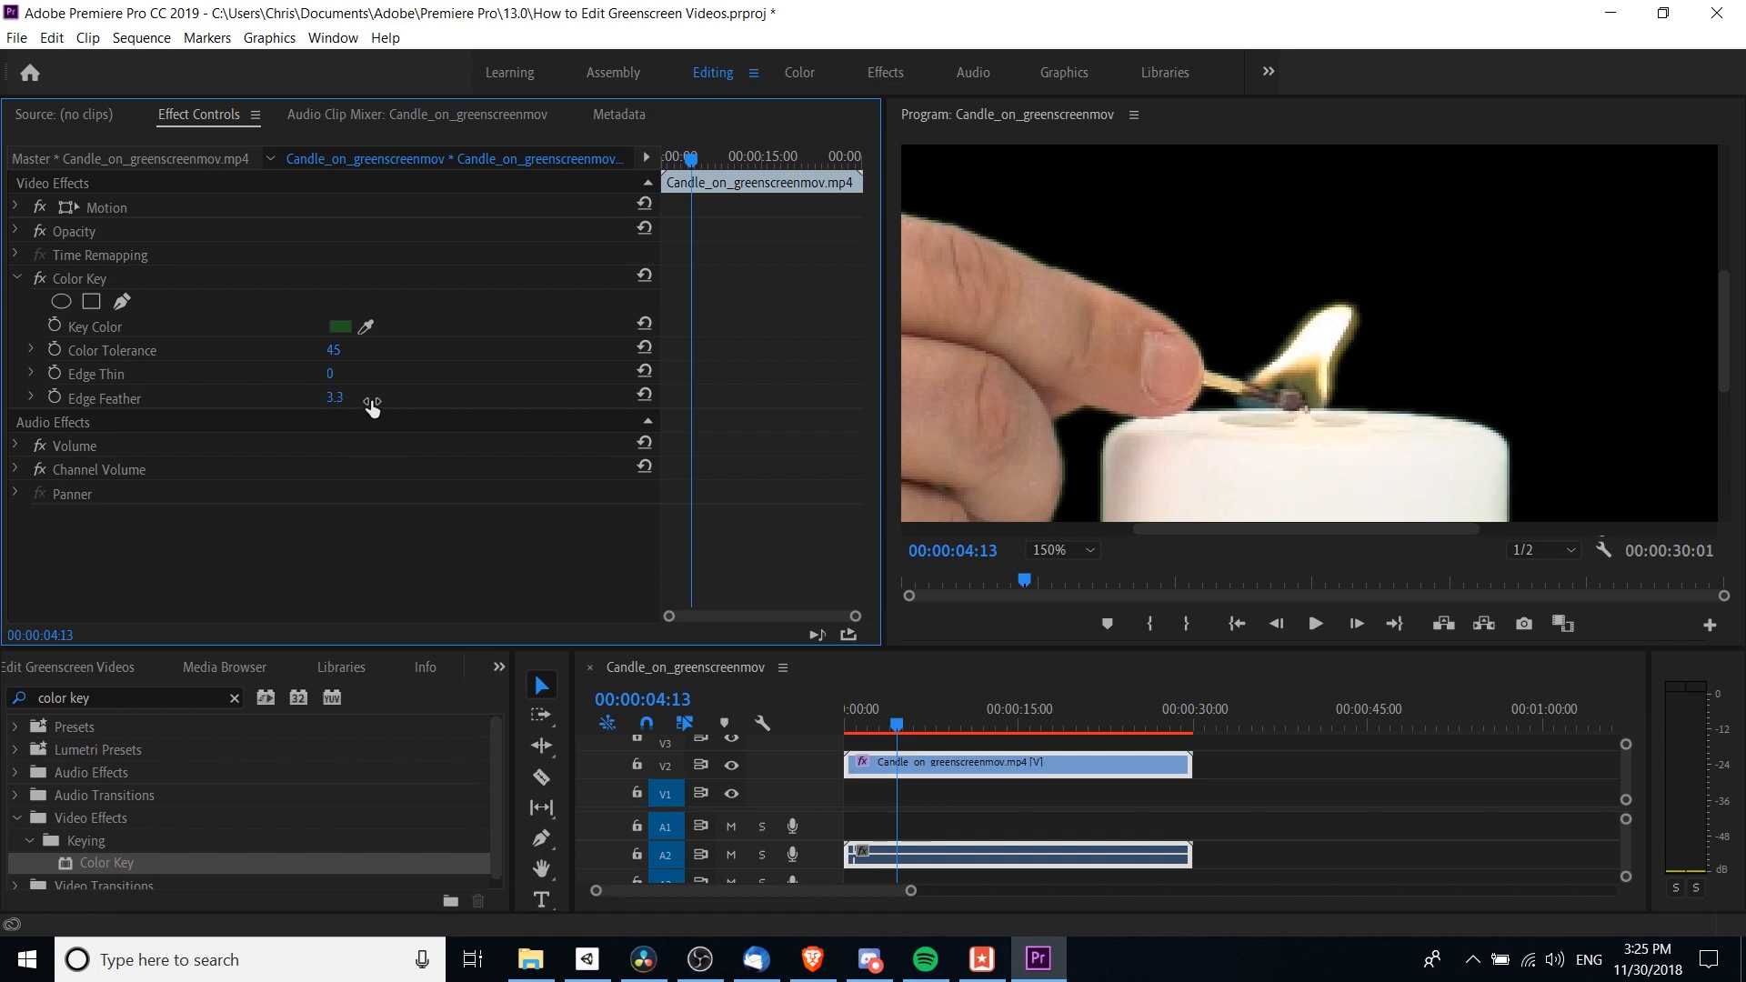
{"action": "left_click_drag", "start_coordinate": [336, 398], "coordinate": [372, 397]}
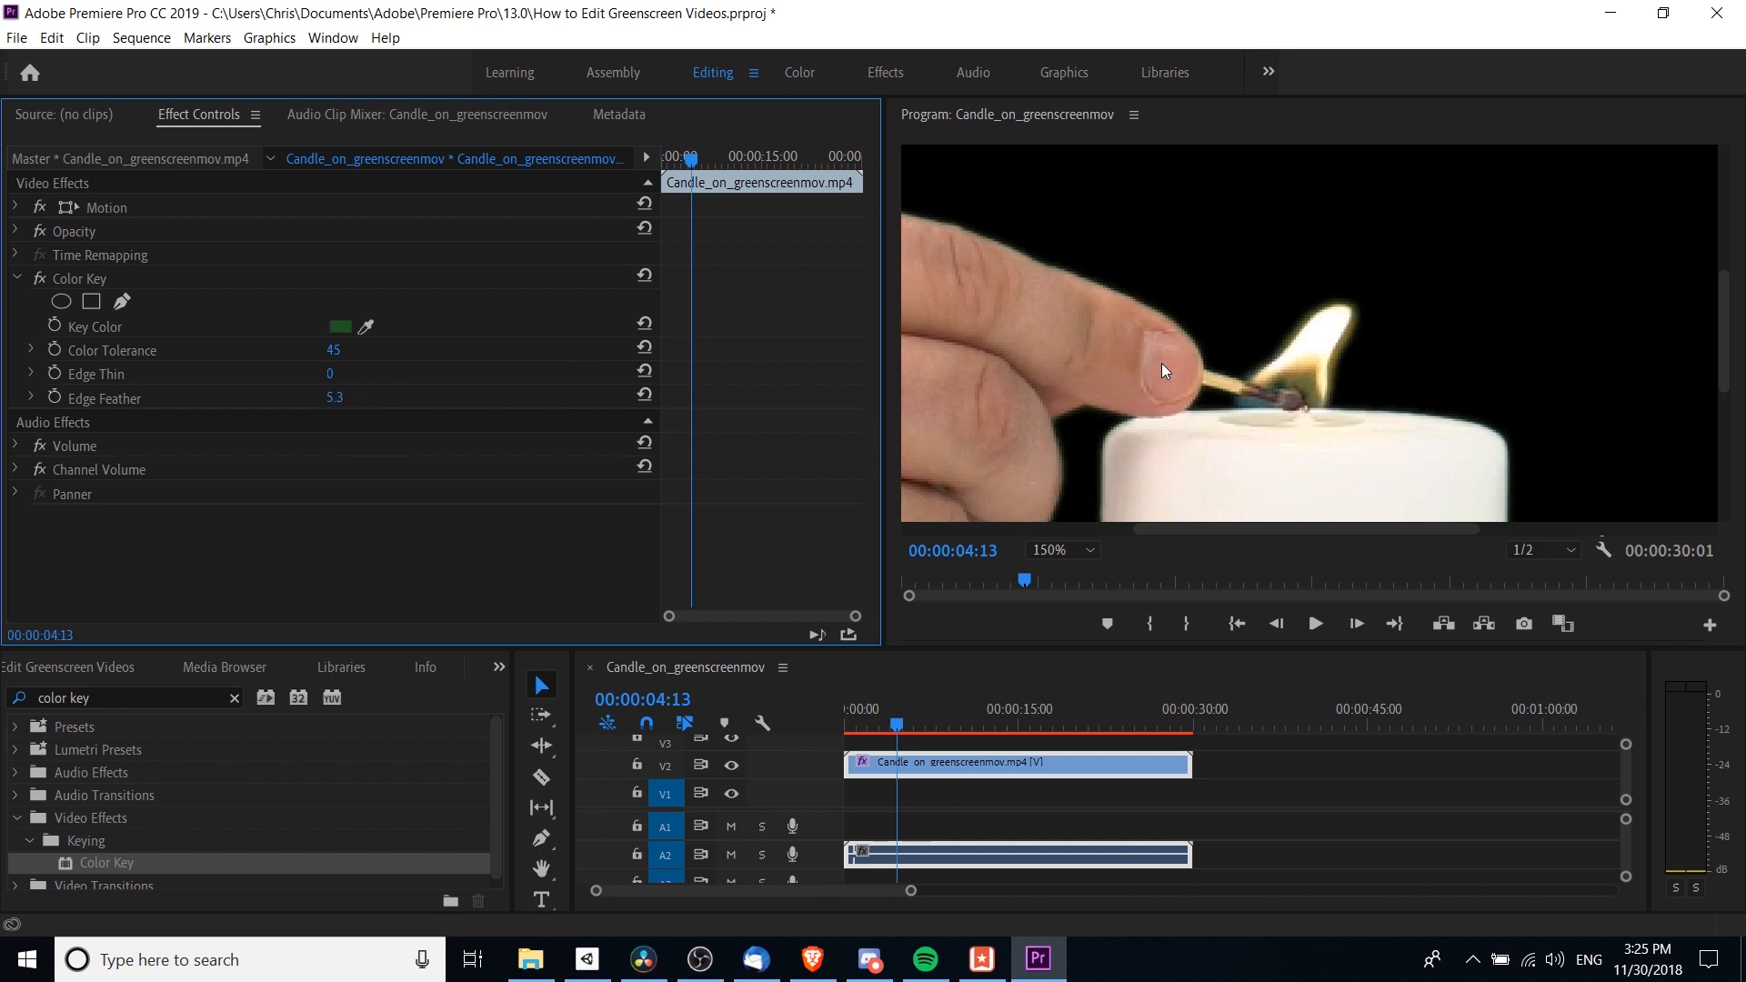
{"action": "mouse_move", "coordinate": [342, 401]}
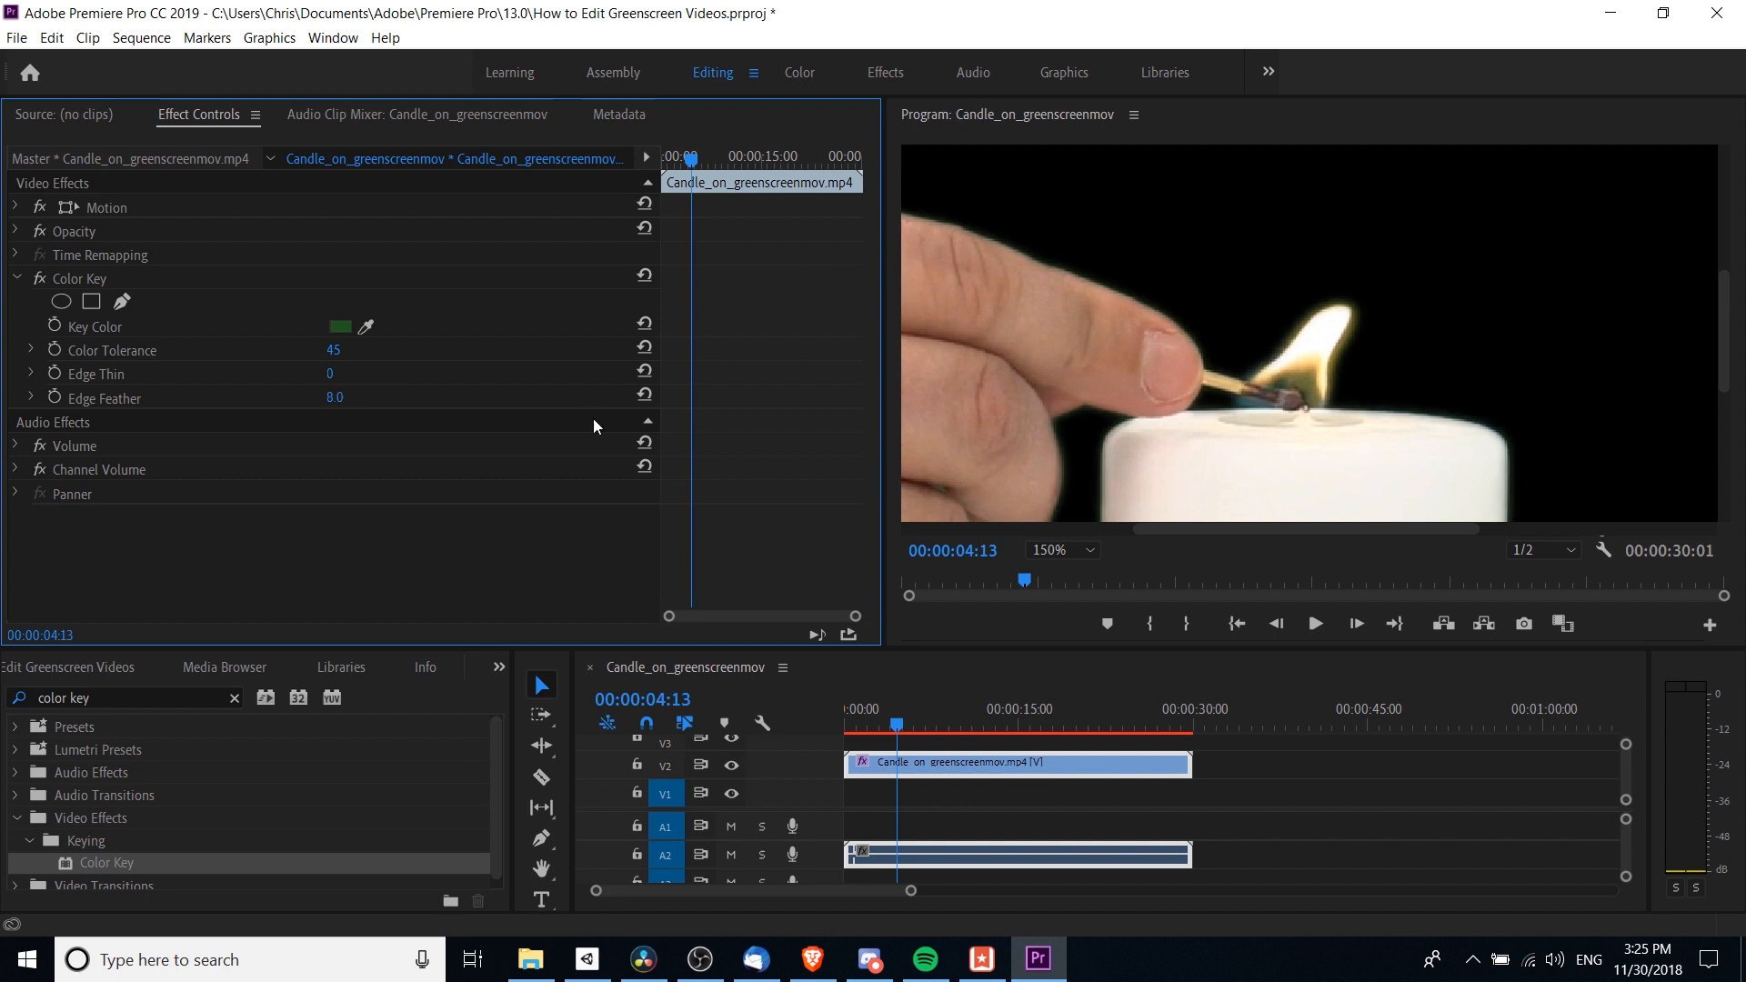
{"action": "mouse_move", "coordinate": [1358, 356]}
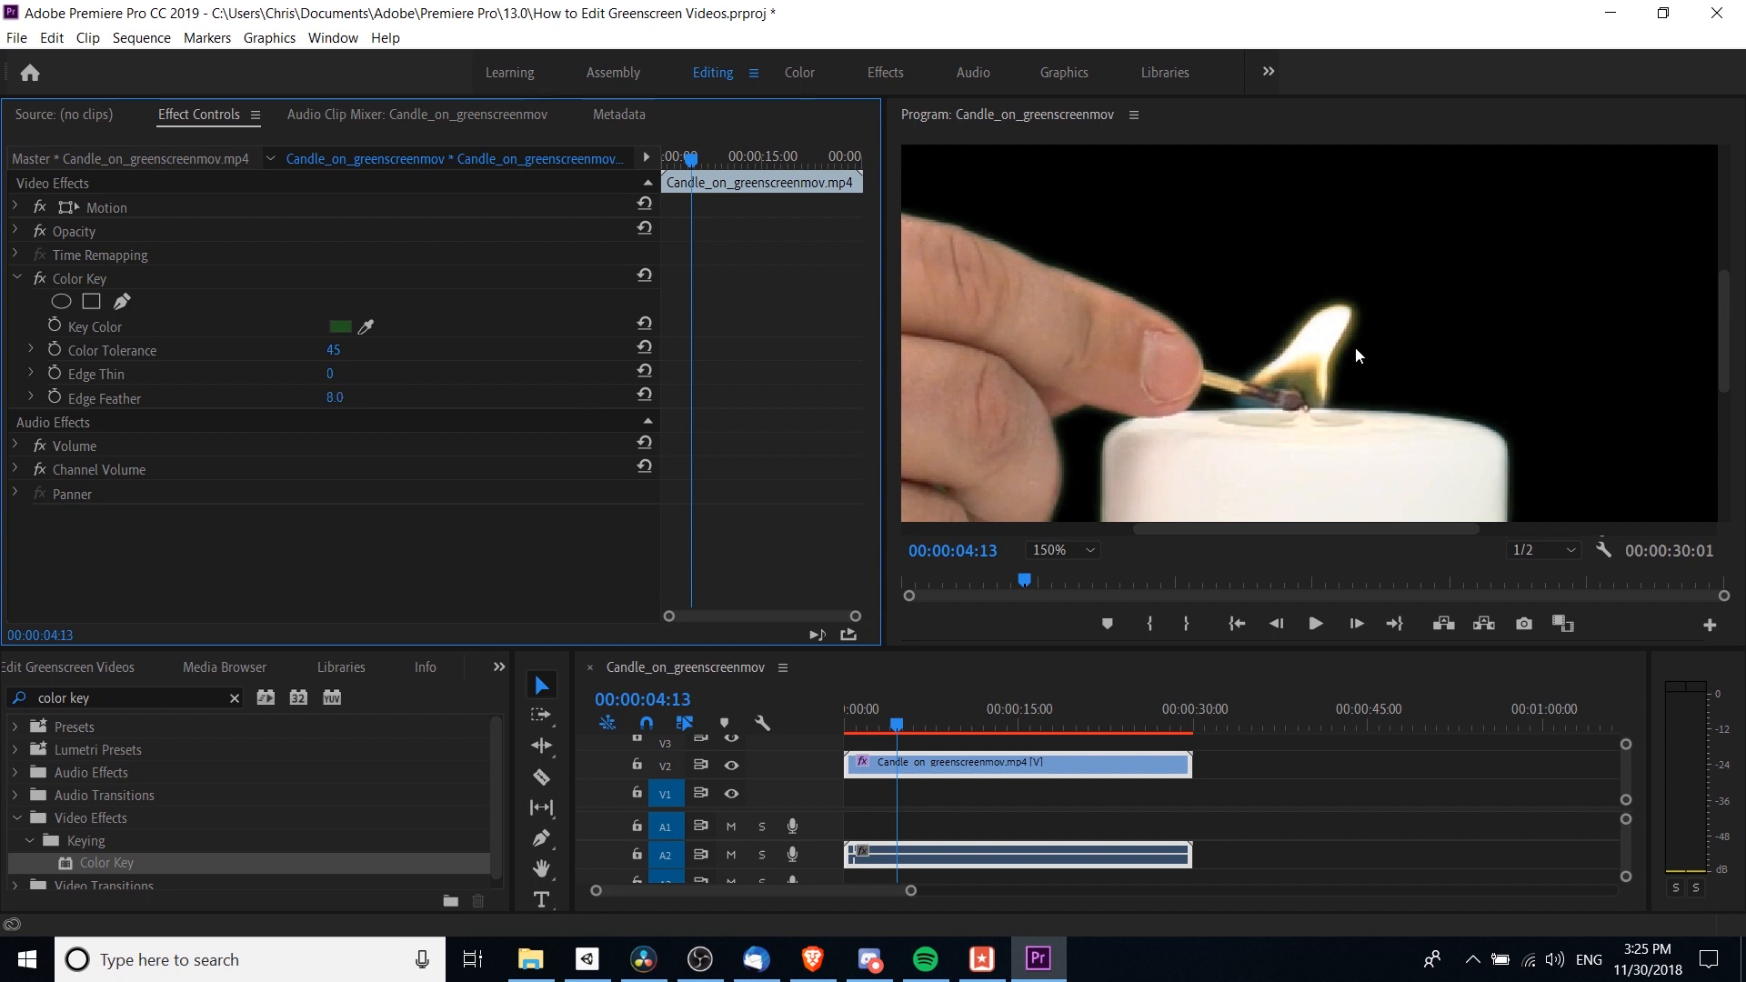
{"action": "mouse_move", "coordinate": [1369, 387]}
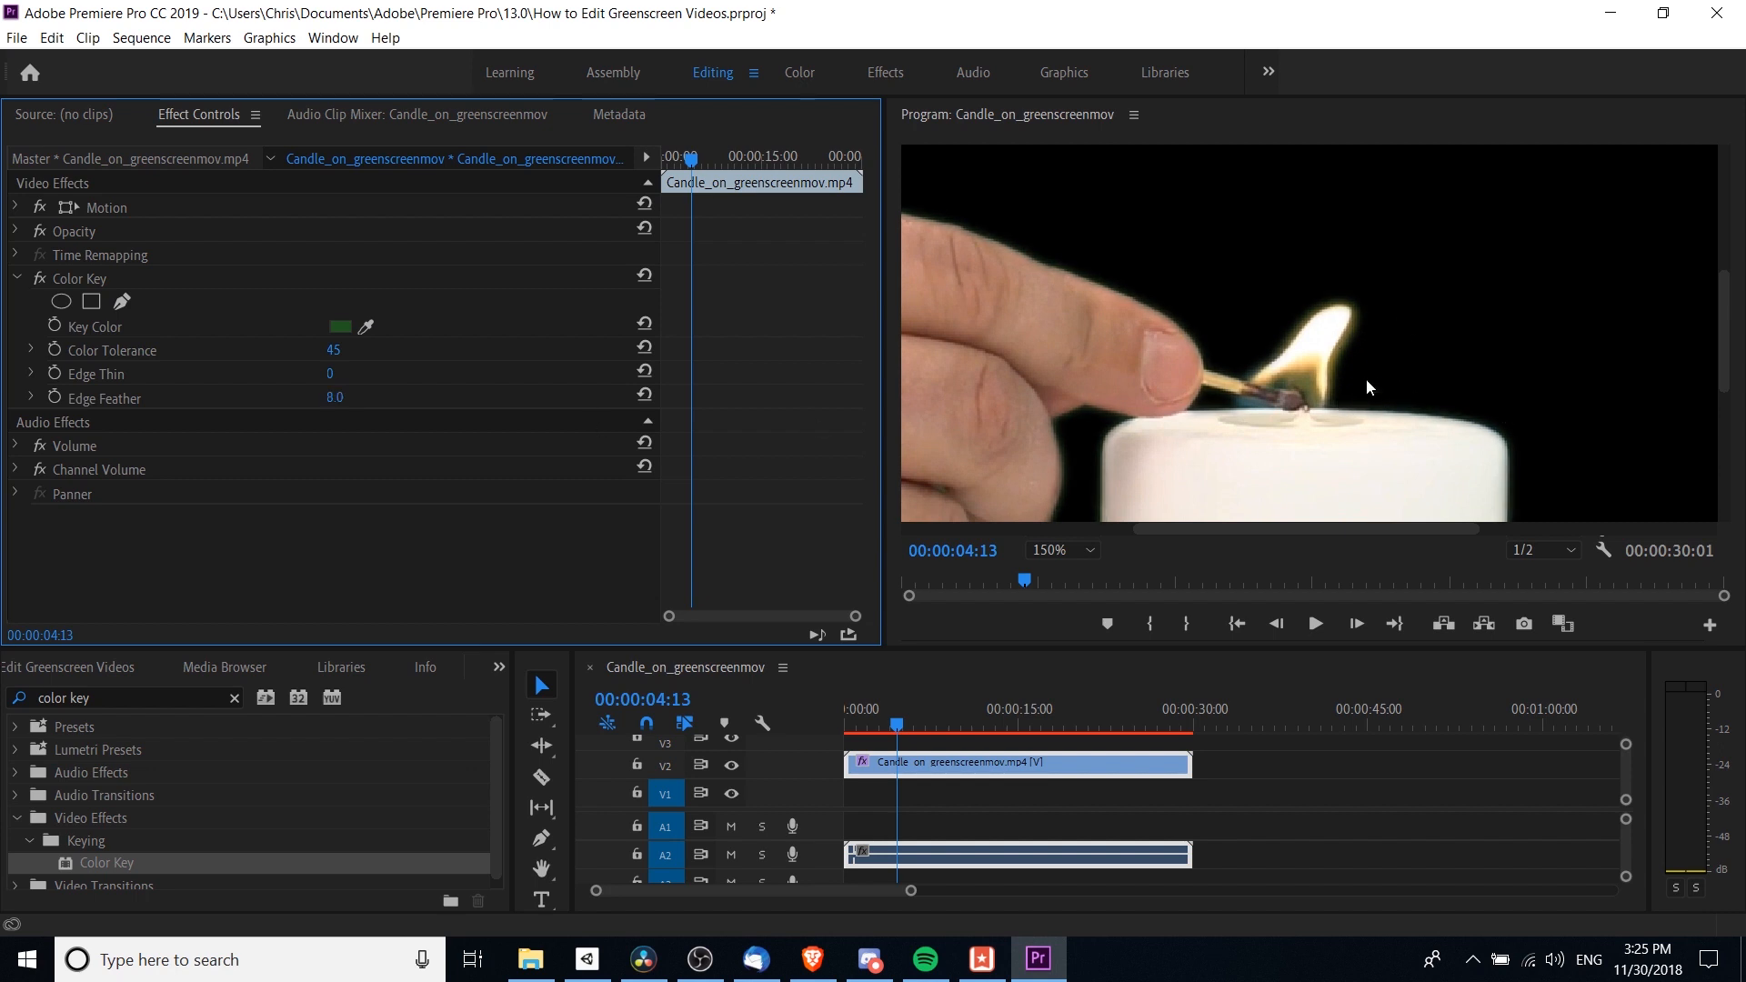
Set the Program Monitor zoom back to Fit.
{"action": "left_click", "coordinate": [1089, 549]}
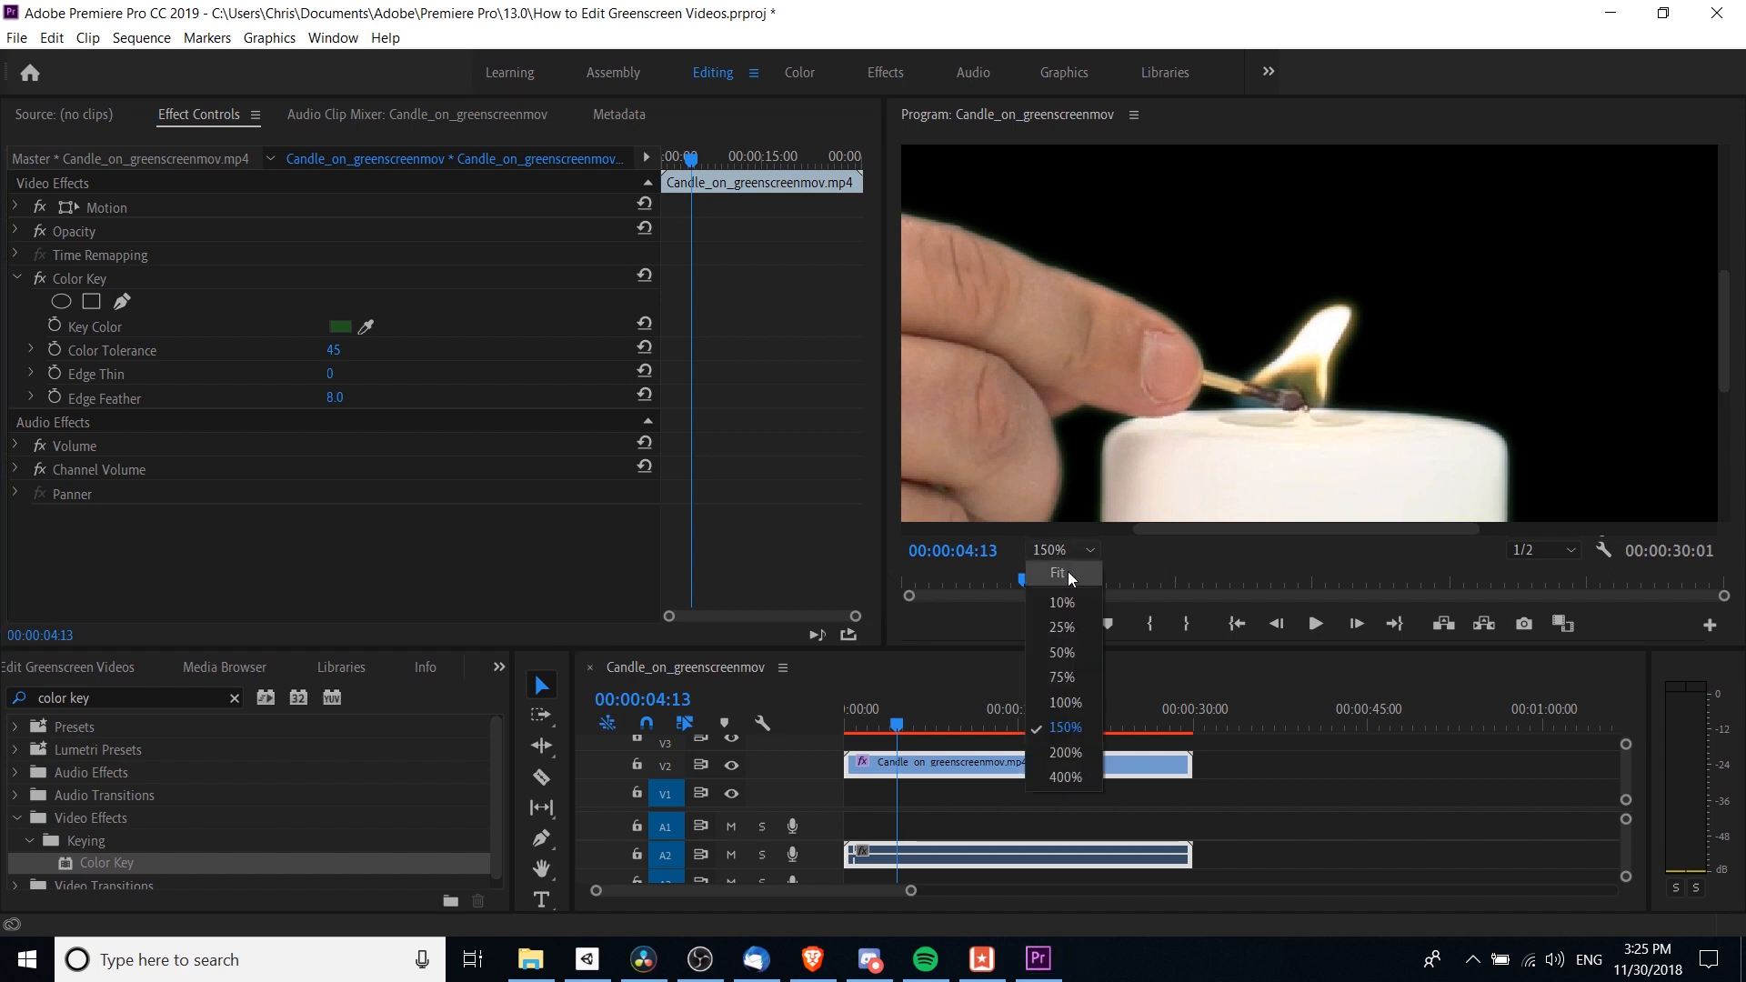
{"action": "left_click", "coordinate": [1056, 574]}
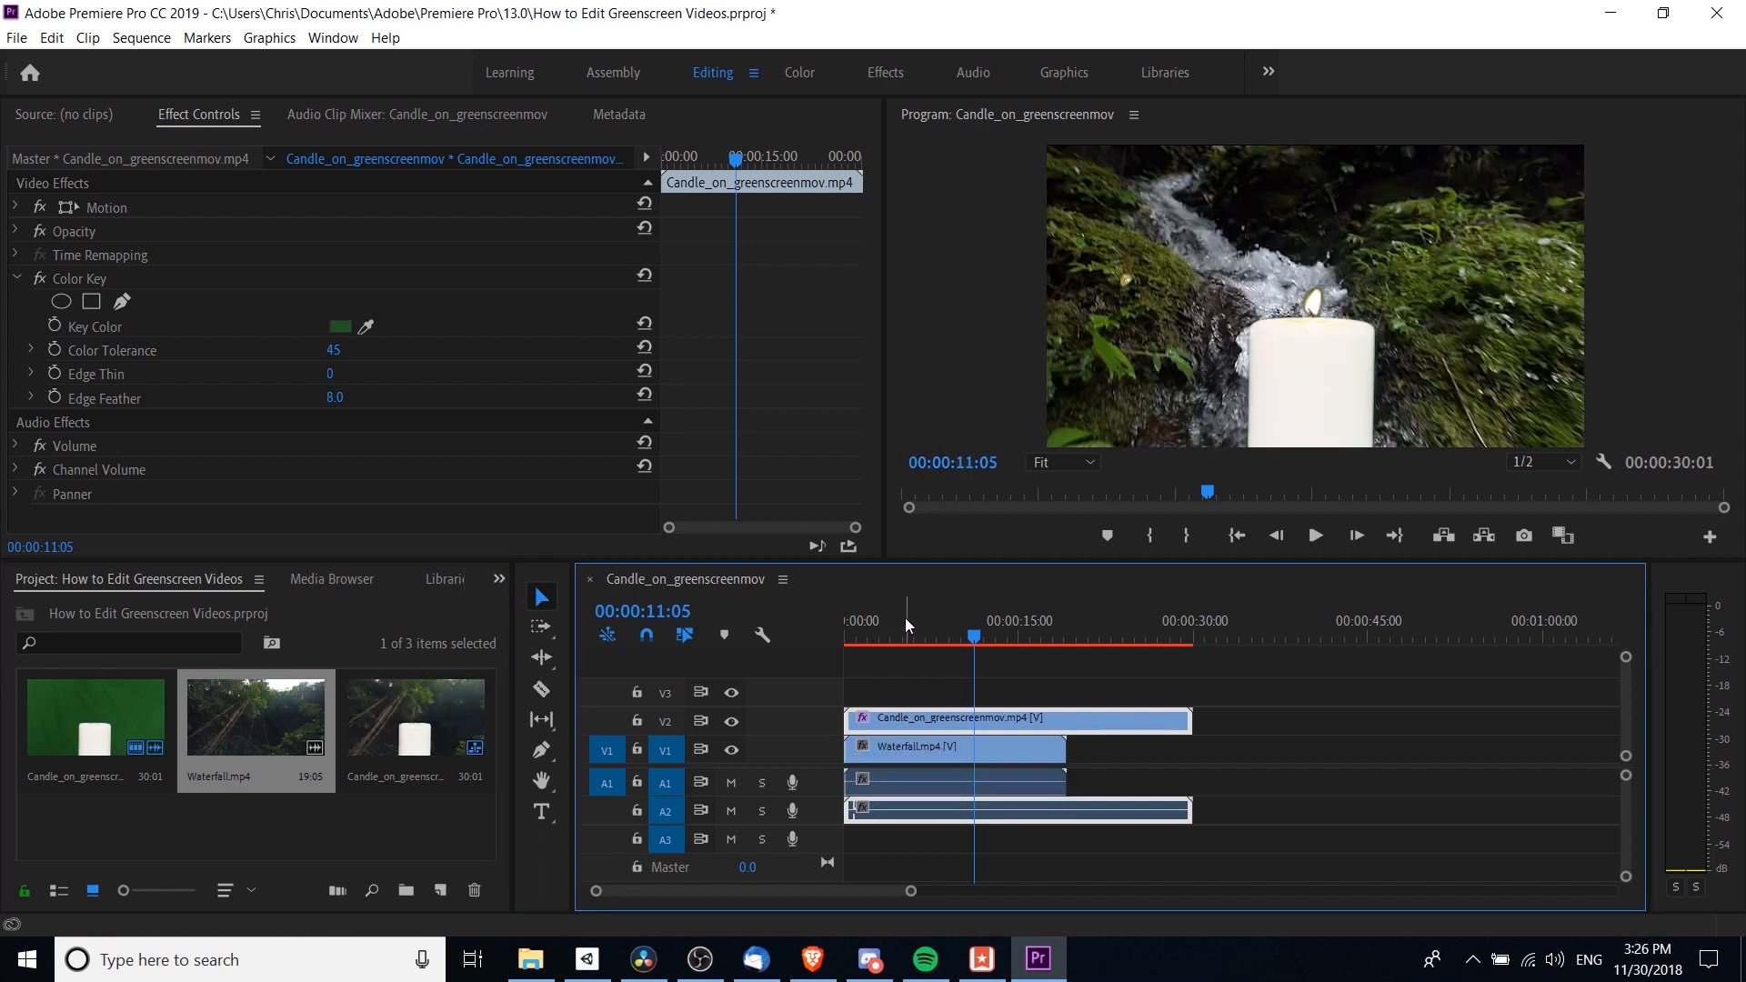
{"action": "mouse_move", "coordinate": [1395, 262]}
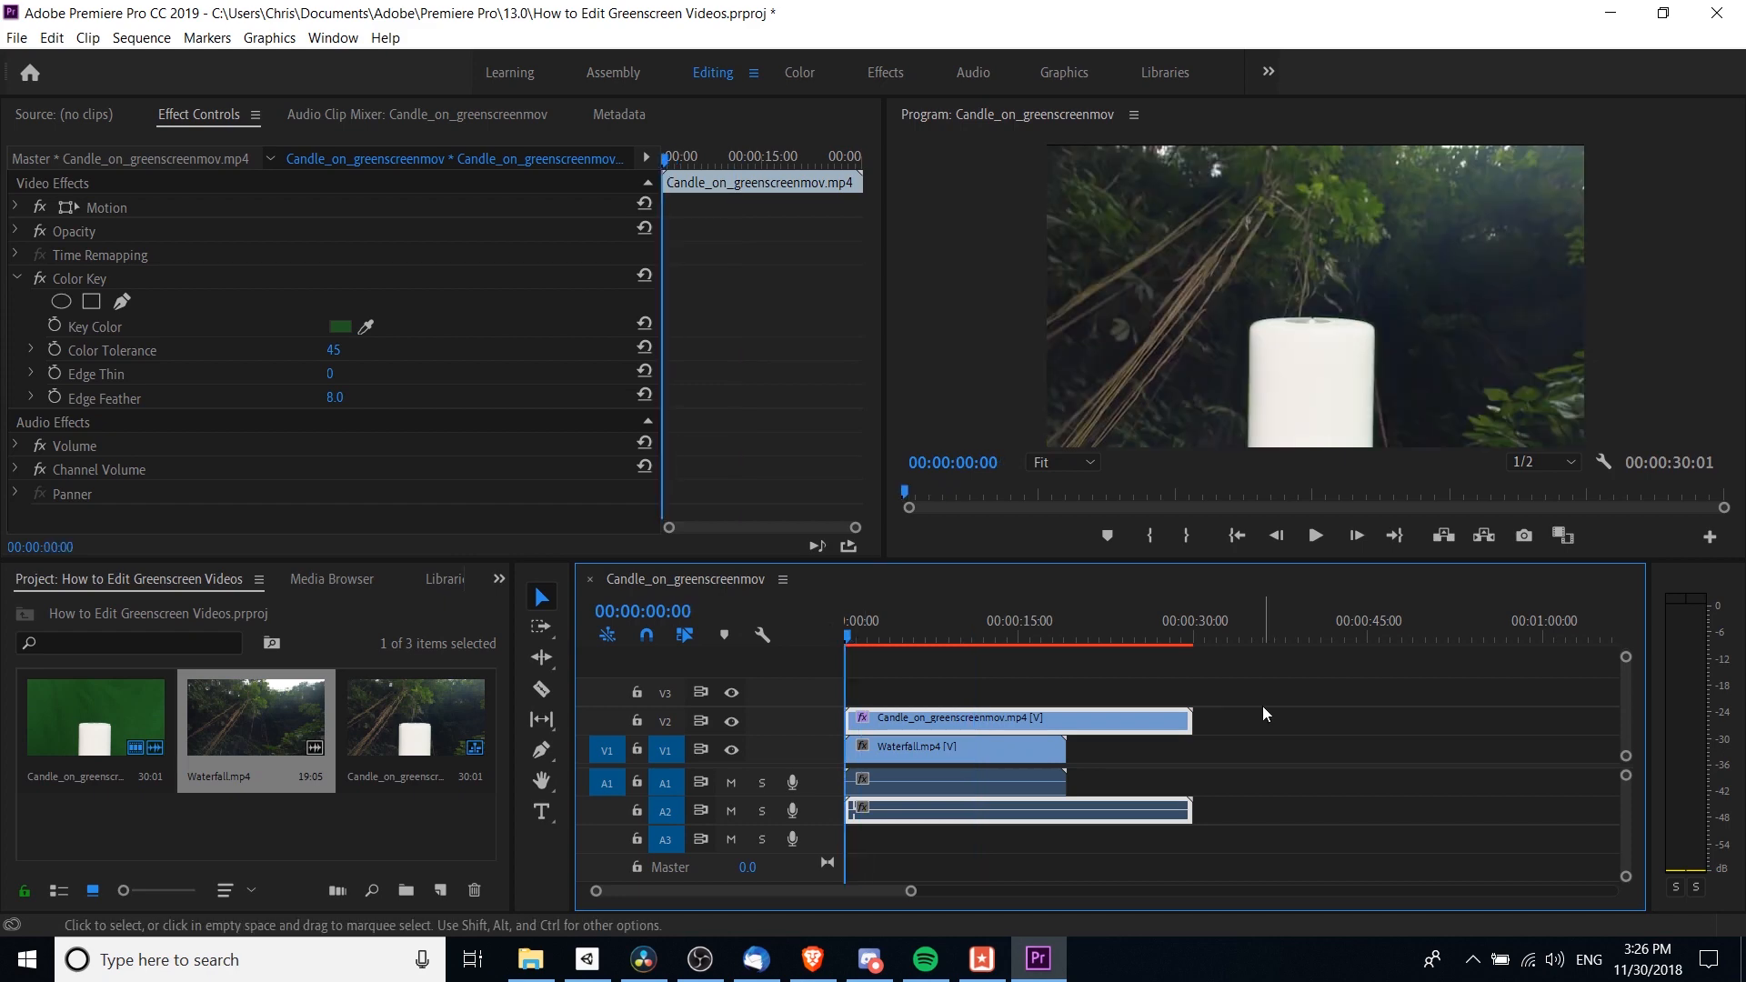
Play the sequence from the start to preview the candle over the waterfall.
{"action": "left_click", "coordinate": [1313, 535]}
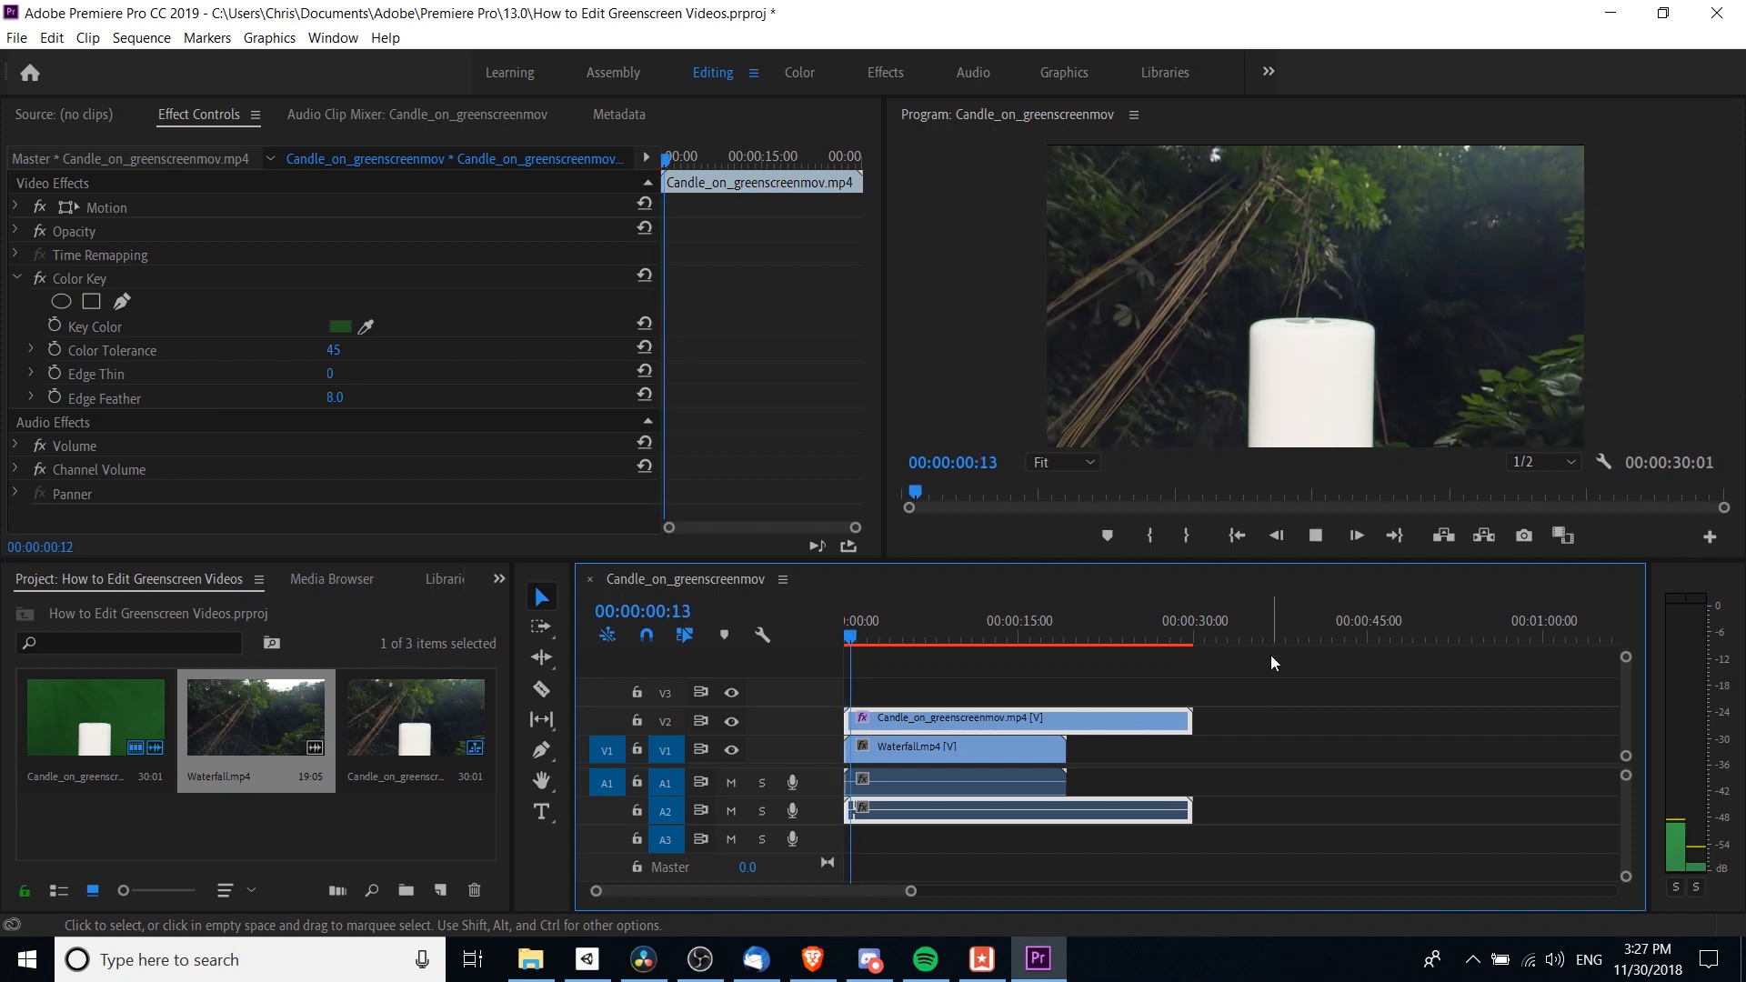